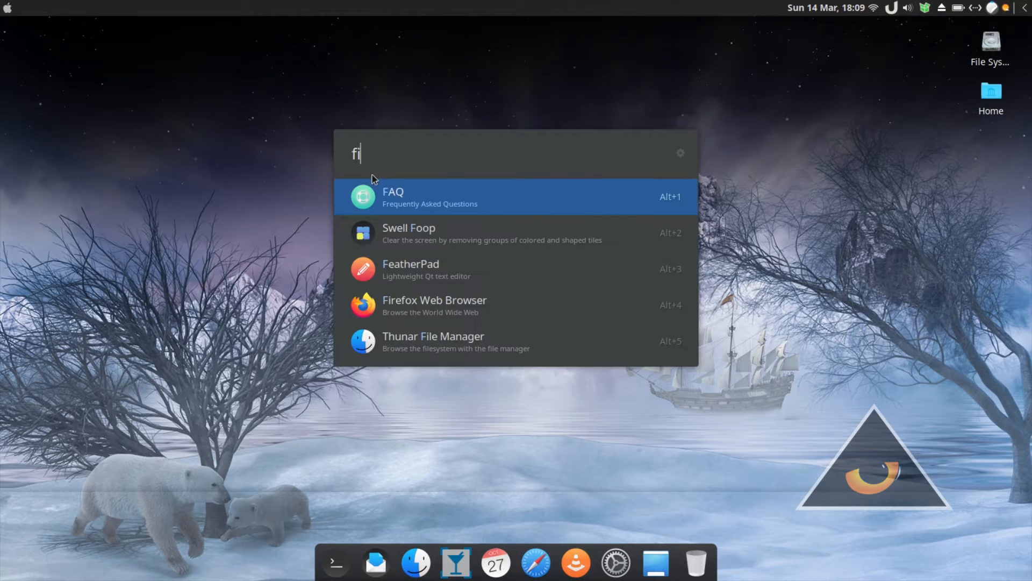
Launch Firefox from Ulauncher, close it, then search 'libwri' to surface LibreOffice Writer.
key(Escape)
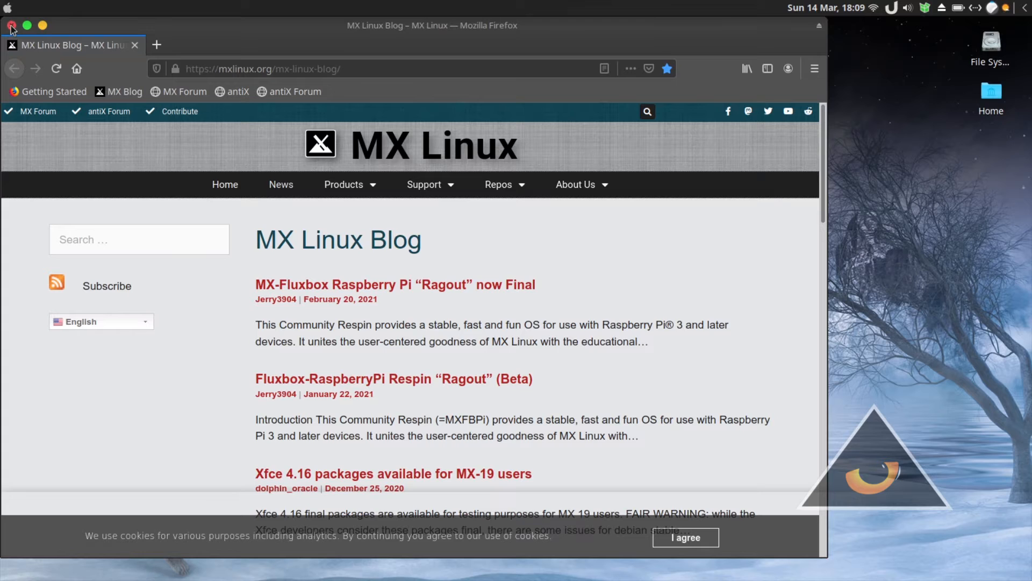
click(10, 24)
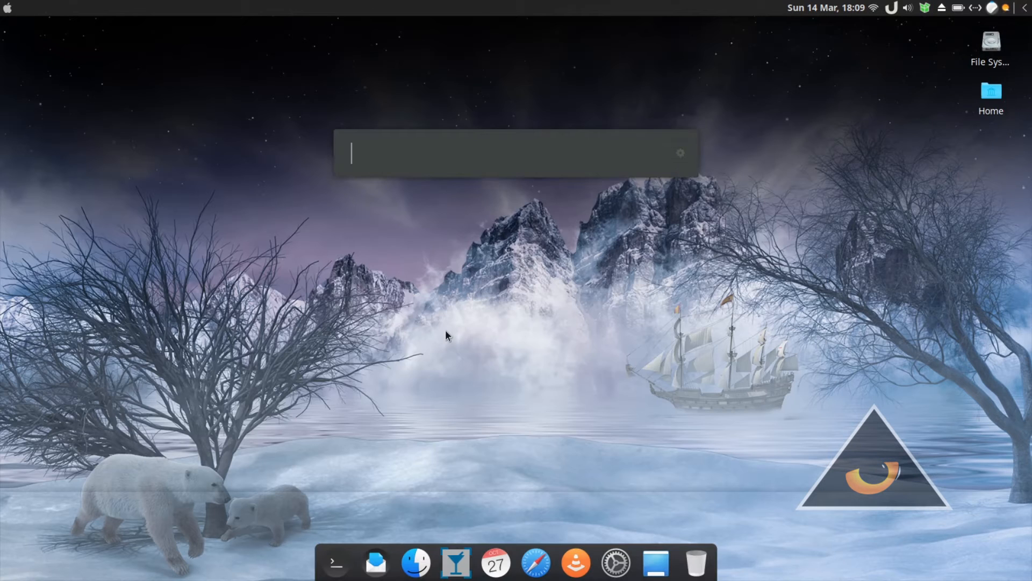
text(libwri)
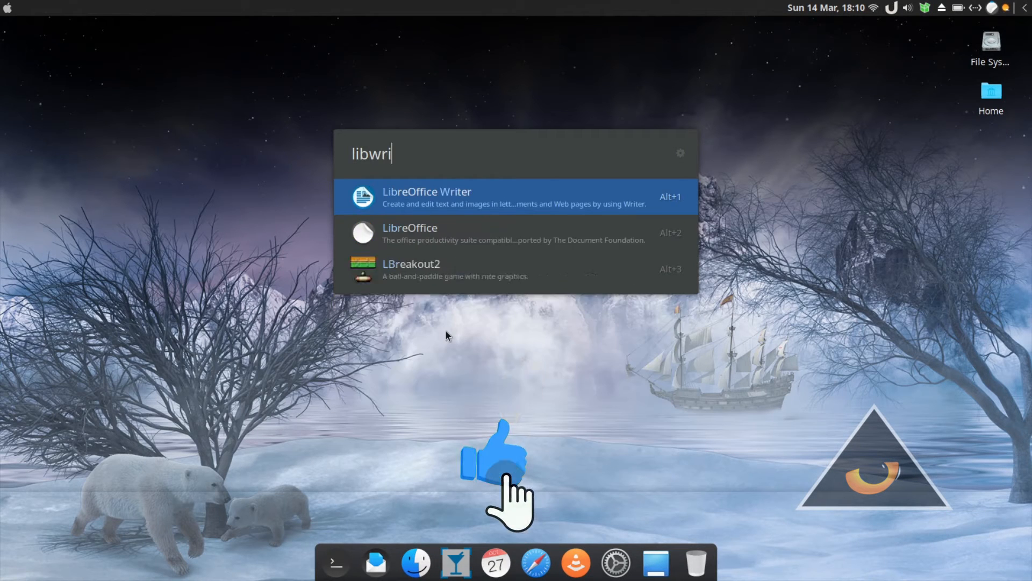
click(426, 196)
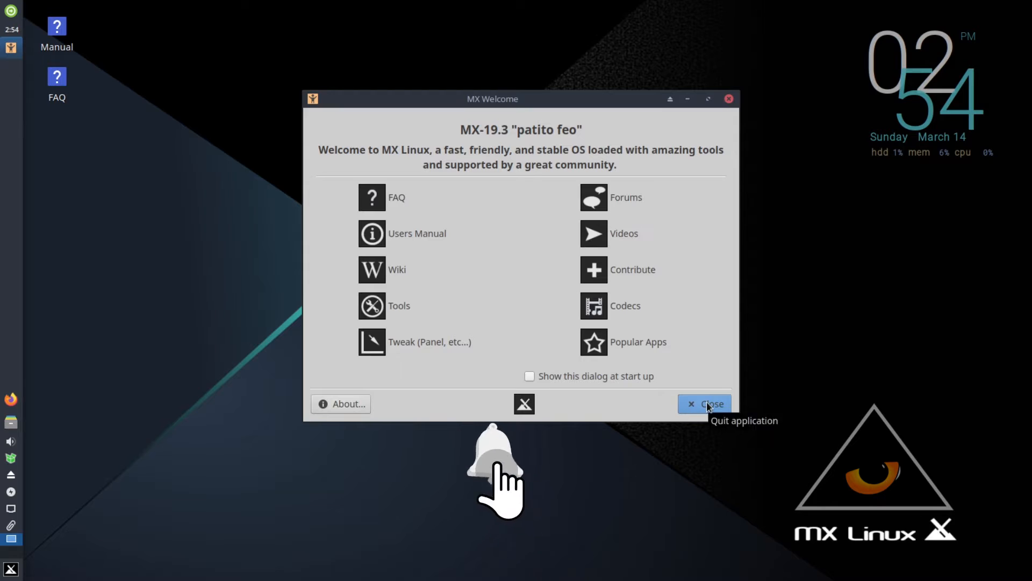
Dismiss MX Welcome and move the FAQ and Manual shortcuts into Documents via the file manager.
click(703, 403)
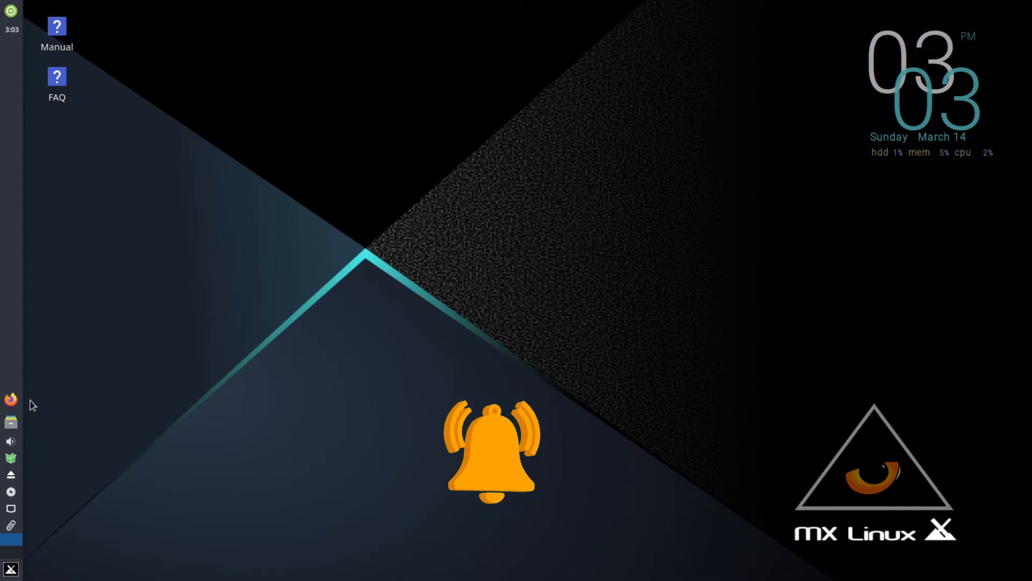
click(10, 421)
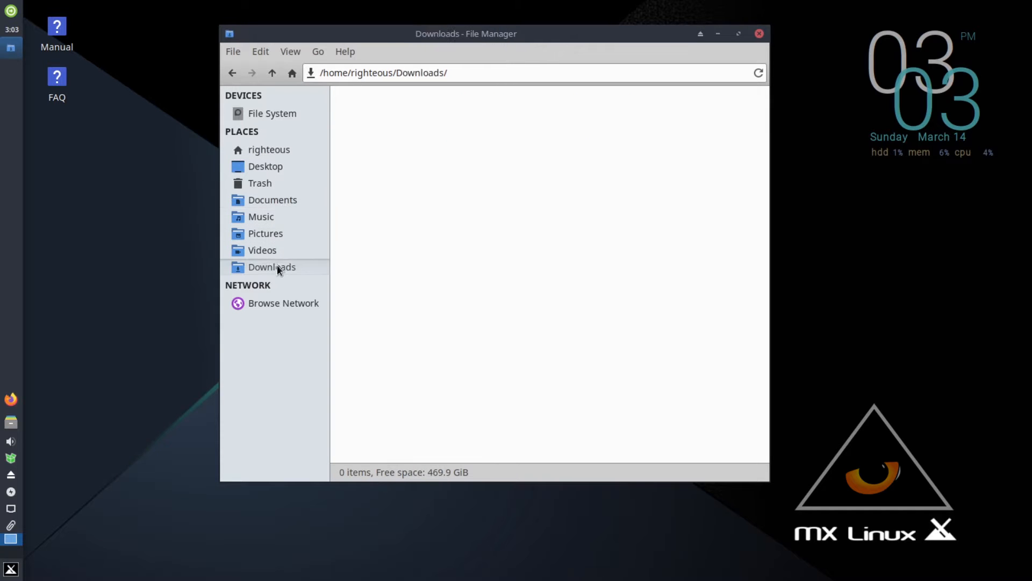
click(272, 200)
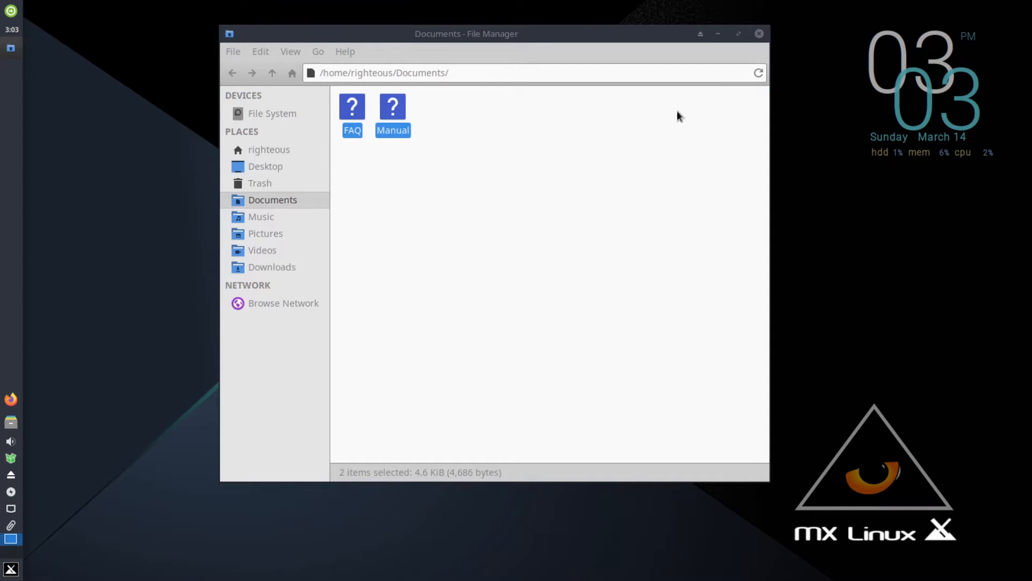
click(758, 33)
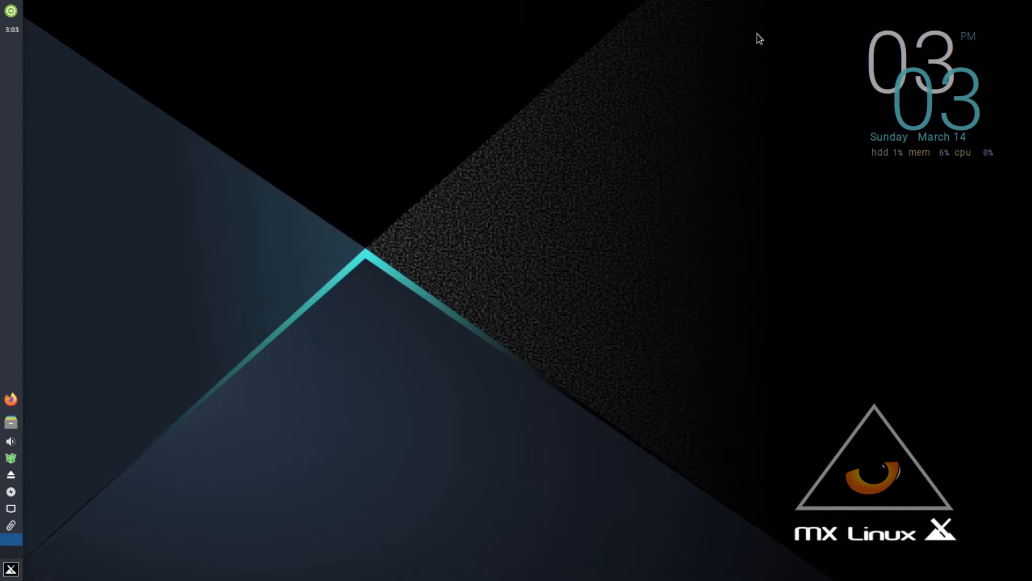
mouse_move(11, 399)
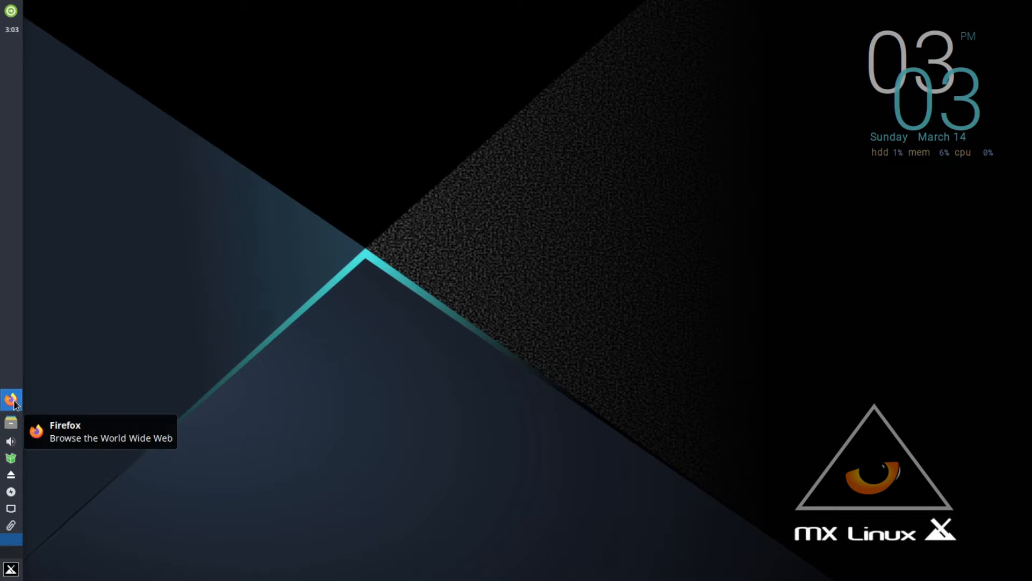
Read through the righteousculture/mx-linux-xfce-osx README on GitHub in Firefox, then minimize it.
click(11, 399)
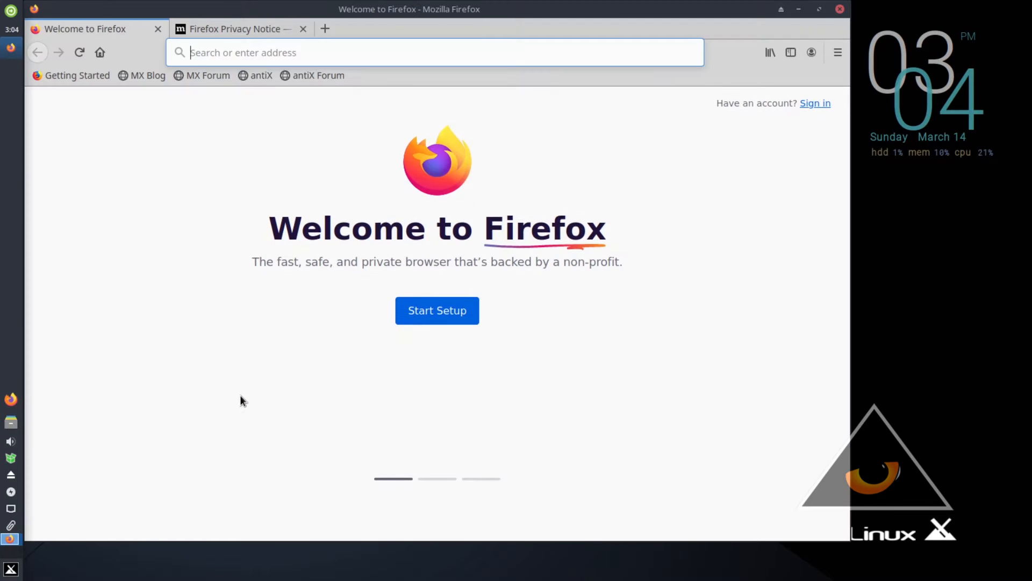
text(github.com/righteousculture/mx-linux-xfce-osx)
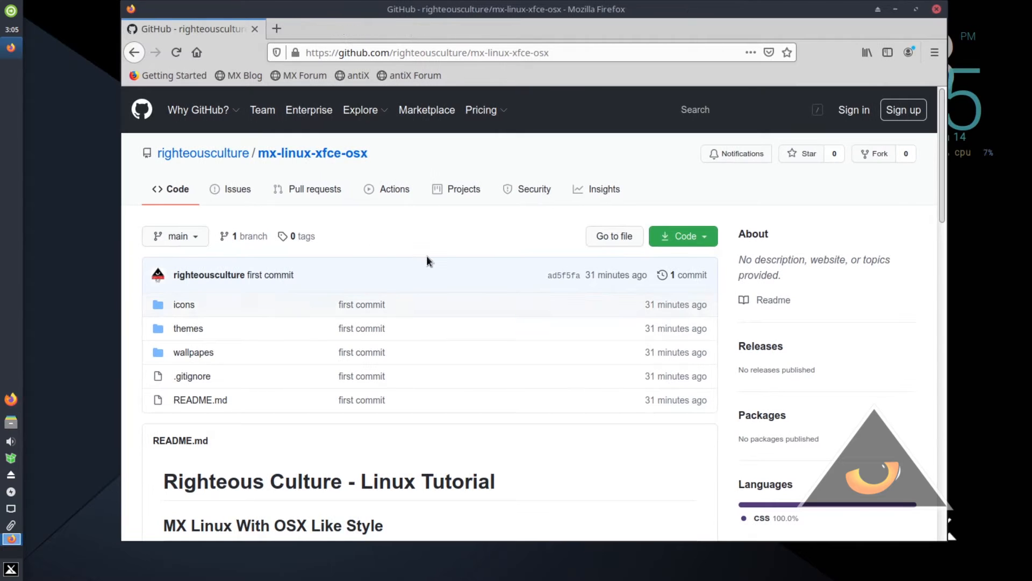
scroll(down, 3)
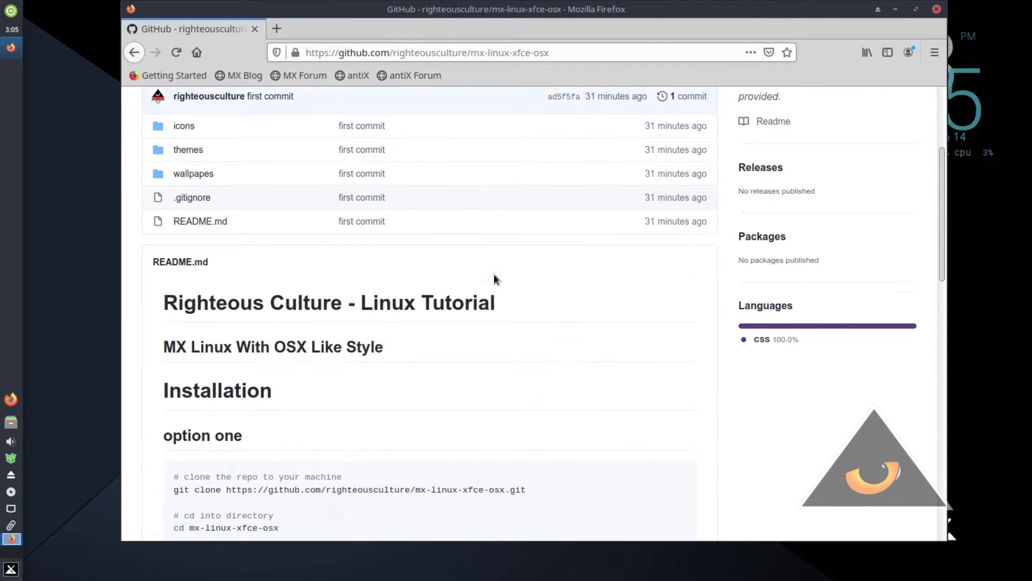
scroll(down, 3)
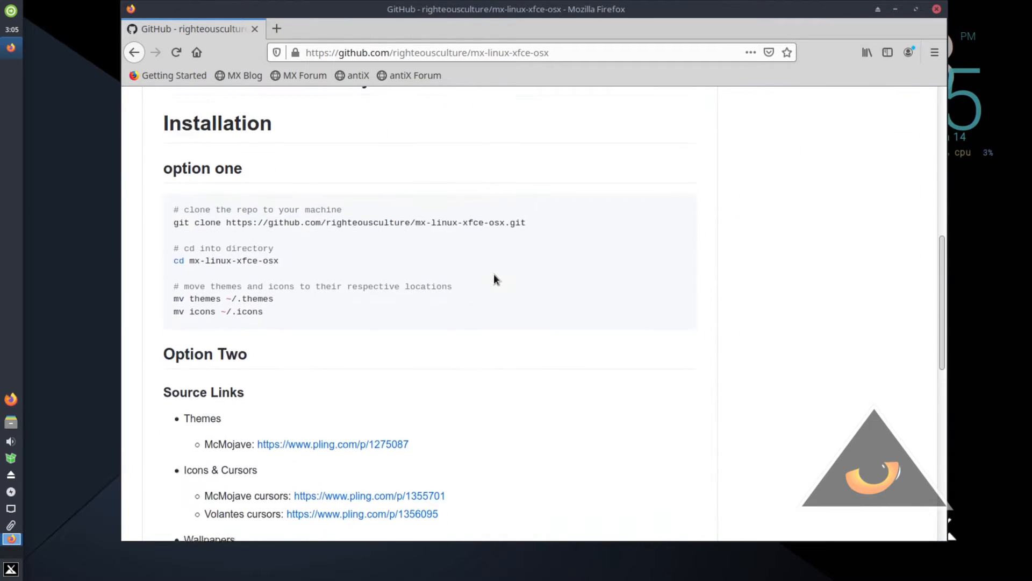
scroll(down, 3)
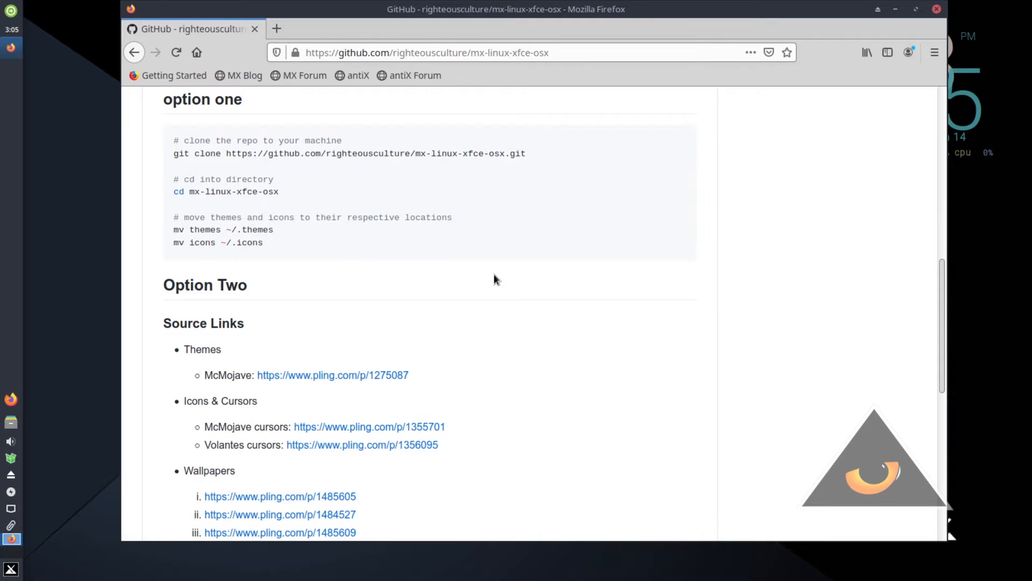
scroll(down, 3)
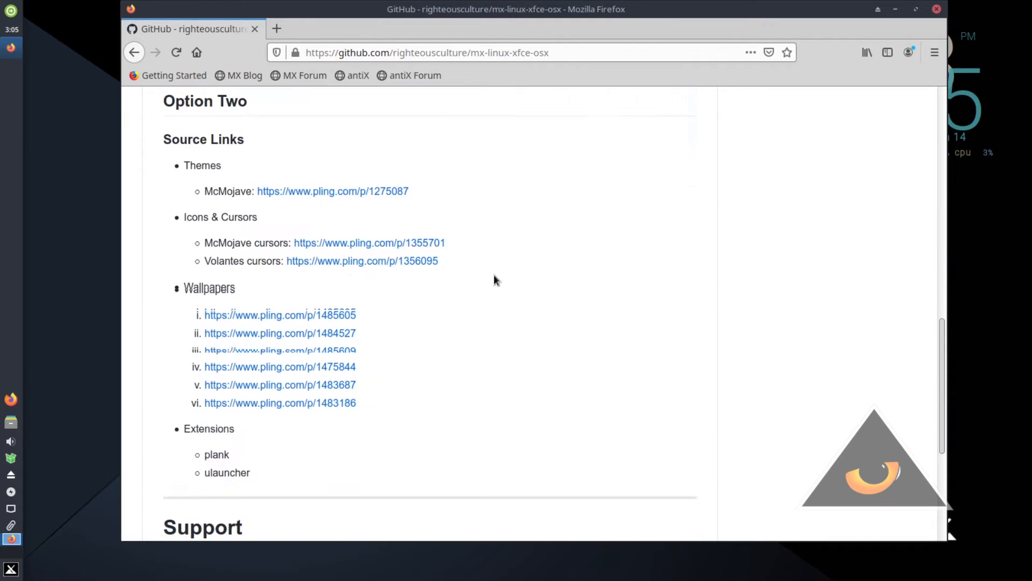
scroll(down, 3)
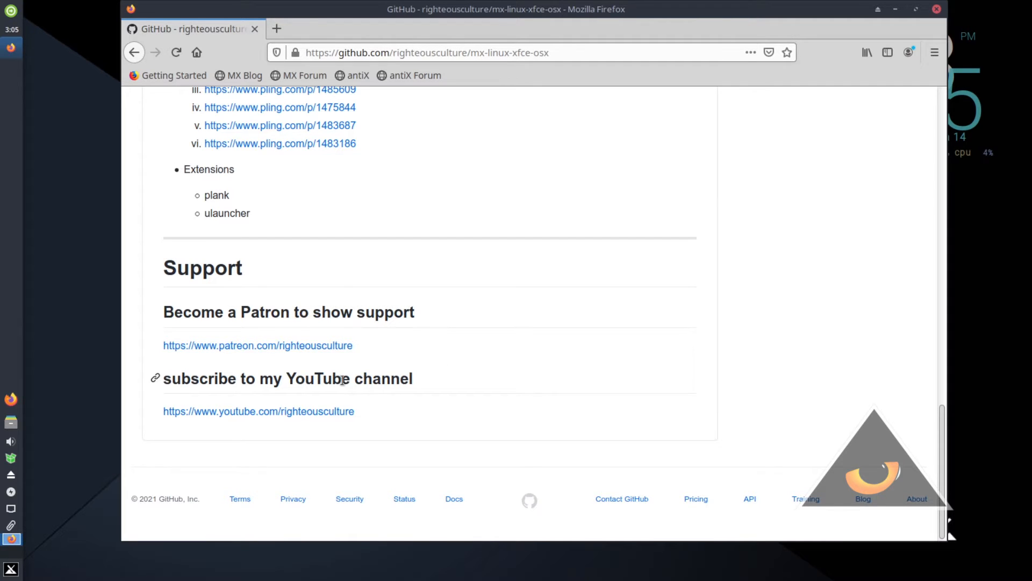
scroll(down, 3)
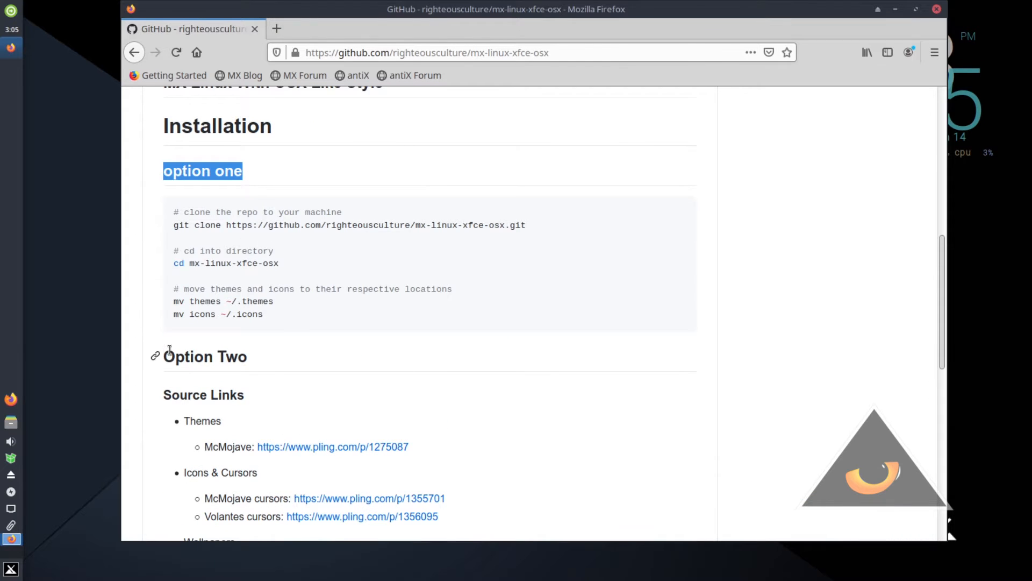
scroll(down, 3)
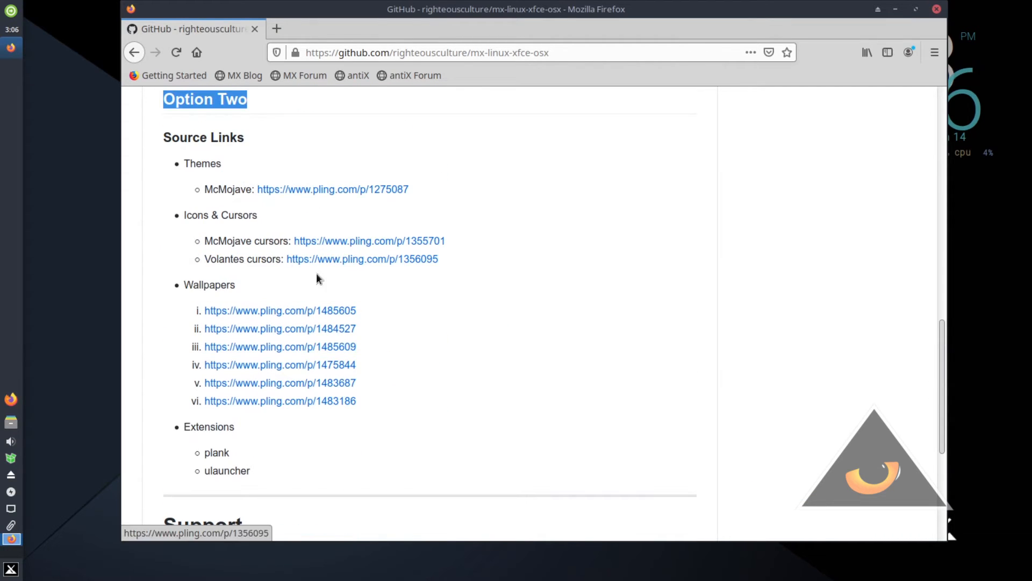
click(11, 421)
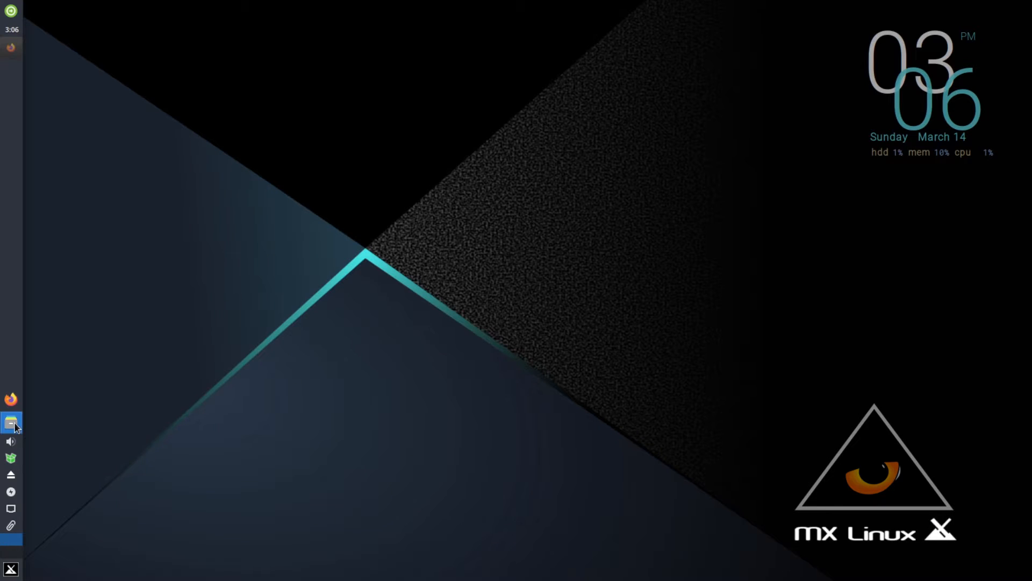
In a terminal, git clone mx-linux-xfce-osx into Pictures and list its contents.
click(11, 421)
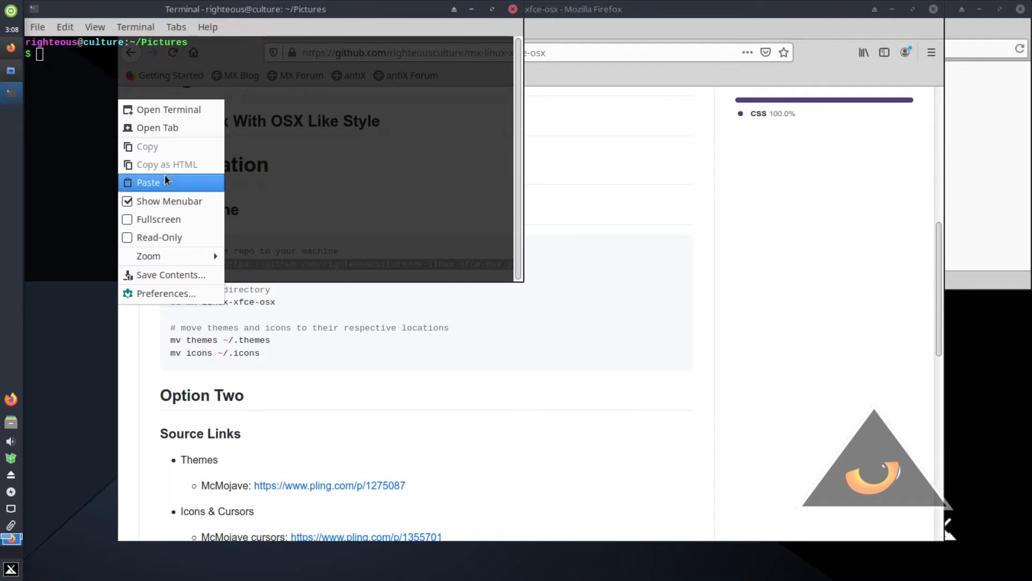
click(147, 183)
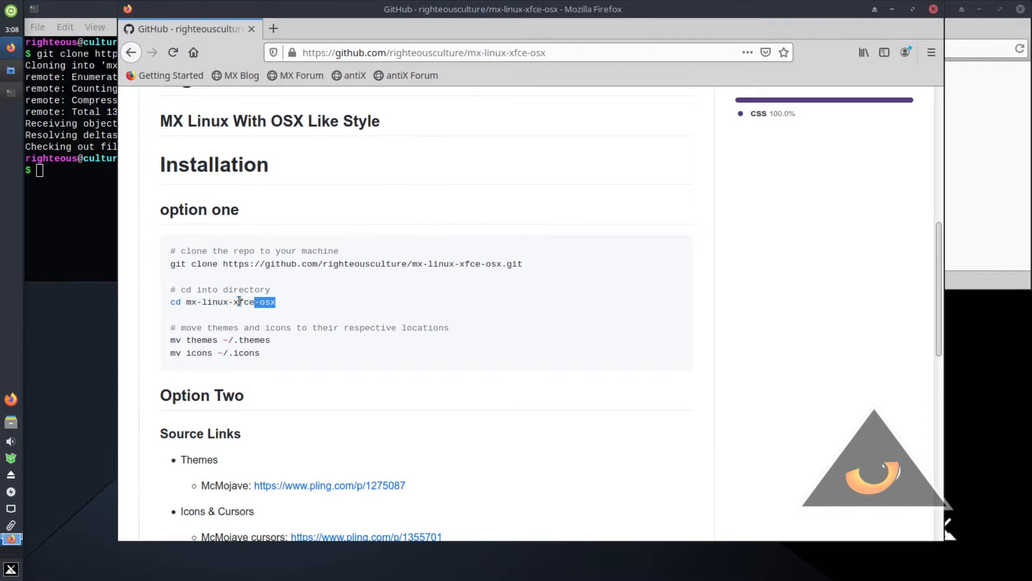
right_click(217, 302)
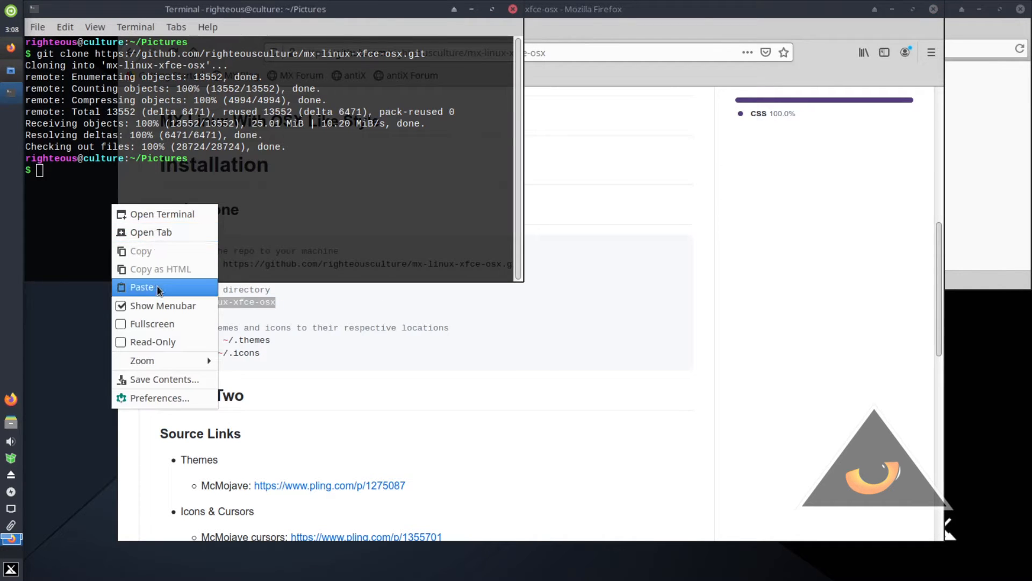
click(142, 287)
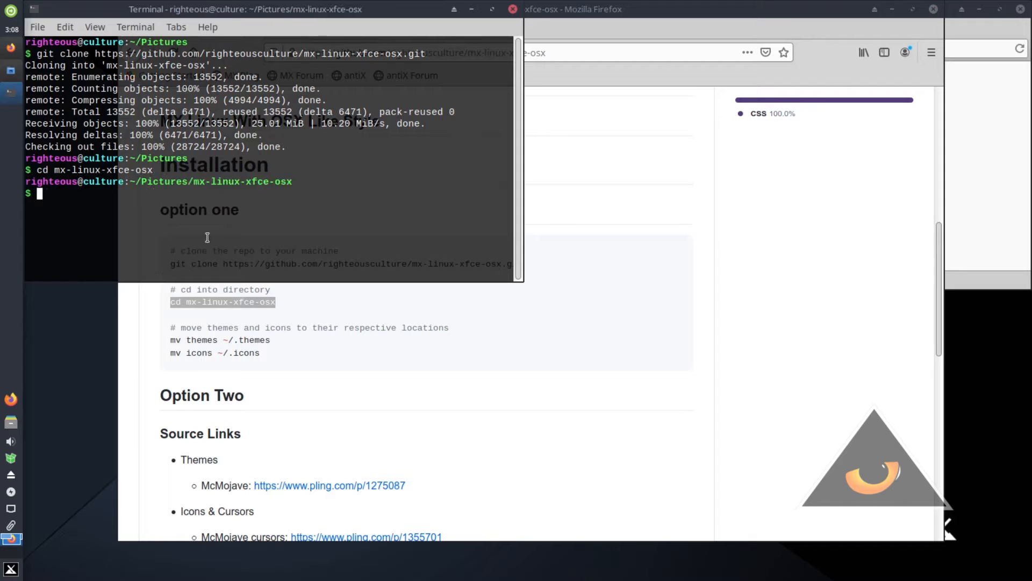
text(ls)
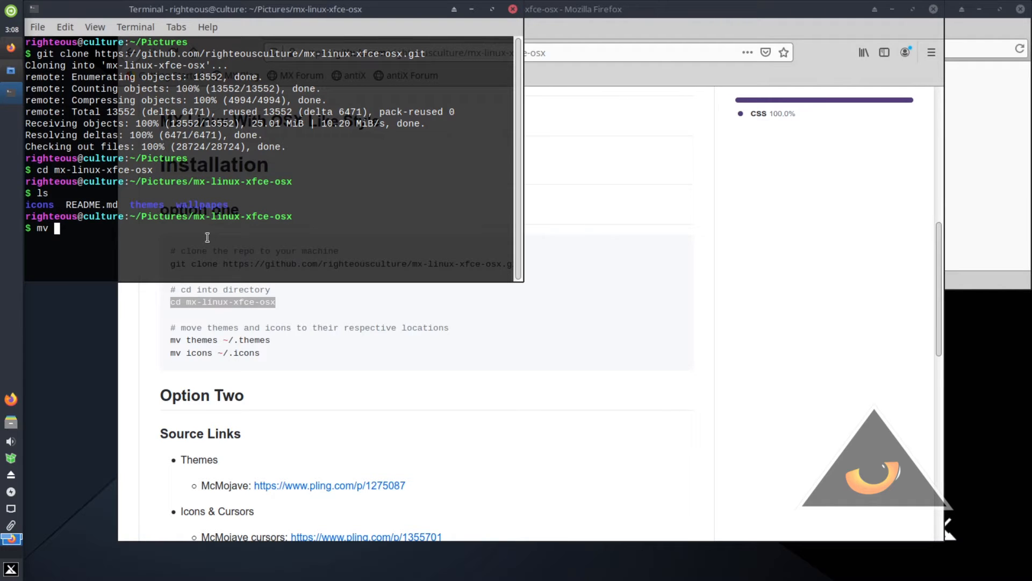
Move wallpapes to Pictures, themes to ~/.themes, icons to ~/.icons, then rm -rf the repo folder.
text(wallpapes/ wallpapes/)
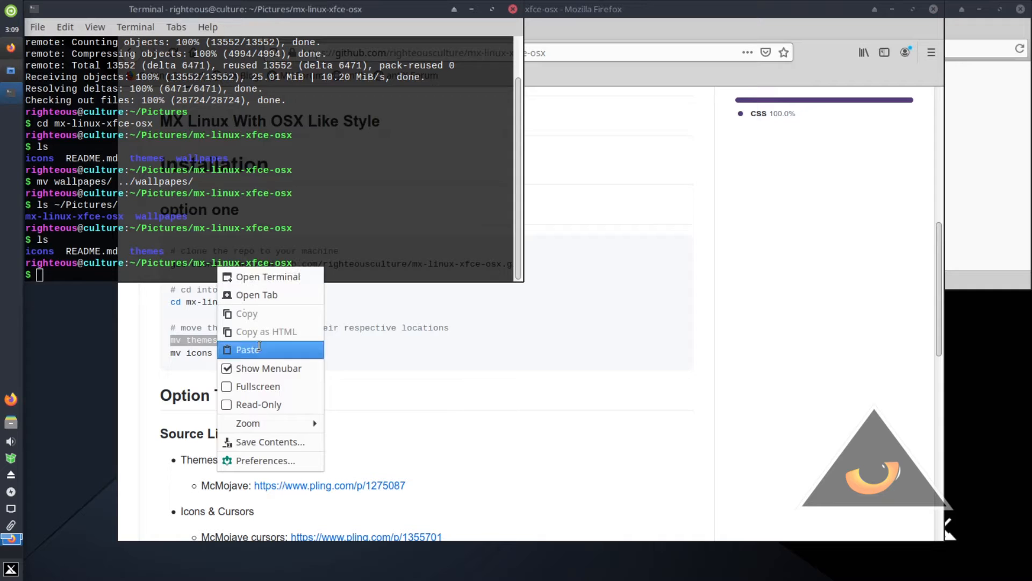
click(248, 348)
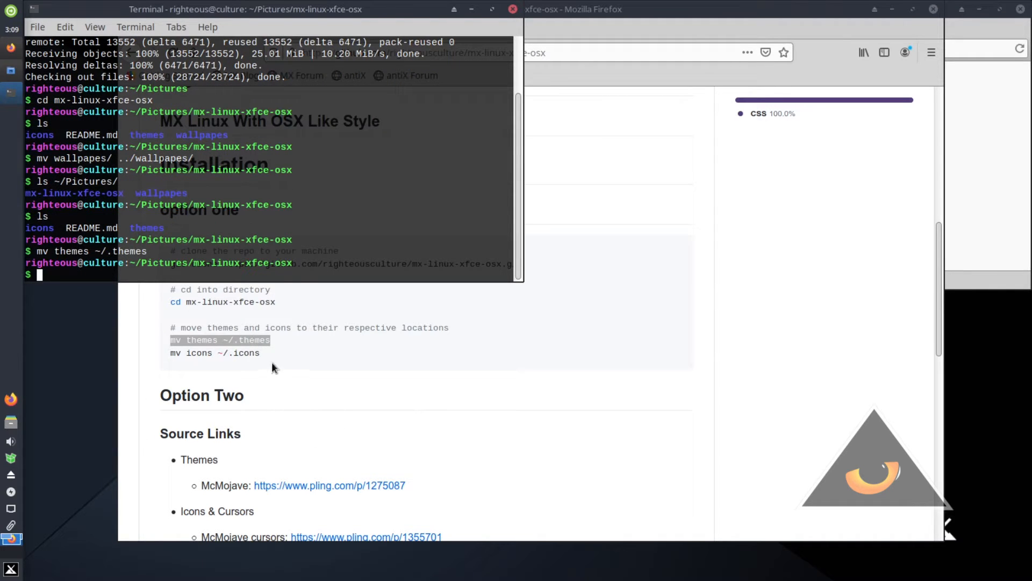
right_click(213, 352)
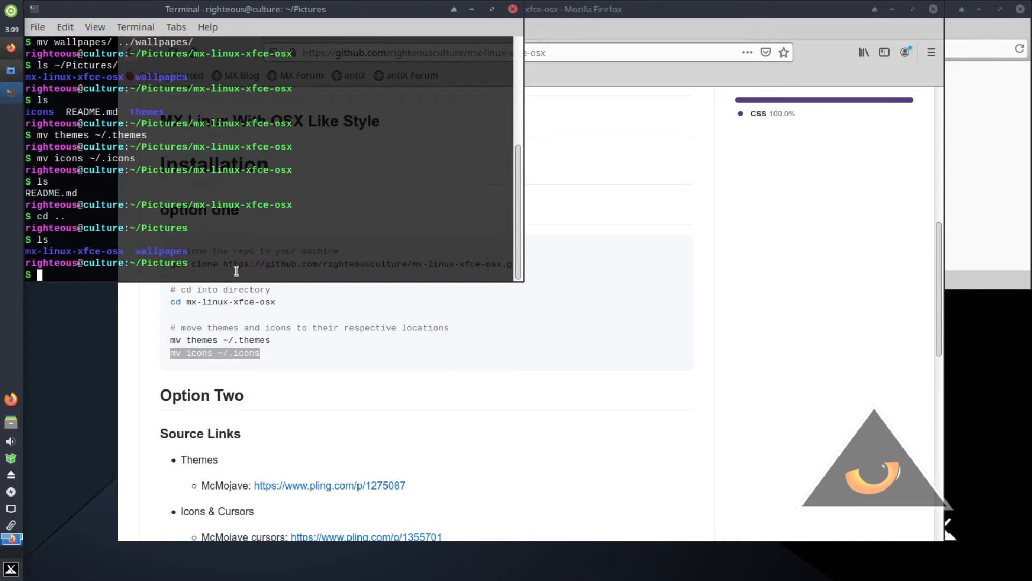
text(rm -rf mx-linux-xfce-osx/)
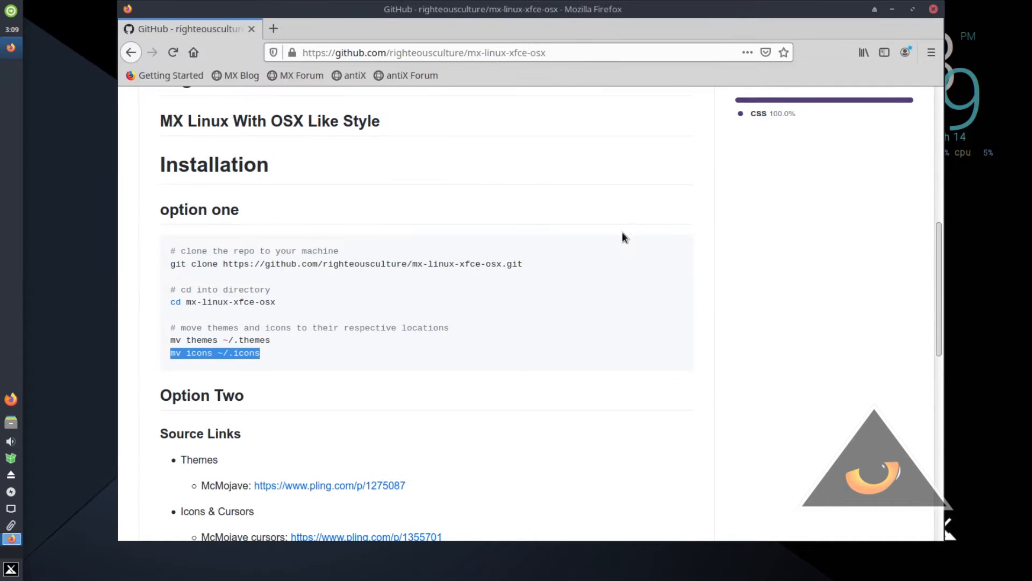
Review the README's Extensions list naming plank and ulauncher, then minimize Firefox.
scroll(down, 3)
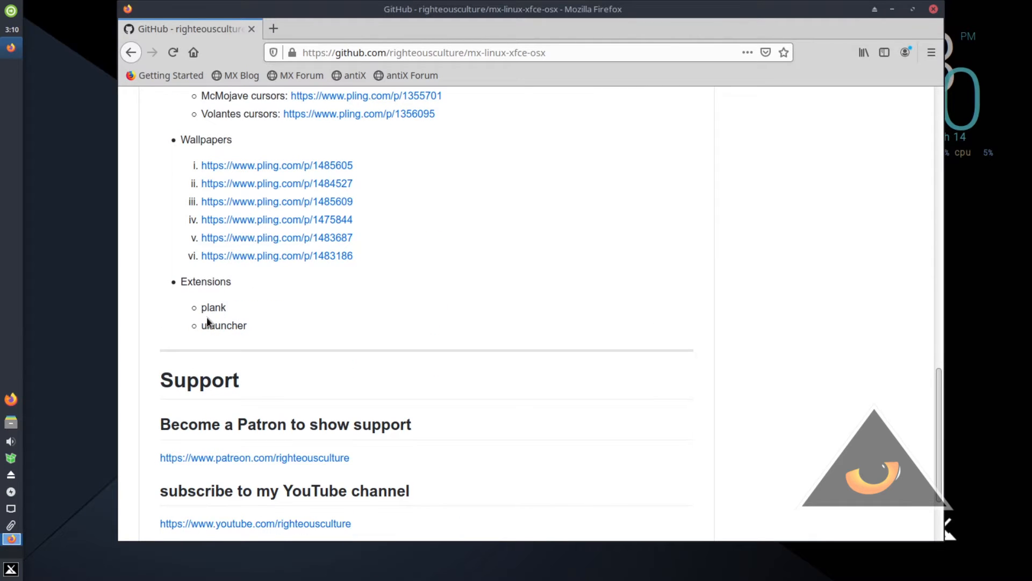
right_click(213, 307)
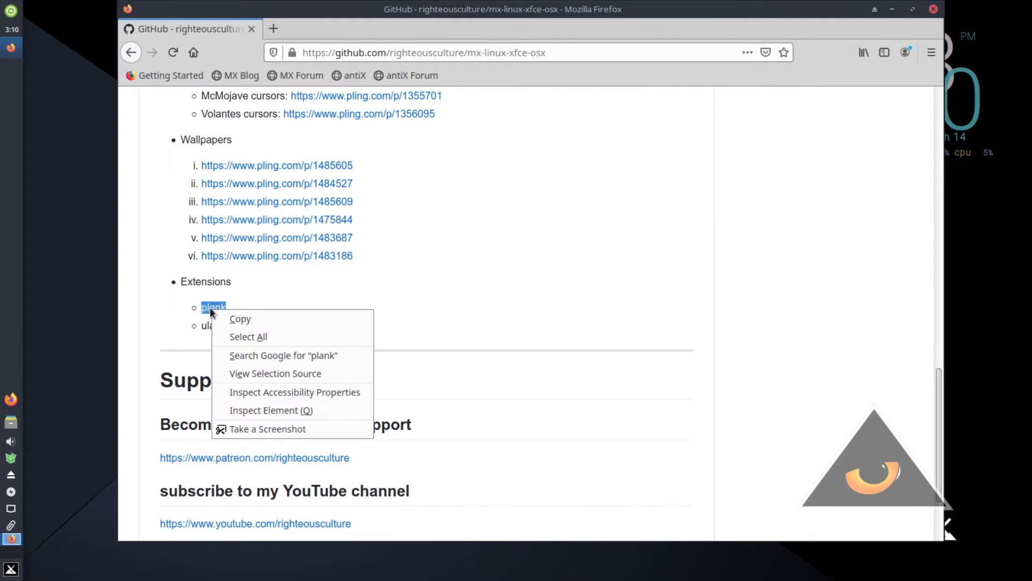
click(742, 150)
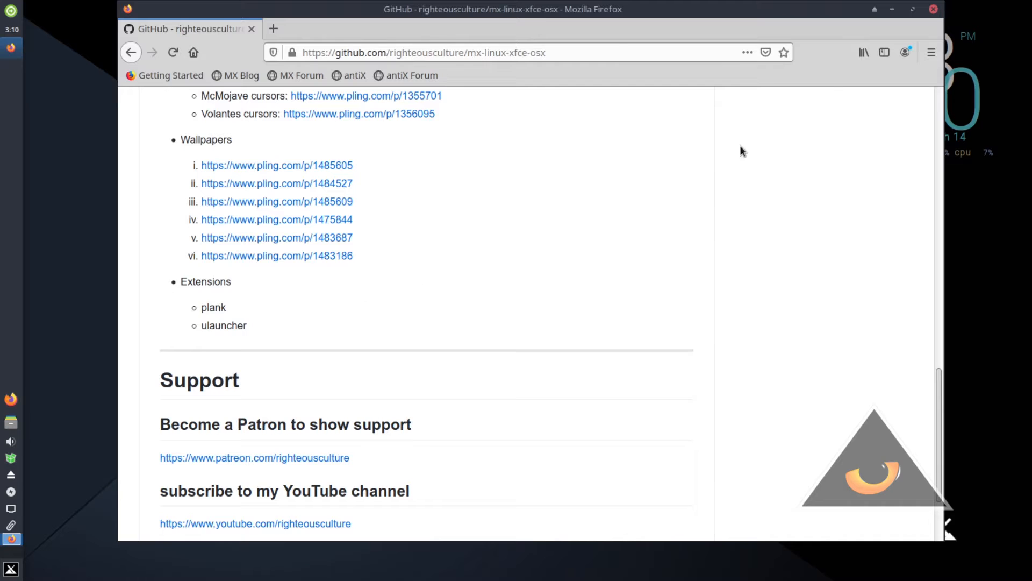
click(10, 570)
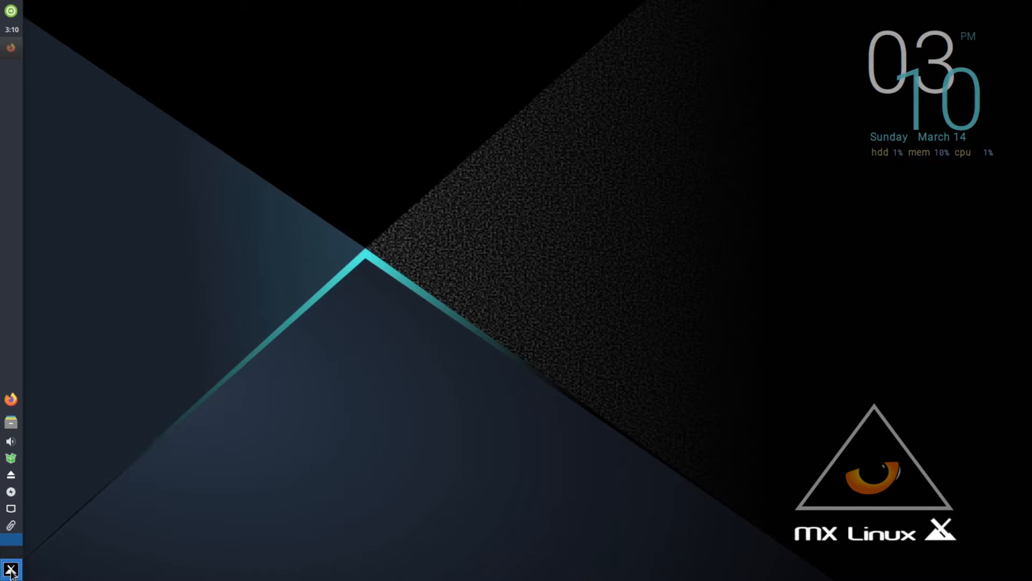
Authenticate in MX Package Installer, find 'plank' in Popular Applications and install it.
click(10, 569)
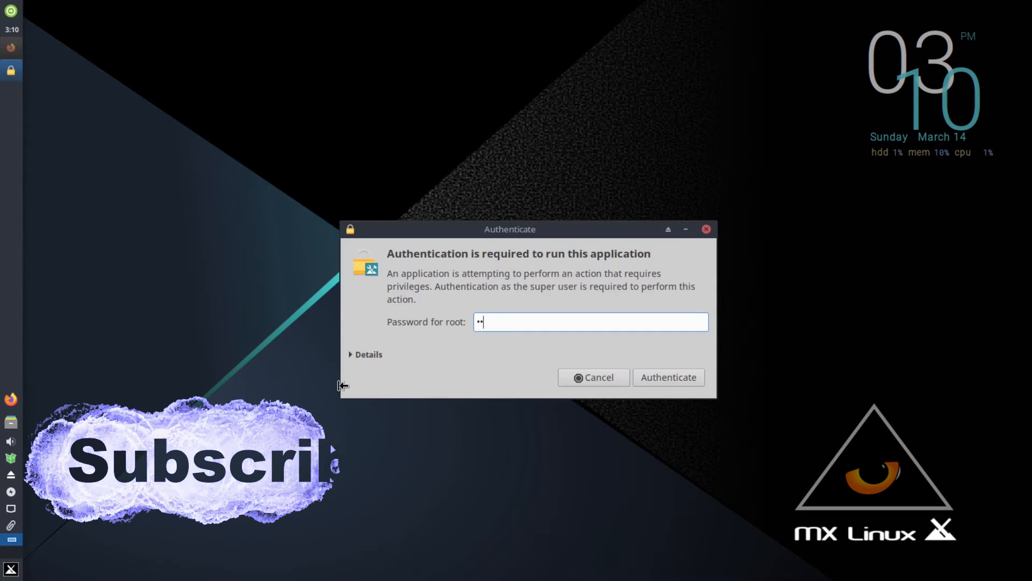
click(668, 376)
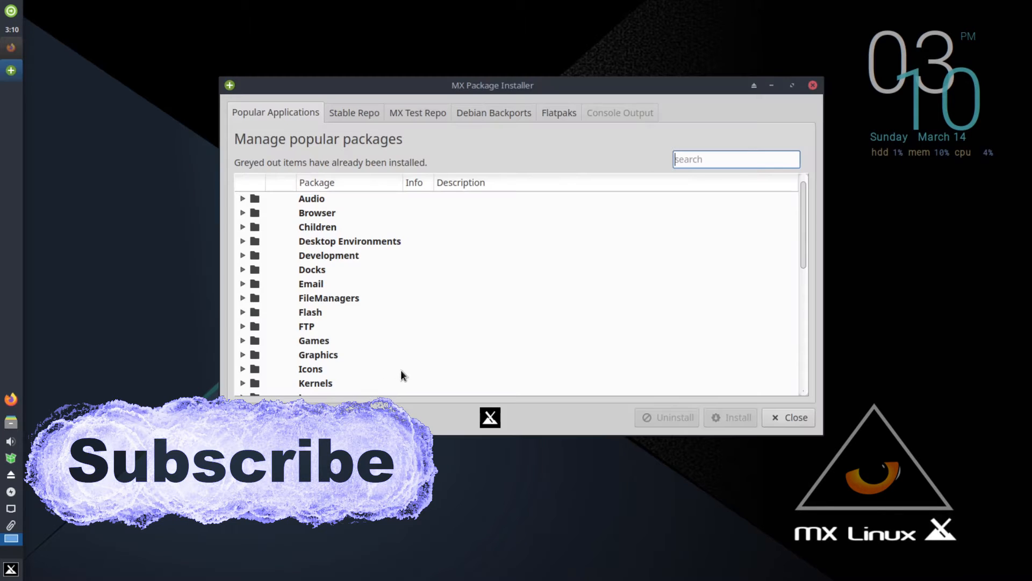
click(736, 159)
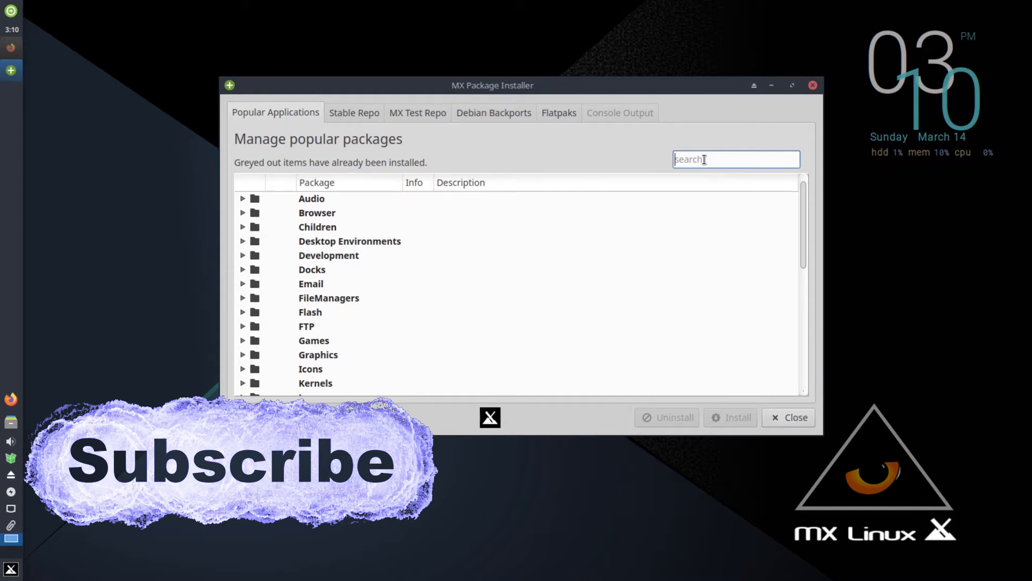
text(plank)
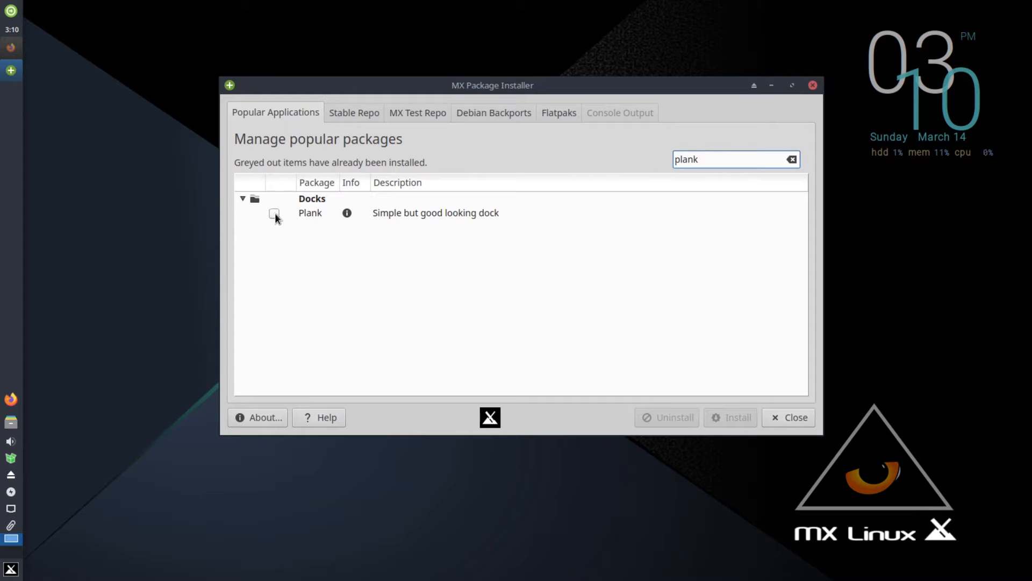
click(275, 213)
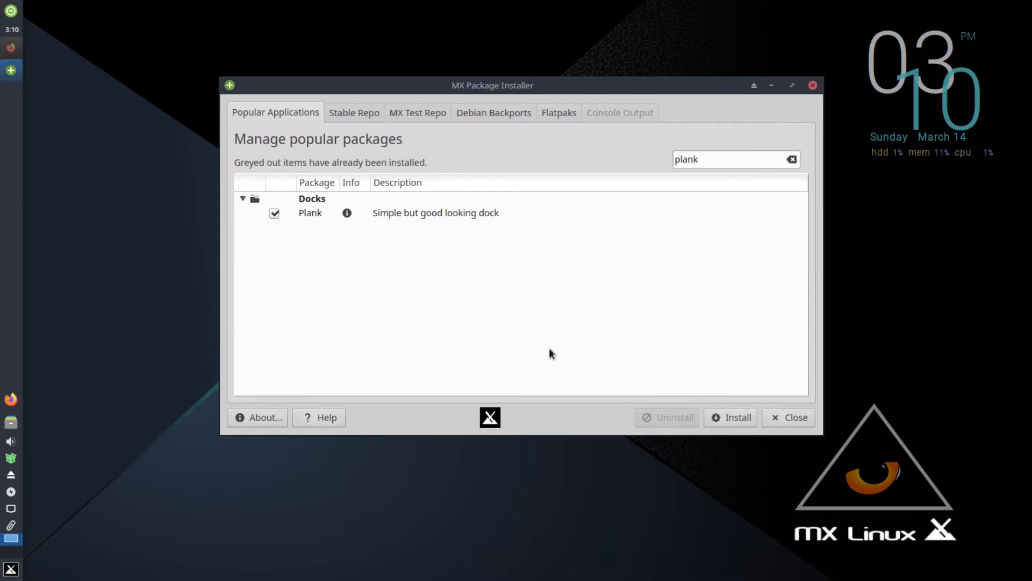
click(730, 417)
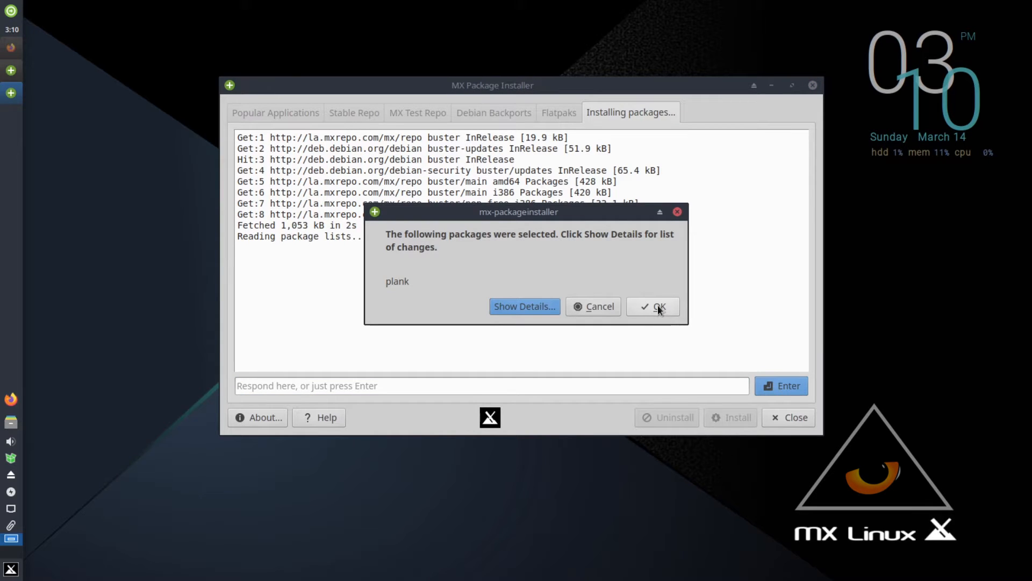
click(652, 306)
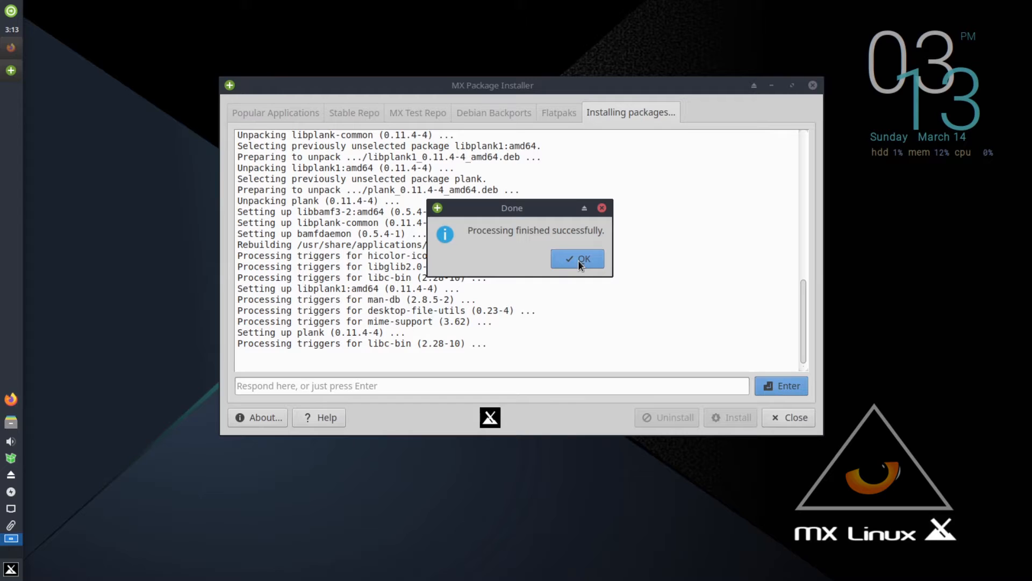
Acknowledge the Plank install, search 'ulauncher' and list it in the MX Test Repo, accepting the warning.
click(576, 257)
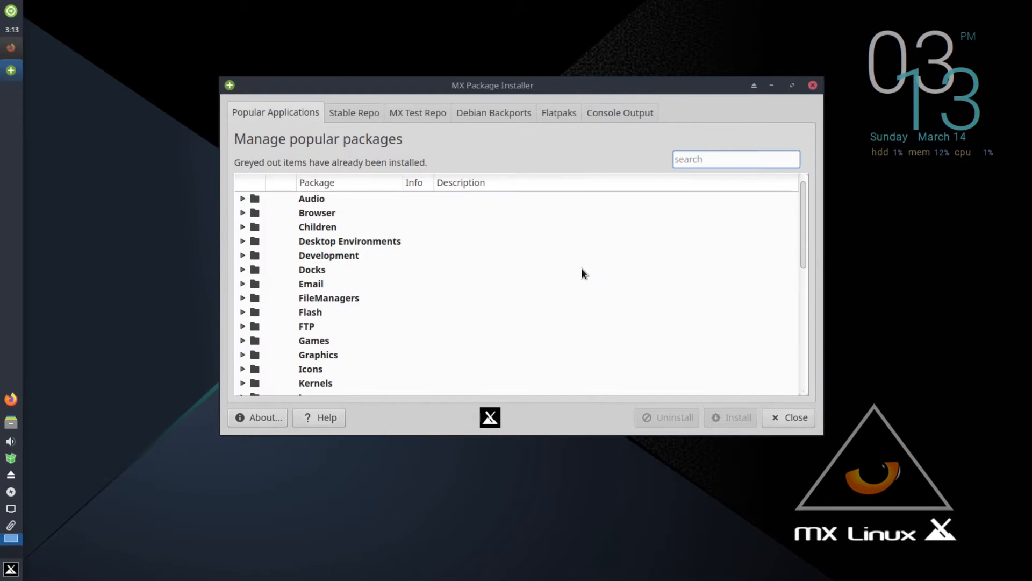
mouse_move(133, 219)
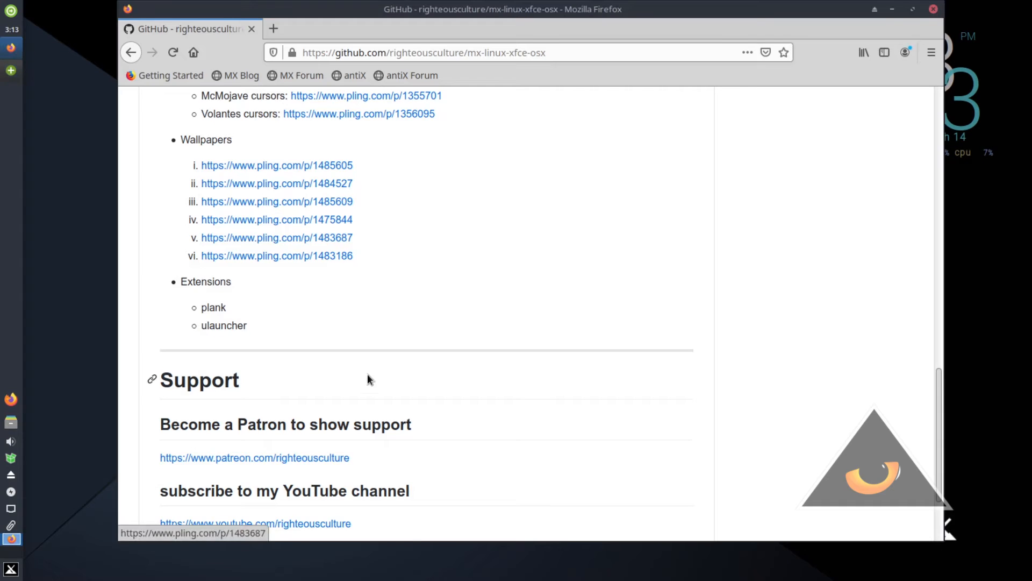
double_click(230, 324)
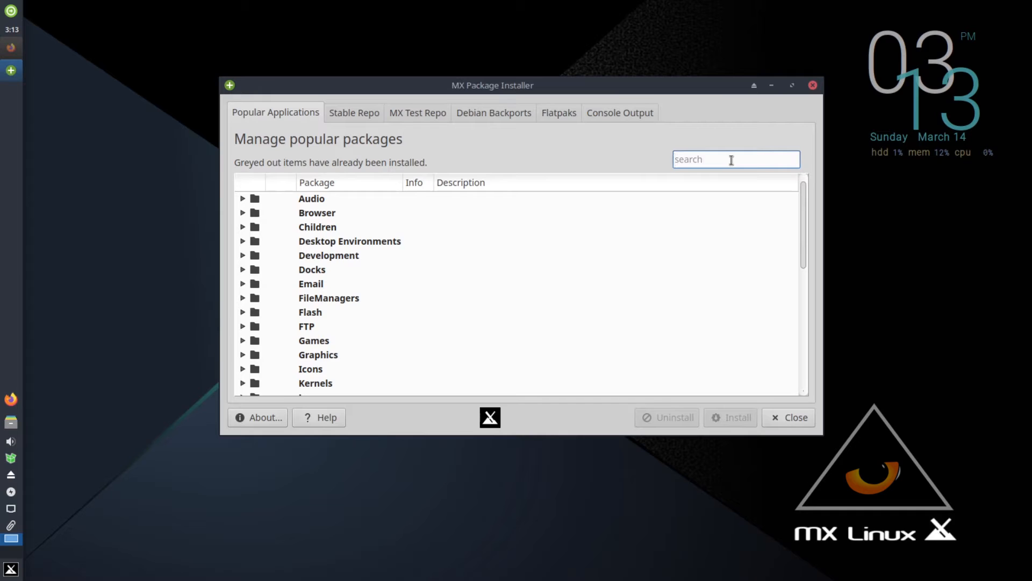
text(ulauncher)
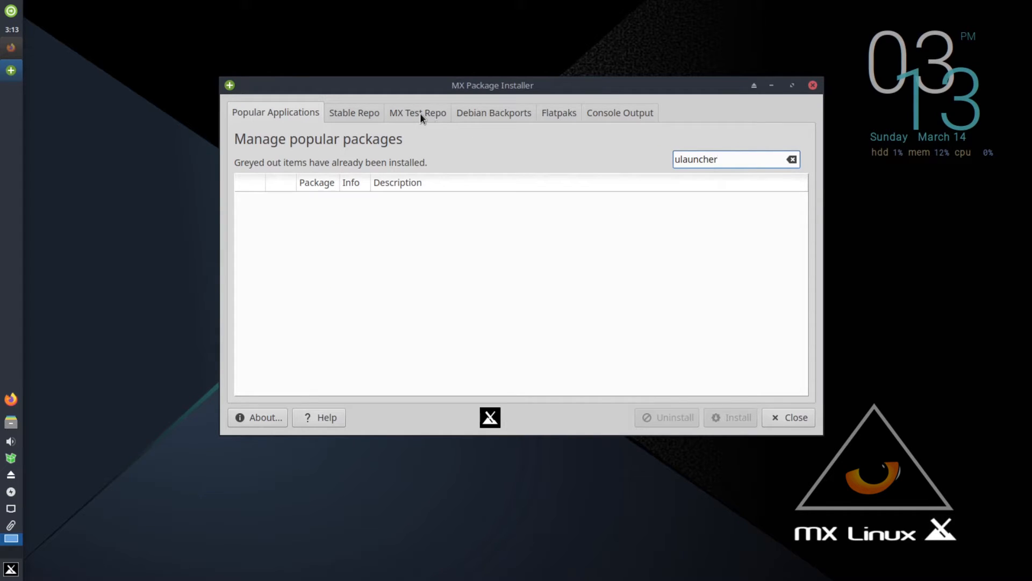
click(353, 113)
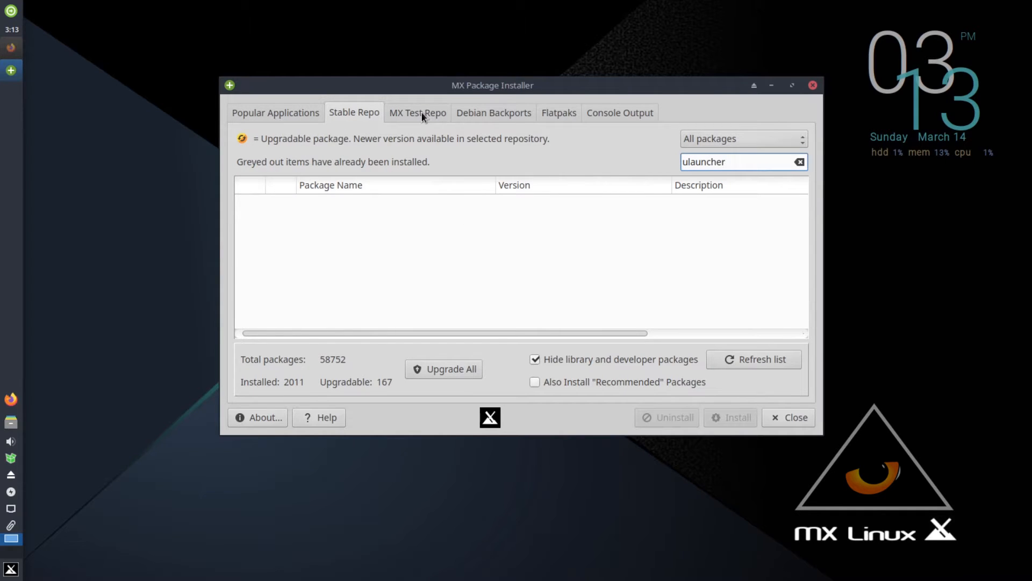
click(417, 112)
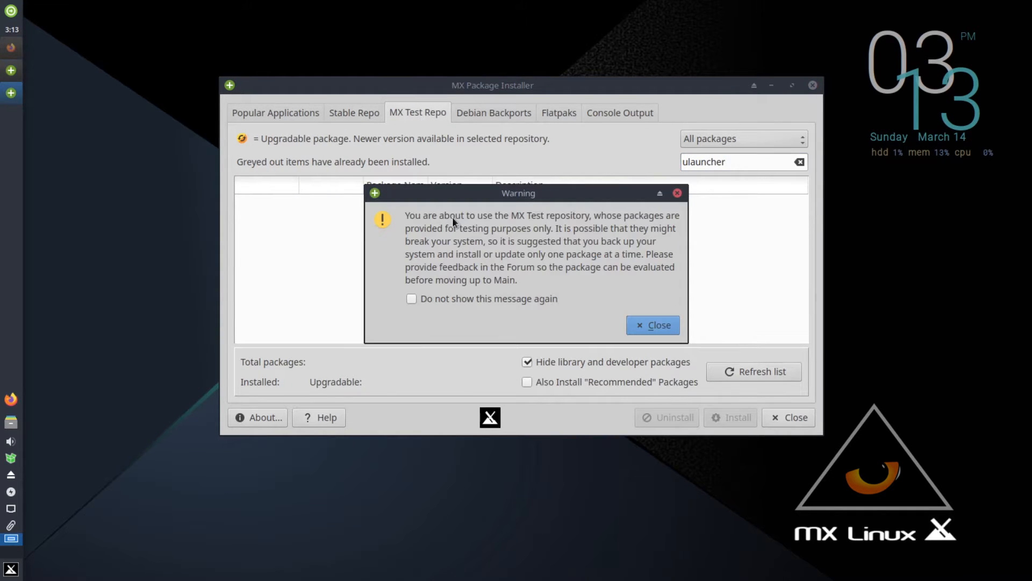
mouse_move(535, 314)
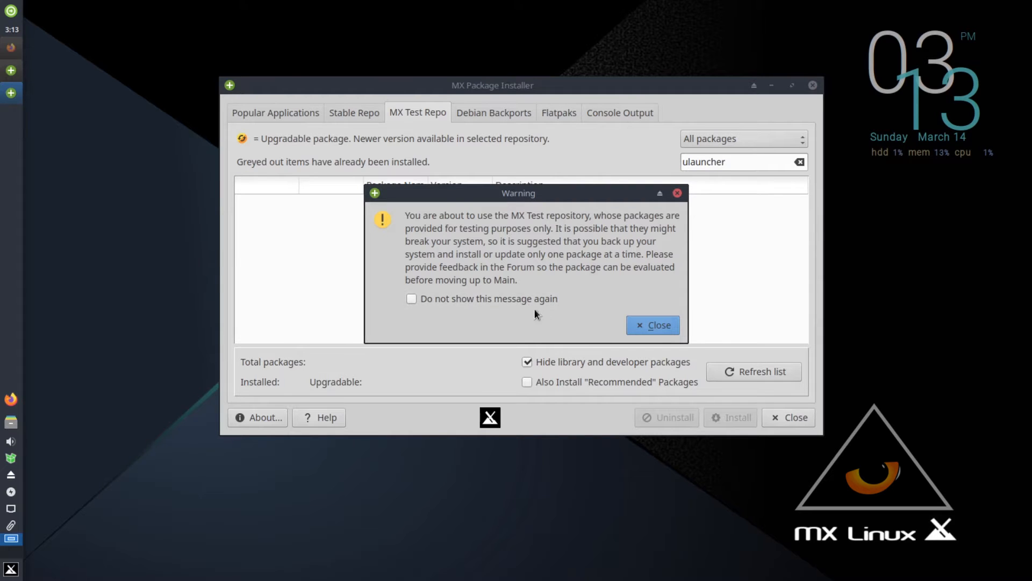
click(651, 325)
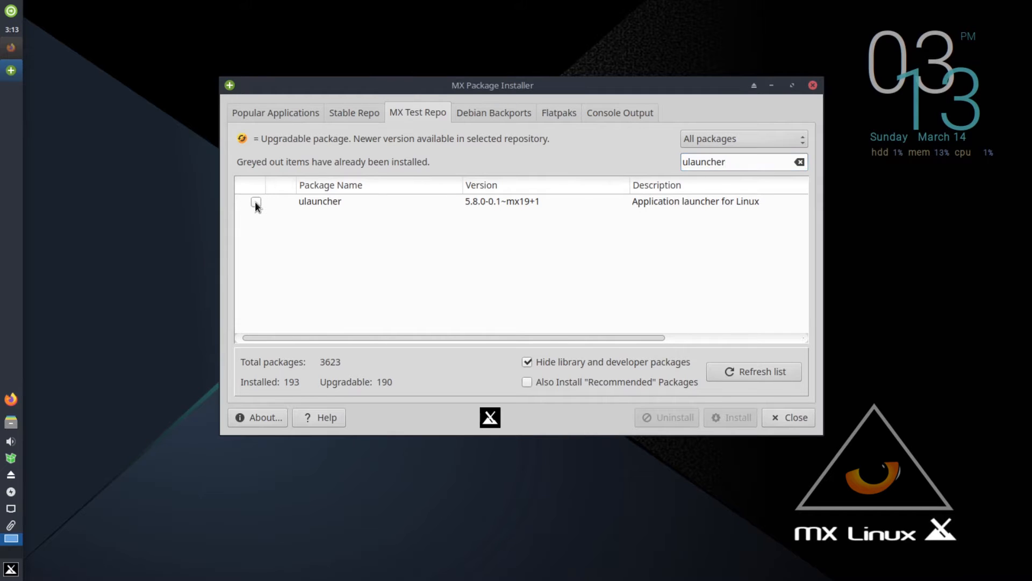
Install ulauncher 5.8.0 from the MX Test Repo and close the installer.
click(256, 202)
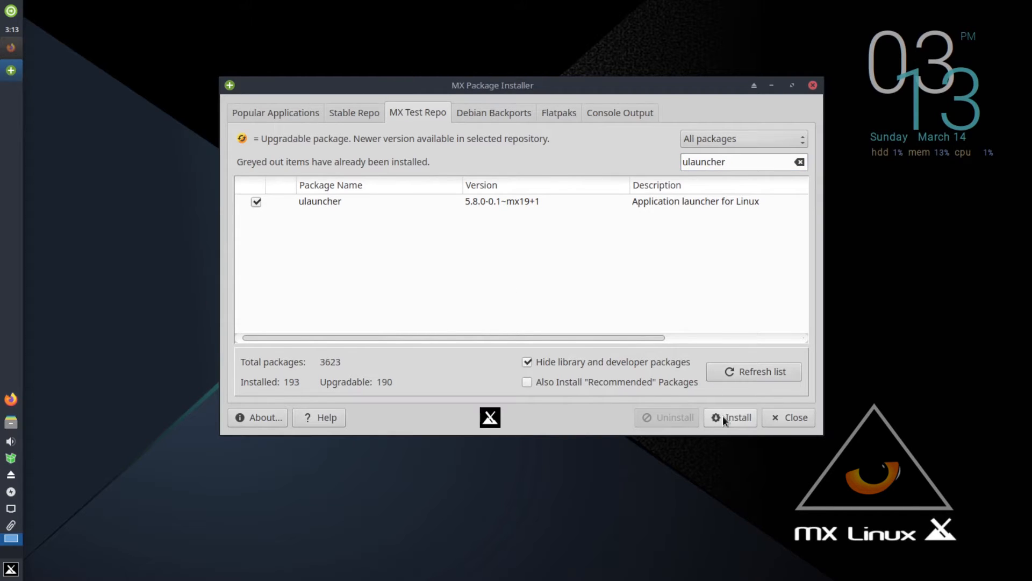
click(729, 417)
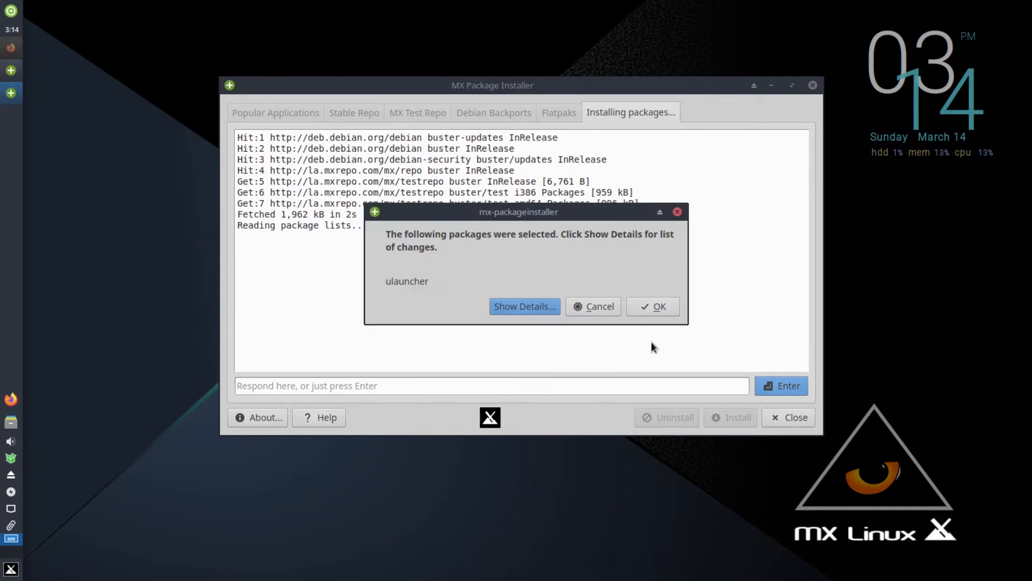
click(652, 307)
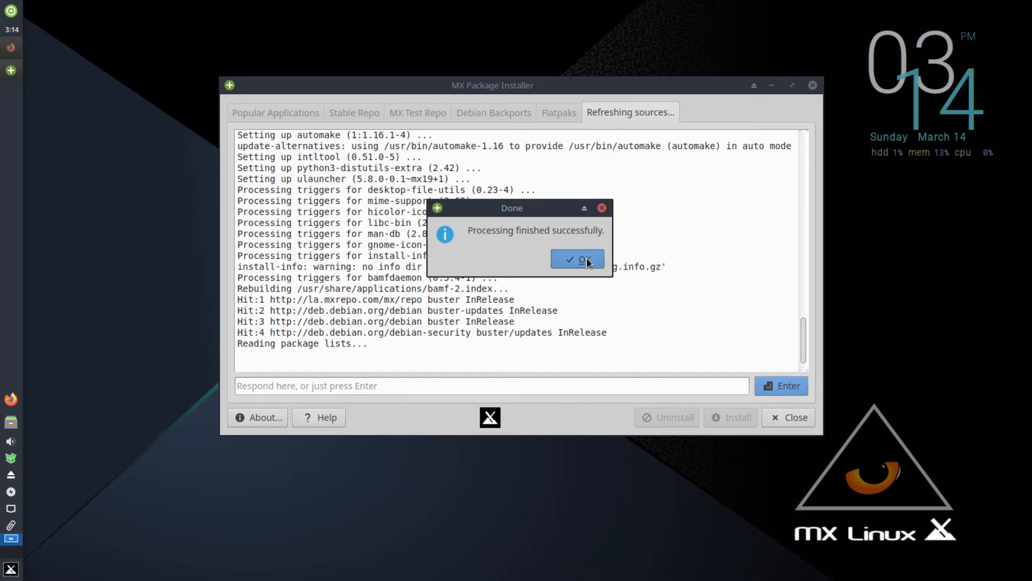
click(578, 260)
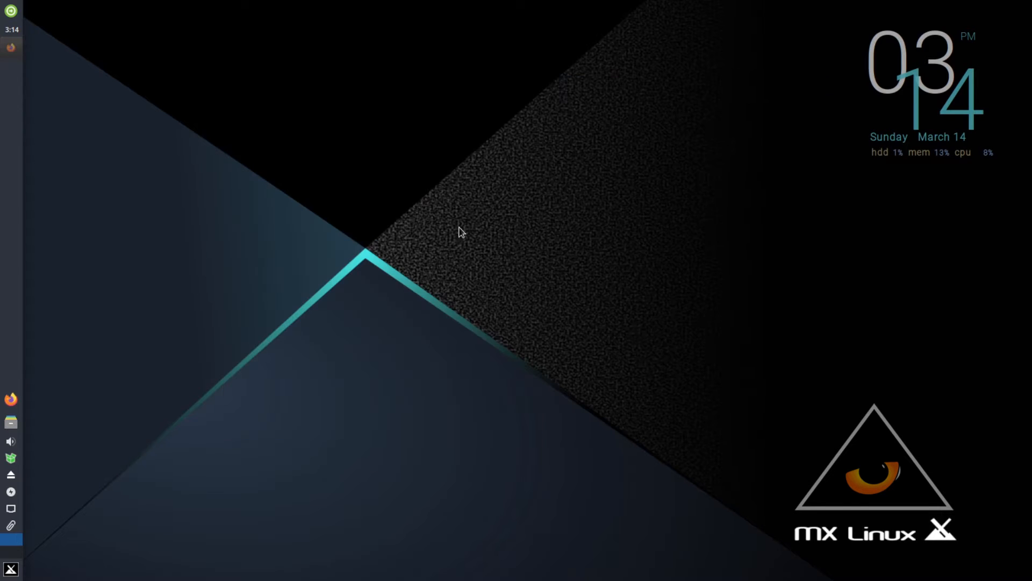
click(11, 399)
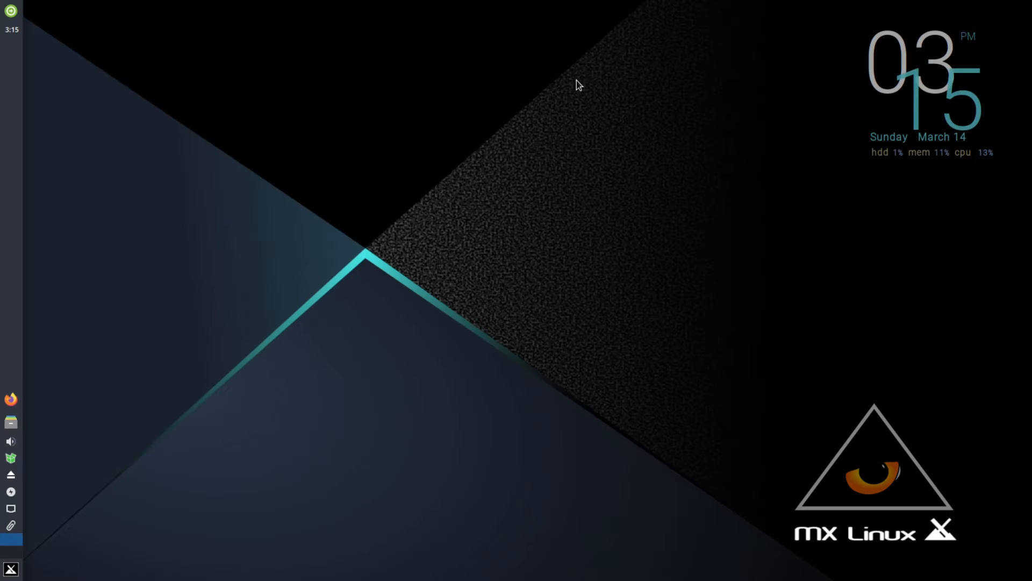
In Appearance, apply the Mojave-dark style and the McMojave-circle-dark icon theme.
click(11, 569)
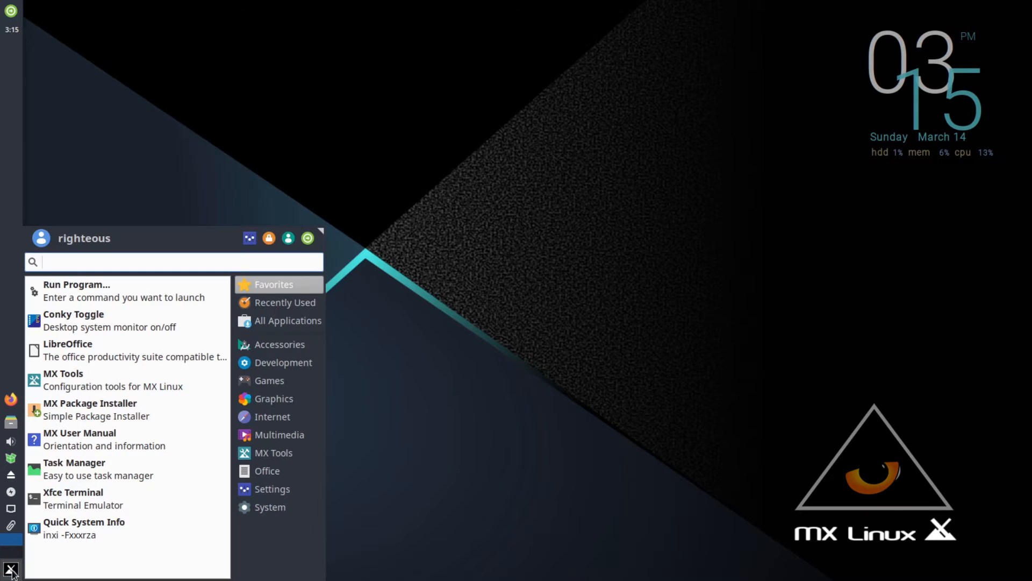
text(co)
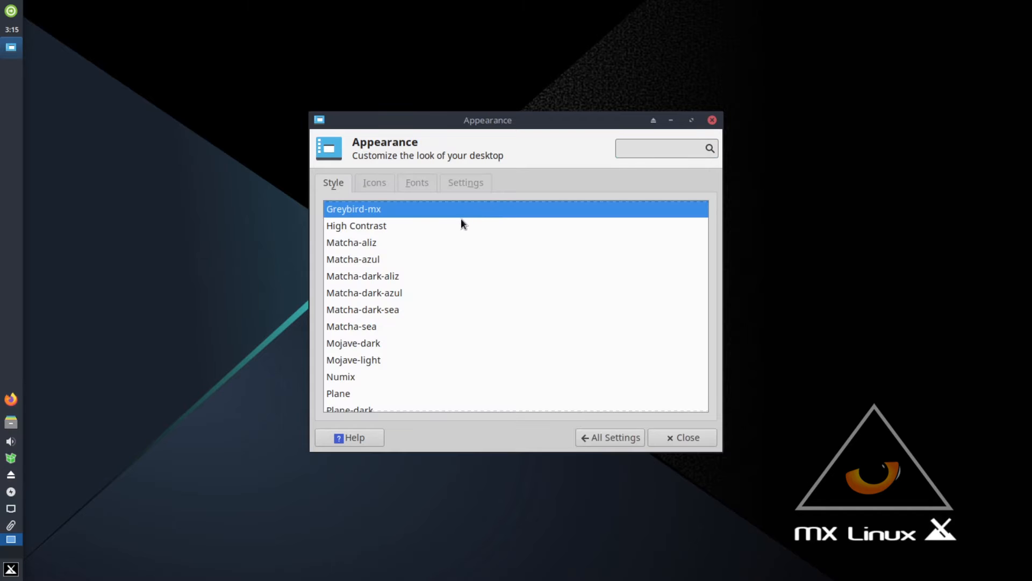
scroll(down, 3)
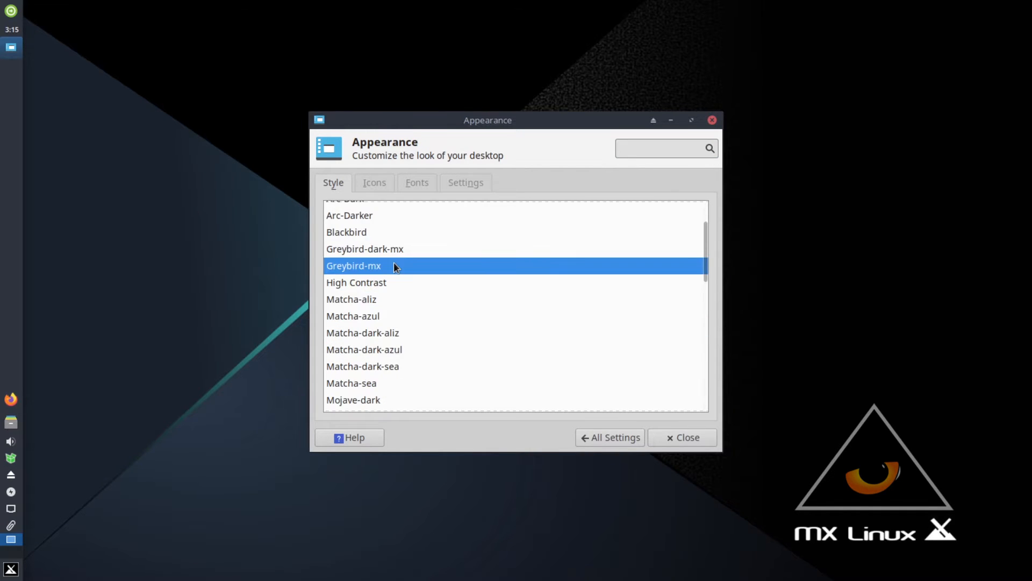
scroll(down, 3)
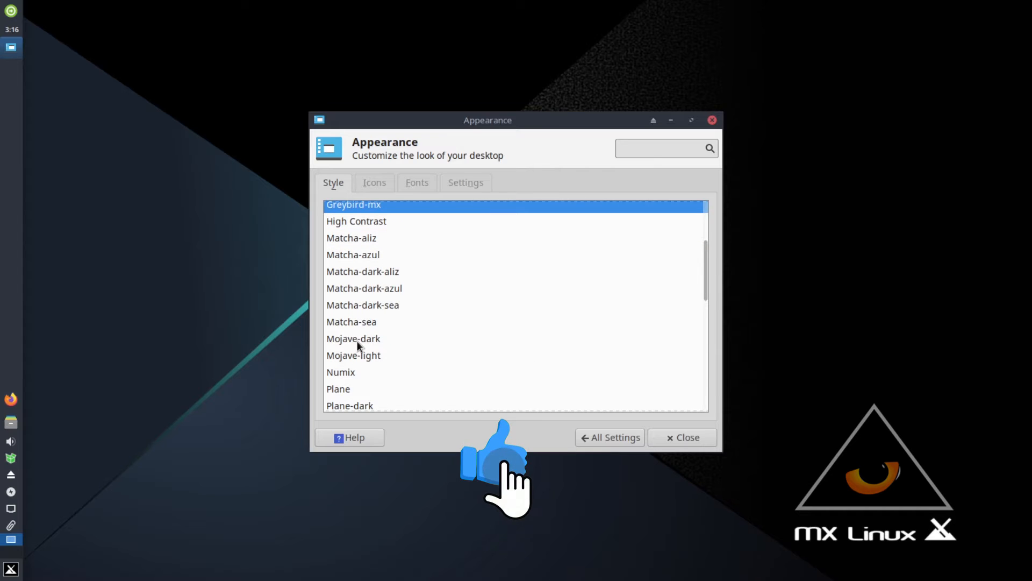
click(354, 338)
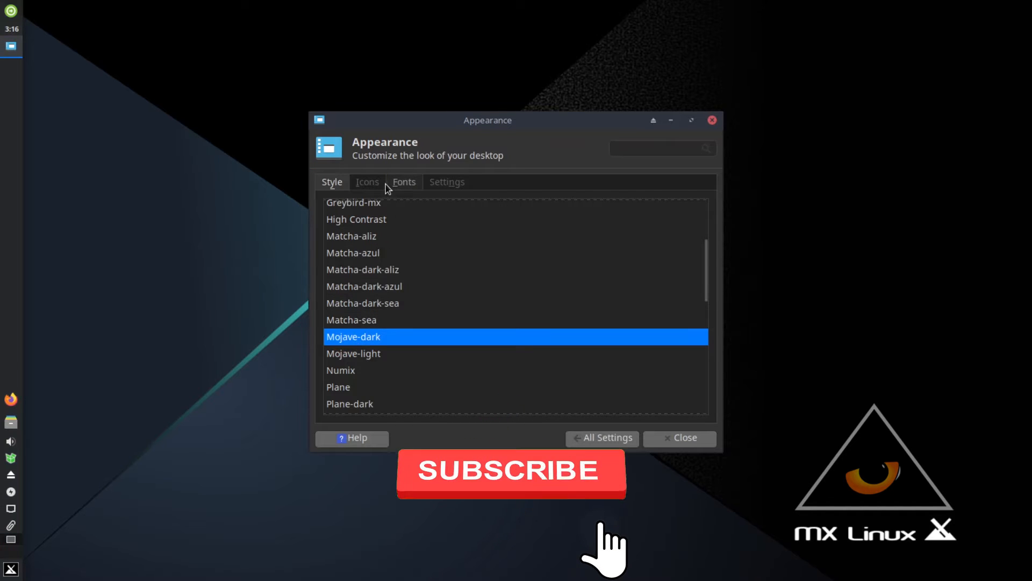
click(366, 182)
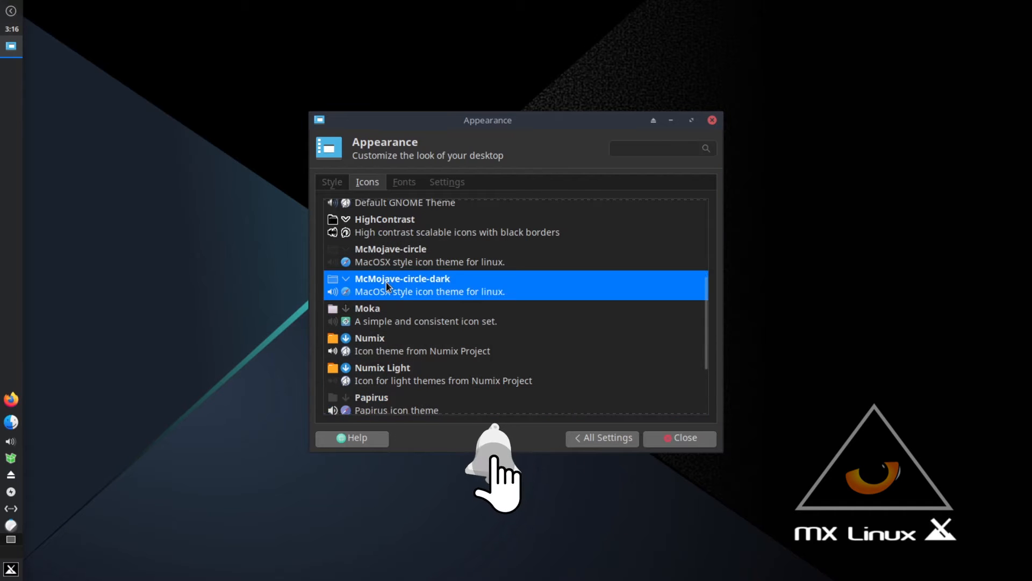
click(602, 438)
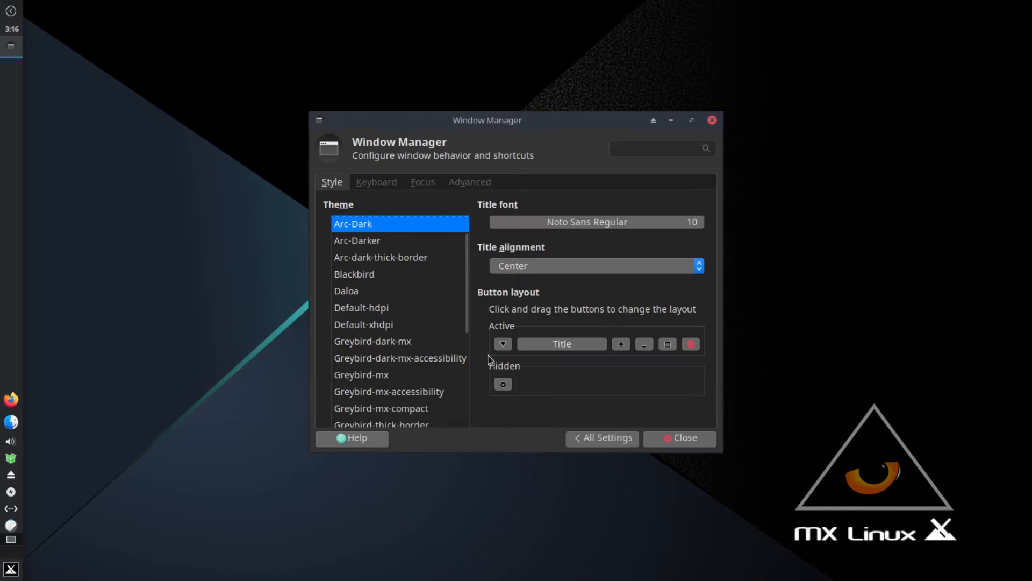
Apply Mojave-dark as the Window Manager decoration theme.
scroll(down, 3)
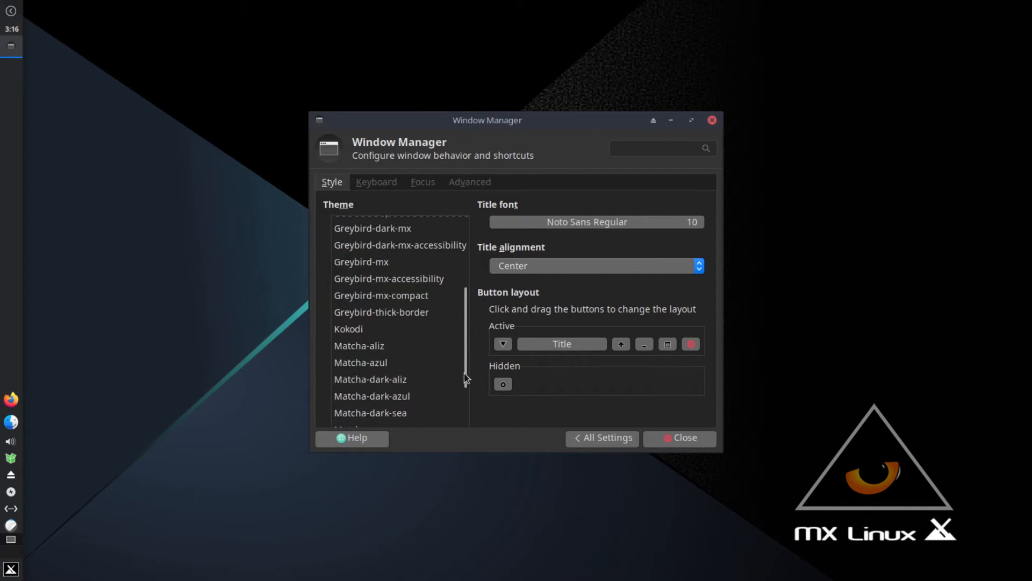
click(361, 361)
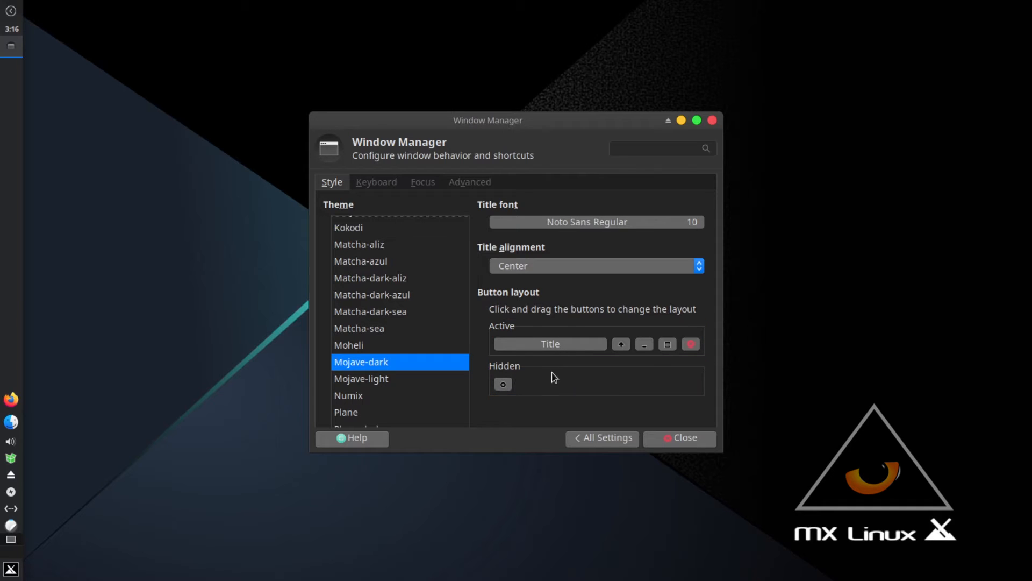
mouse_move(545, 379)
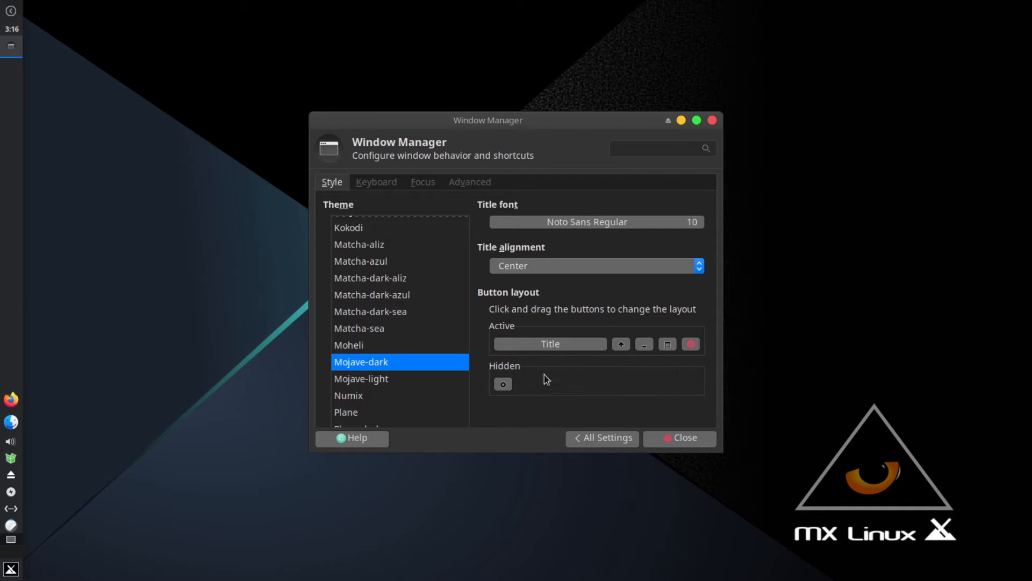
mouse_move(553, 344)
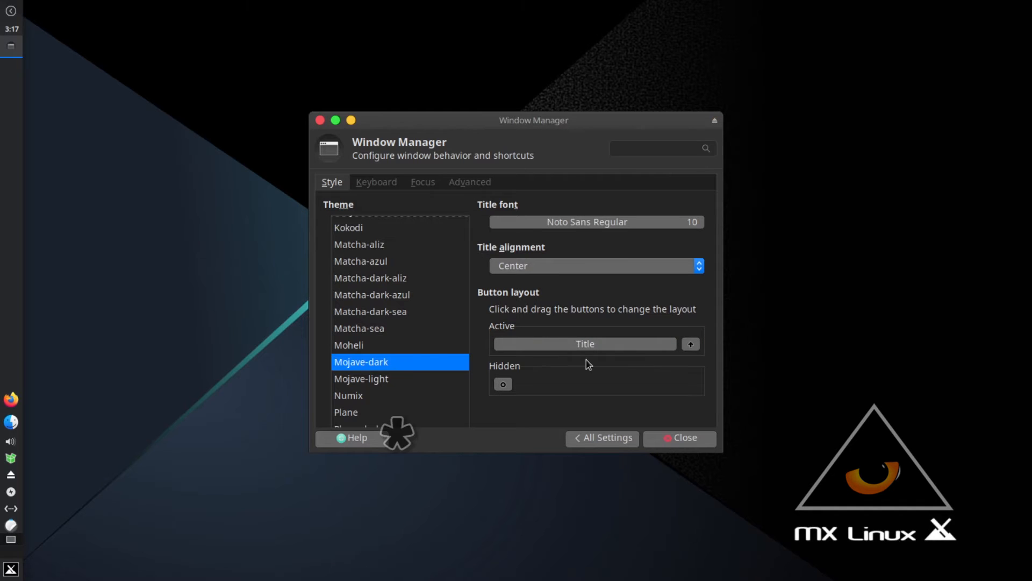
mouse_move(599, 347)
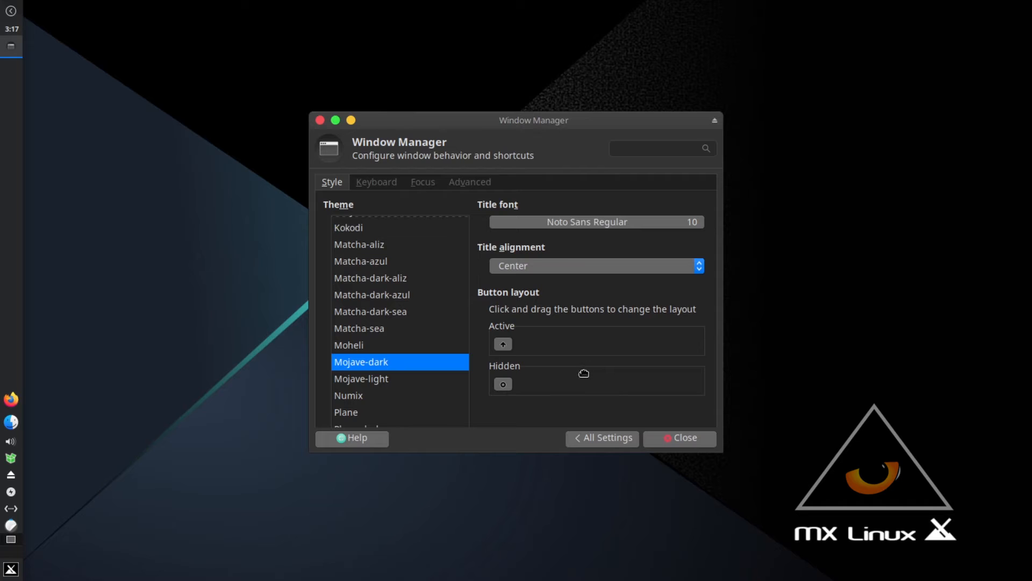
Make Panel 1 horizontal with 24-pixel rows and select Whisker Menu in its item list.
click(601, 437)
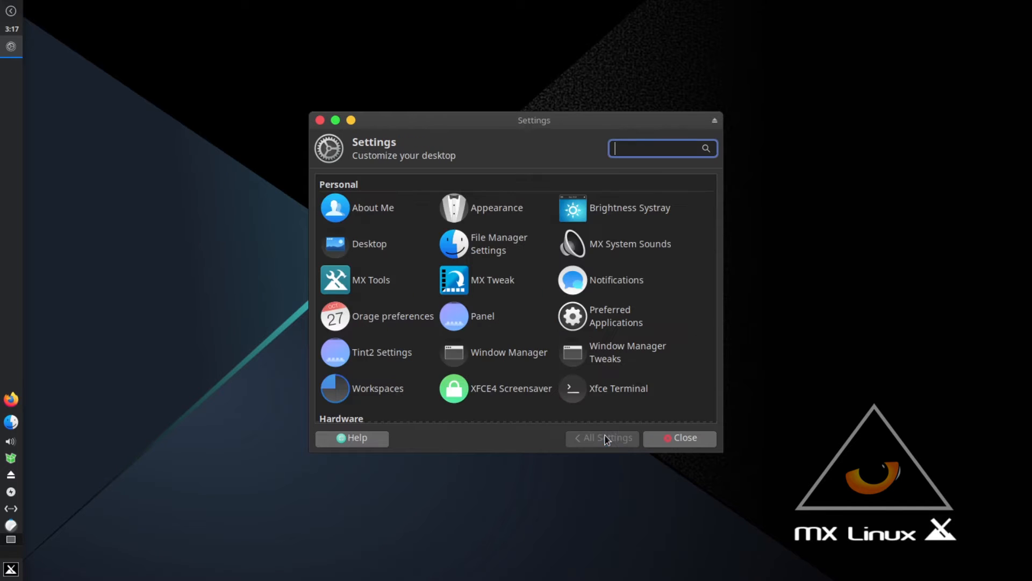
click(482, 316)
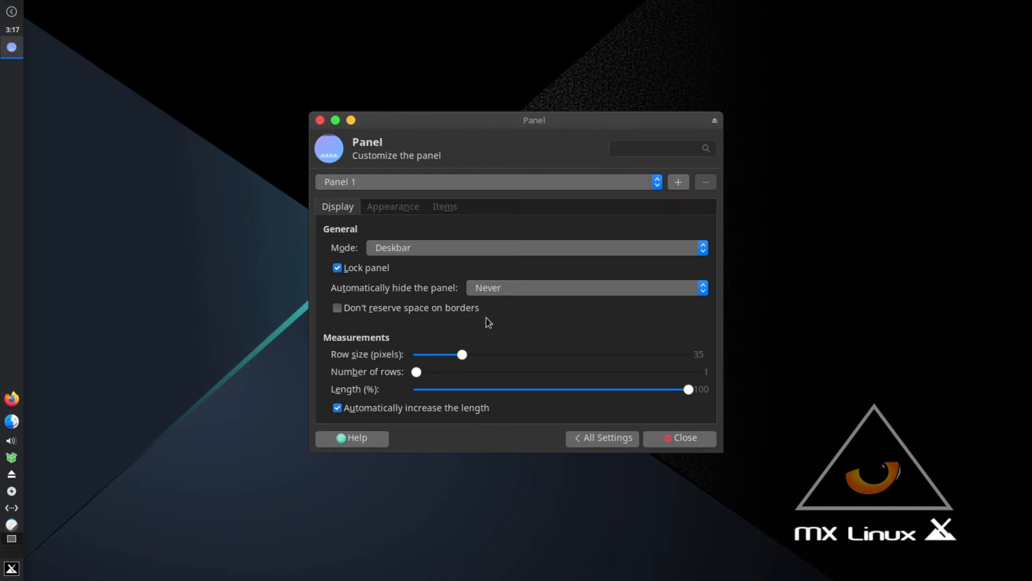
click(536, 247)
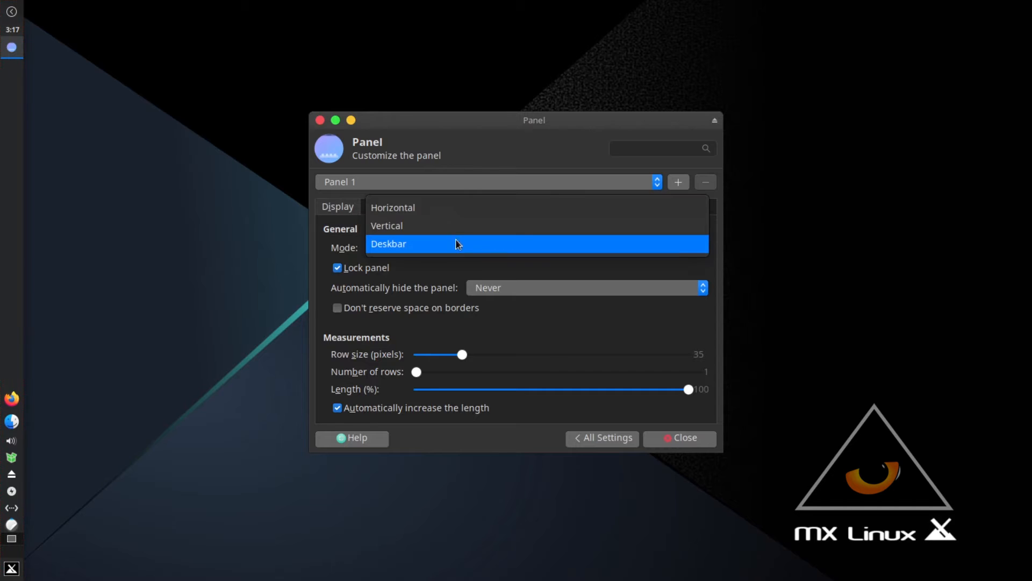
click(393, 206)
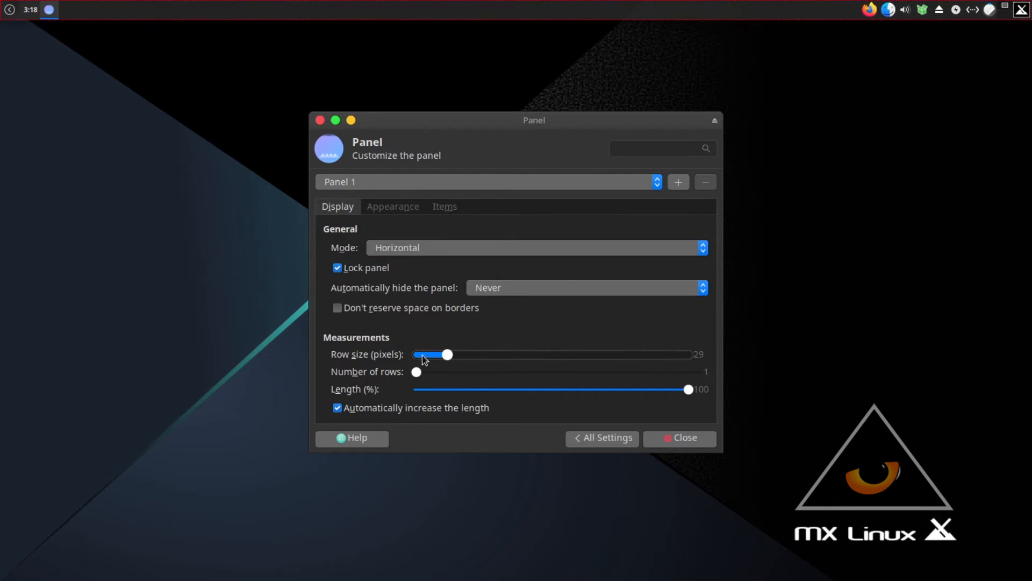
drag(447, 354, 436, 354)
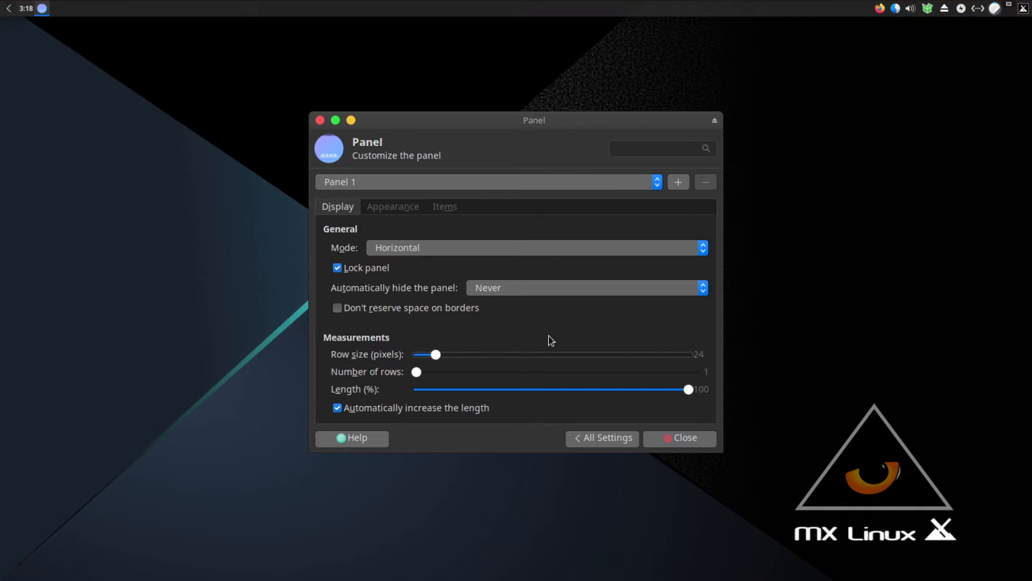
click(444, 206)
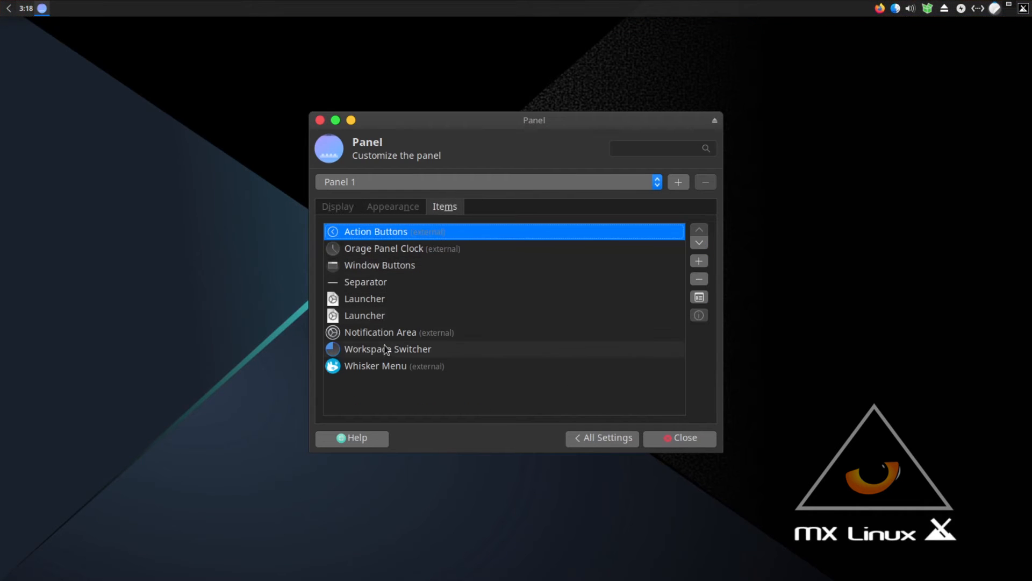
click(375, 366)
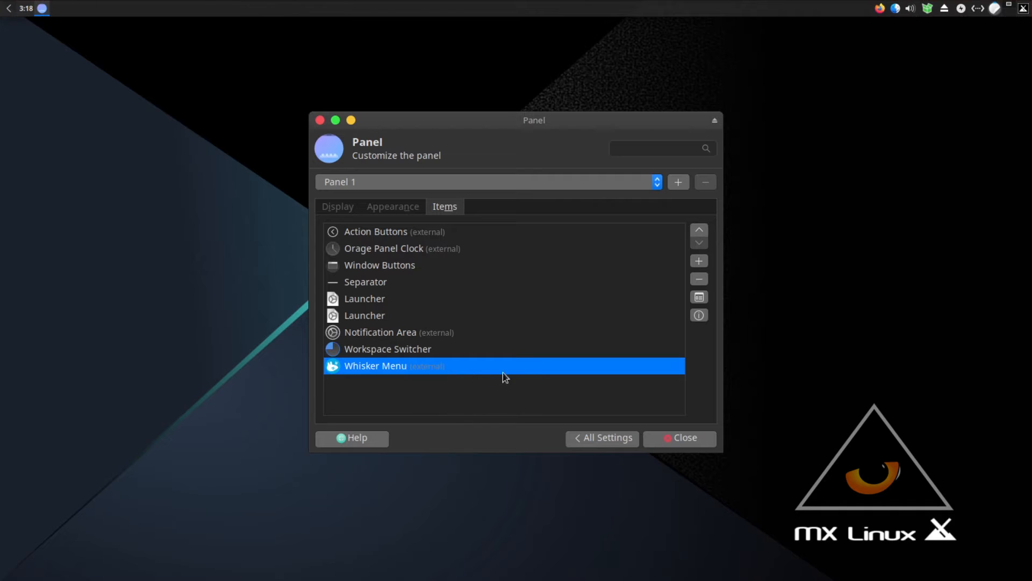
mouse_move(699, 316)
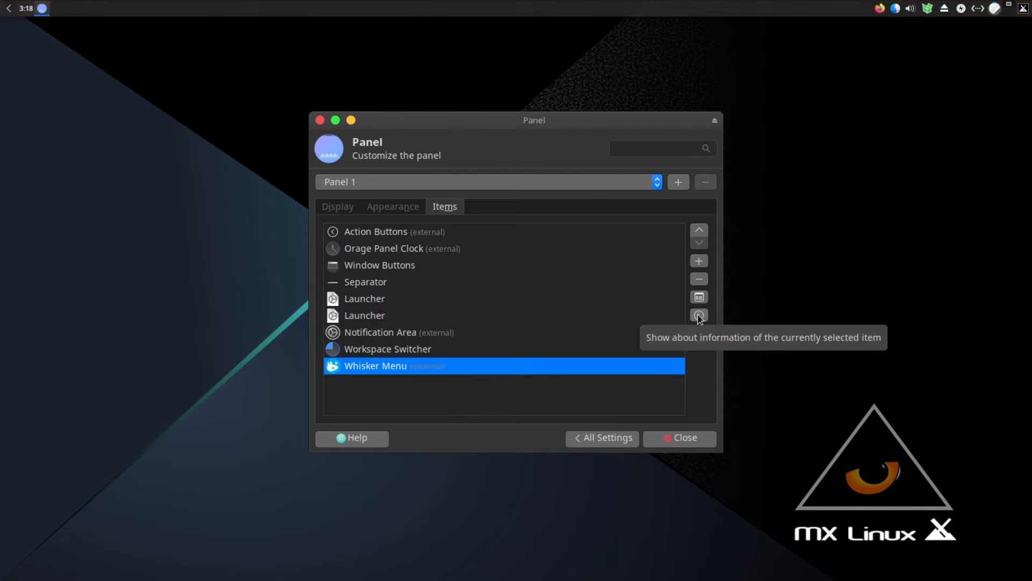
Give the Whisker Menu panel button a new icon found by searching all icons for 'app'.
click(699, 297)
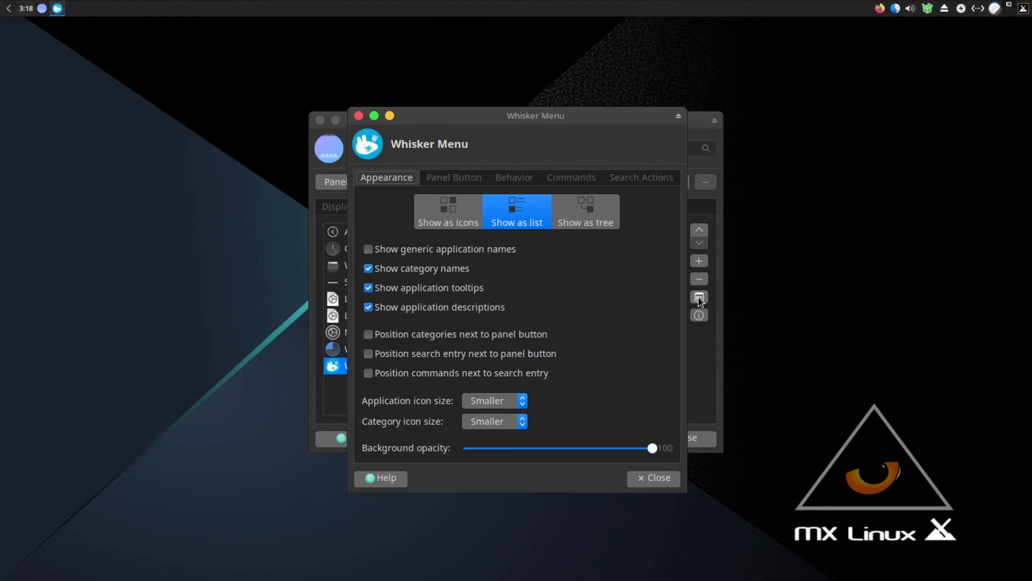
mouse_move(453, 178)
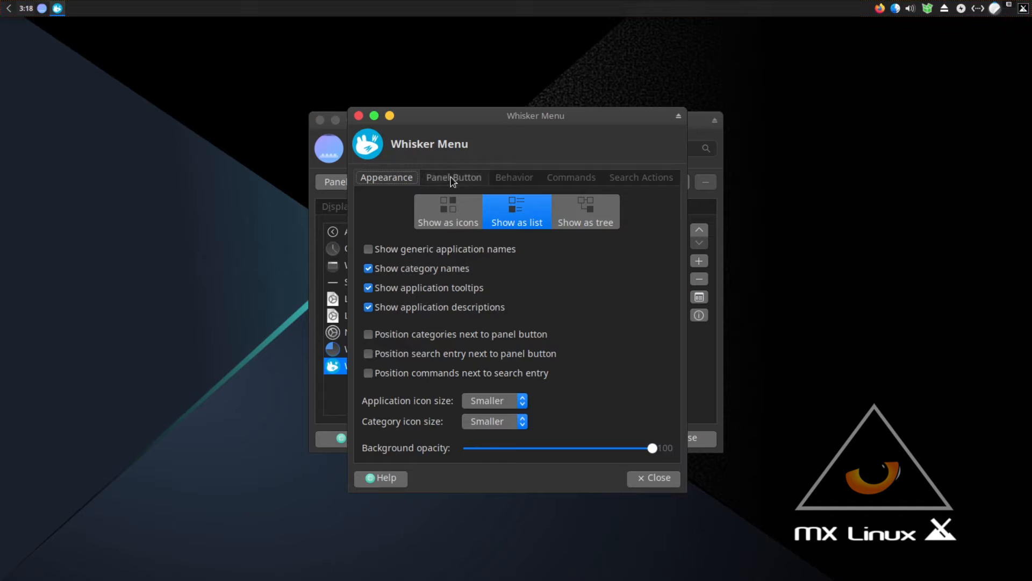
click(452, 177)
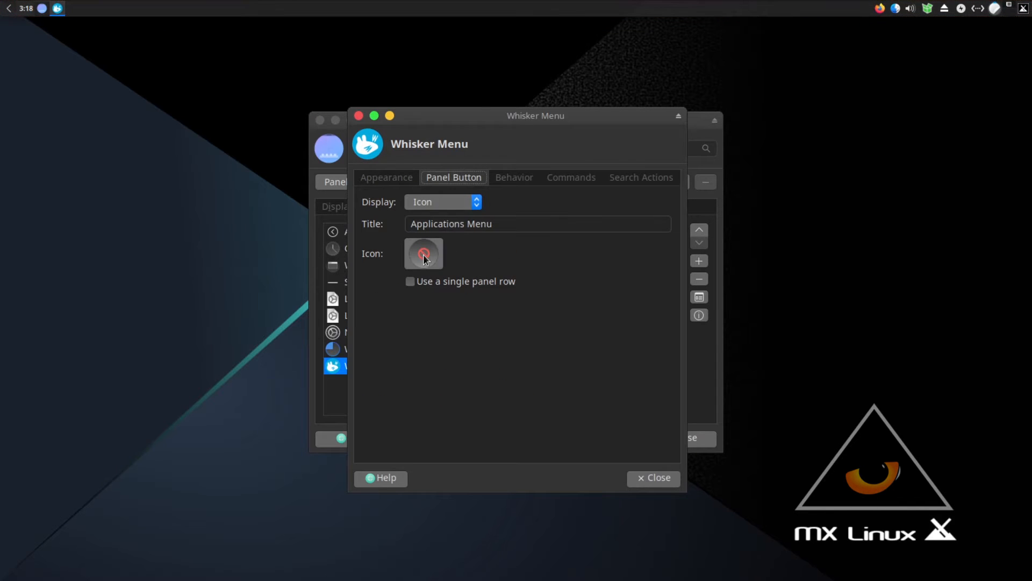
click(424, 254)
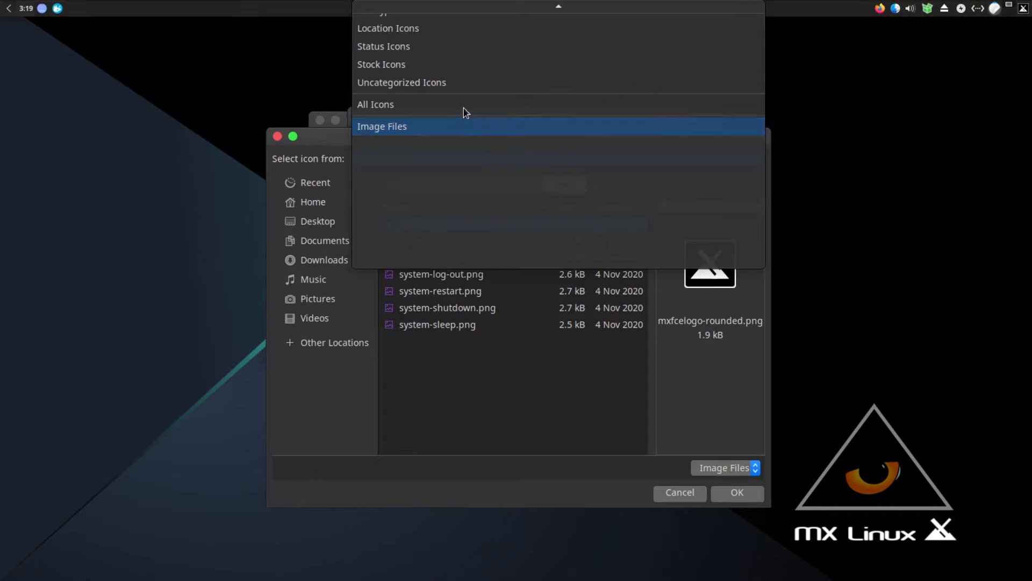
click(382, 126)
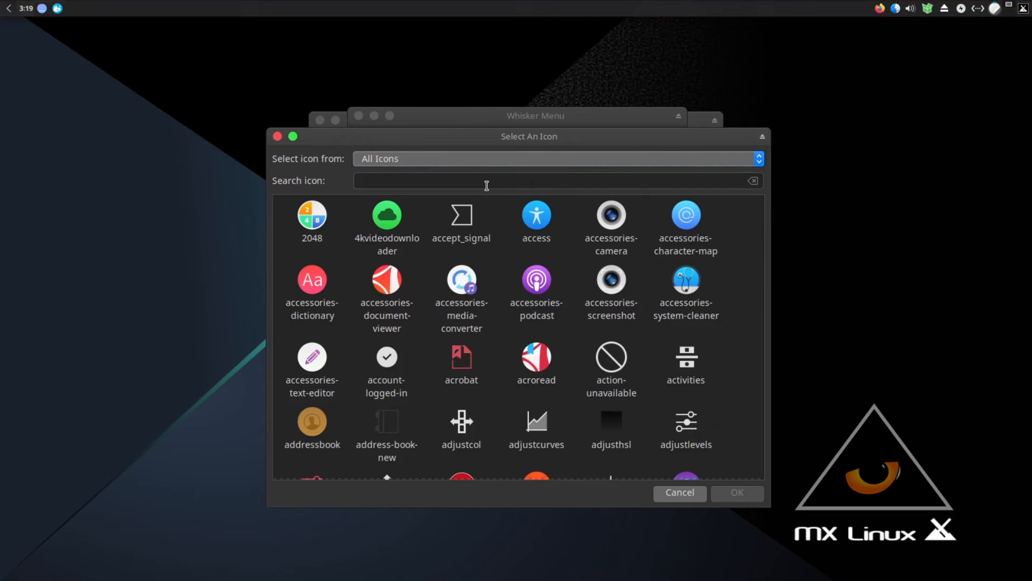
click(486, 181)
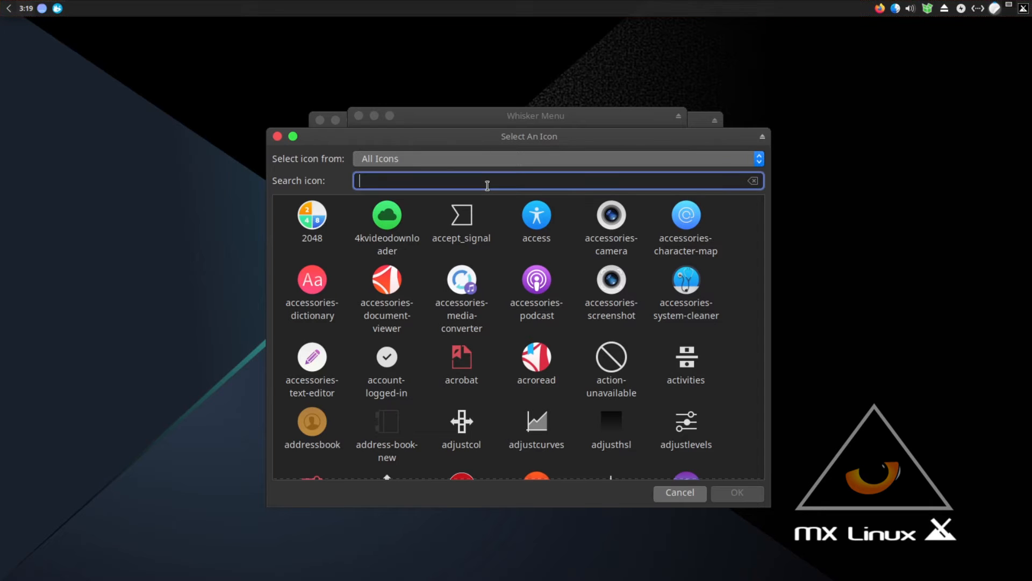
text(app)
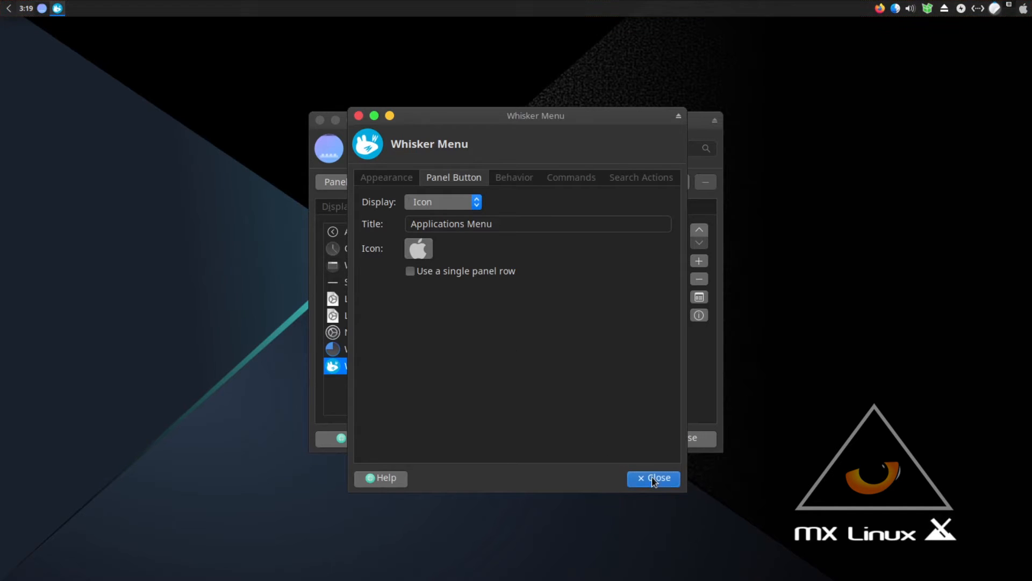
click(653, 478)
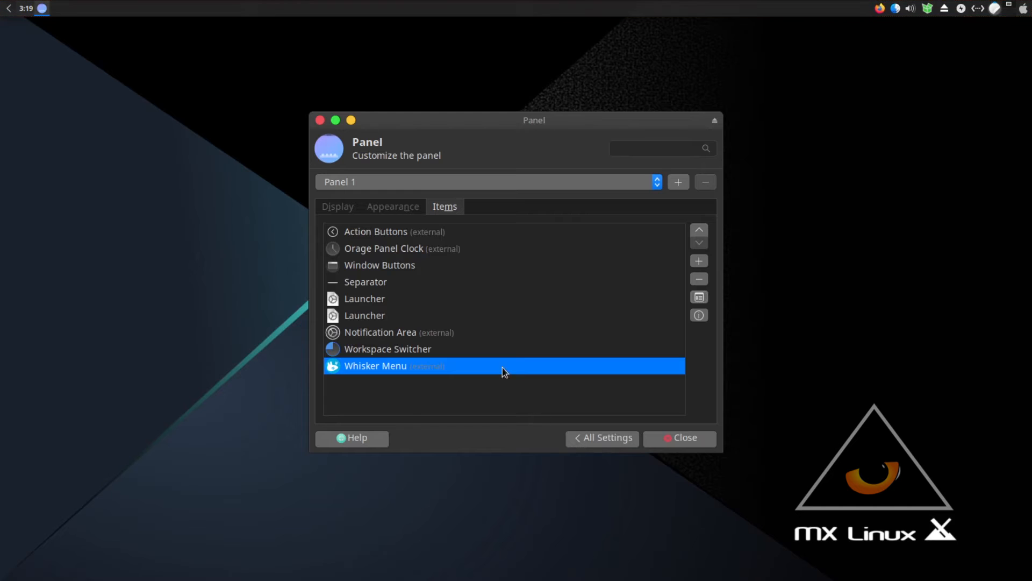
mouse_move(701, 232)
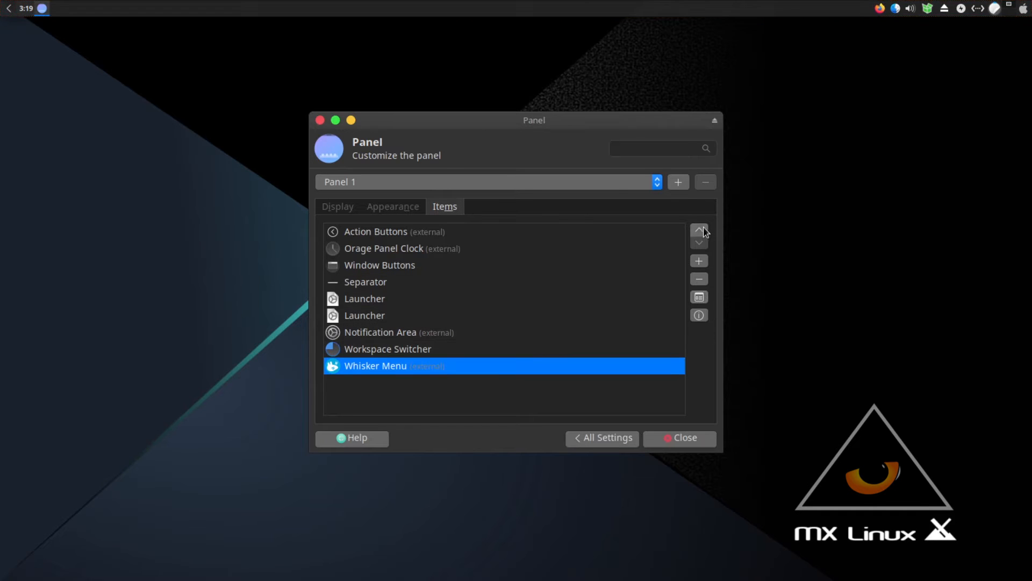
Reorder items: Whisker Menu first, Workspace Switcher after the Separator, Action Buttons last.
click(699, 231)
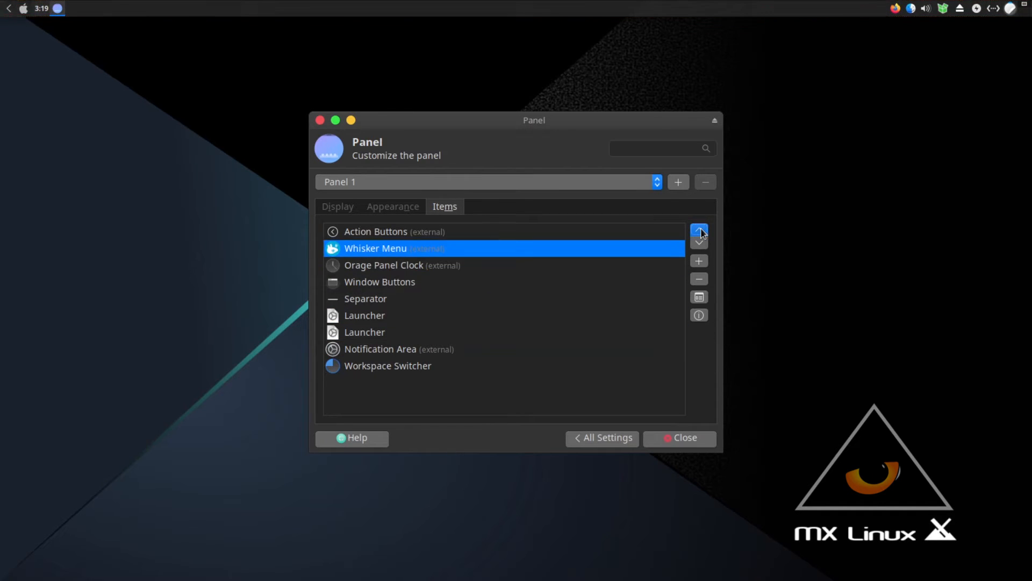
click(699, 242)
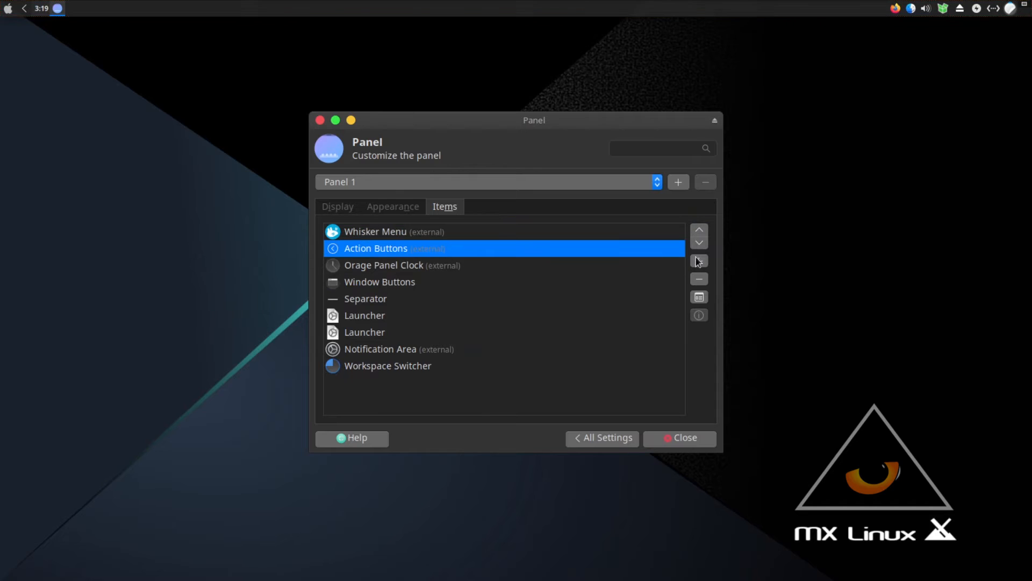
click(699, 242)
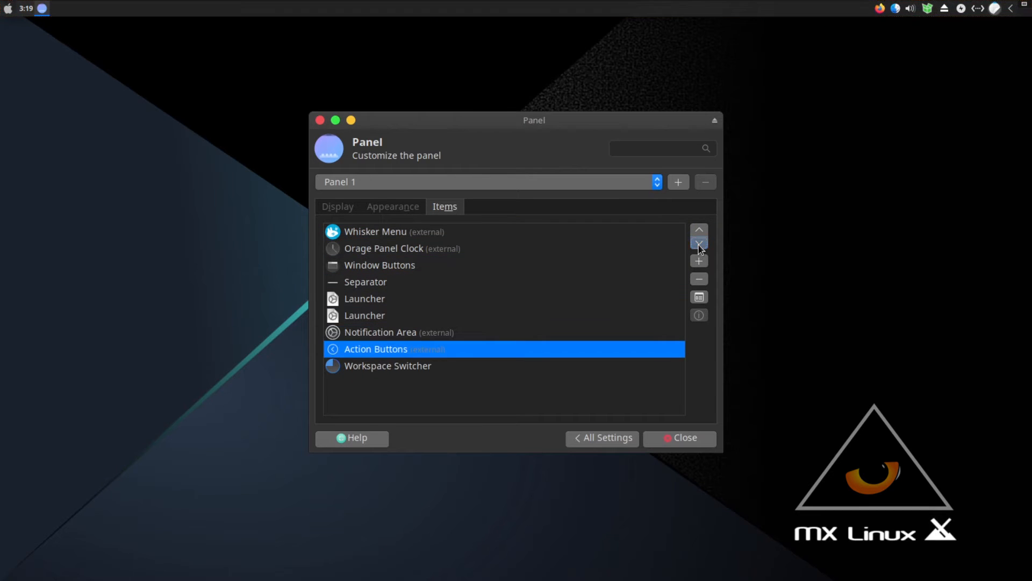
click(699, 242)
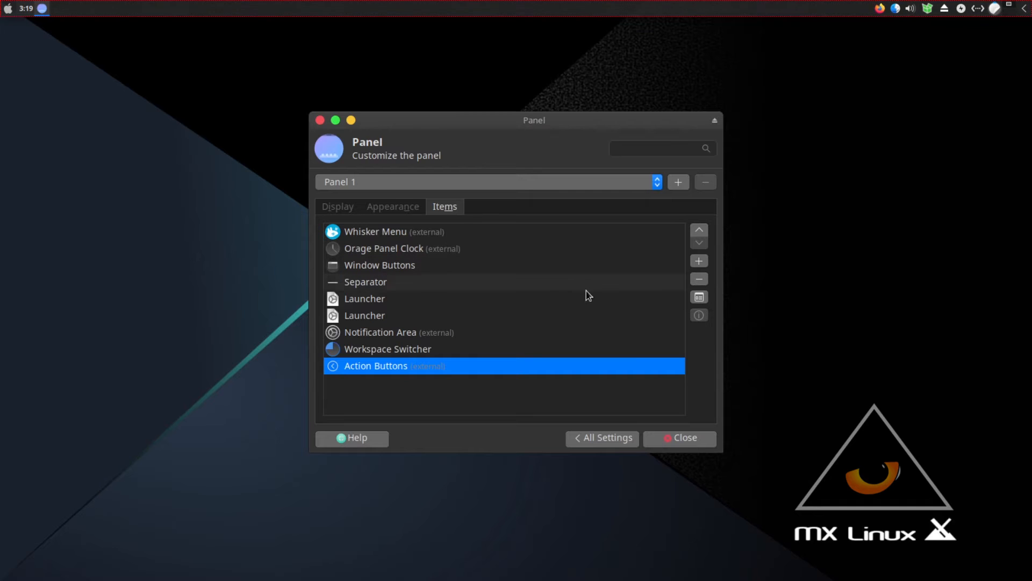
click(699, 230)
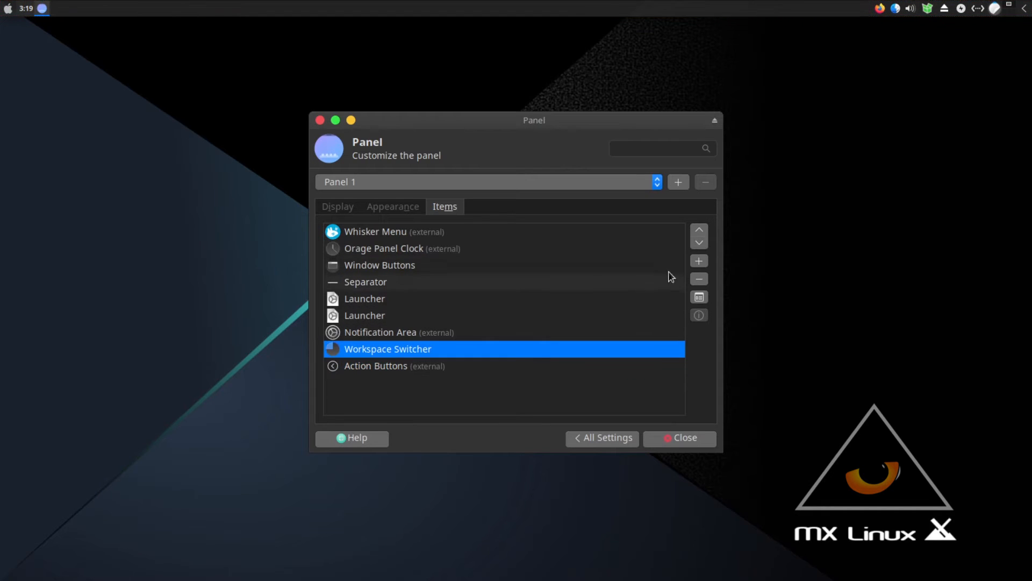
click(699, 234)
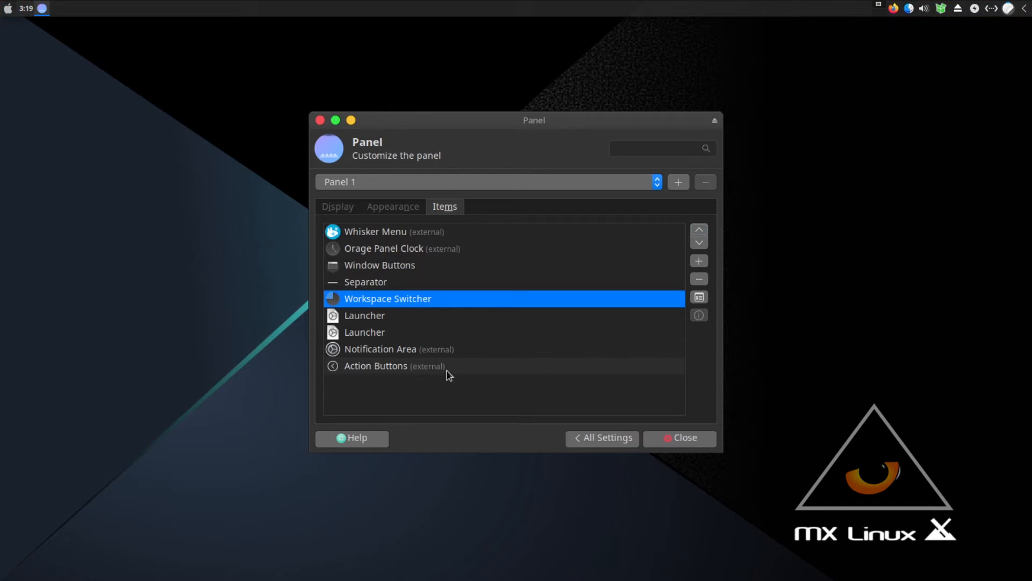
mouse_move(375, 323)
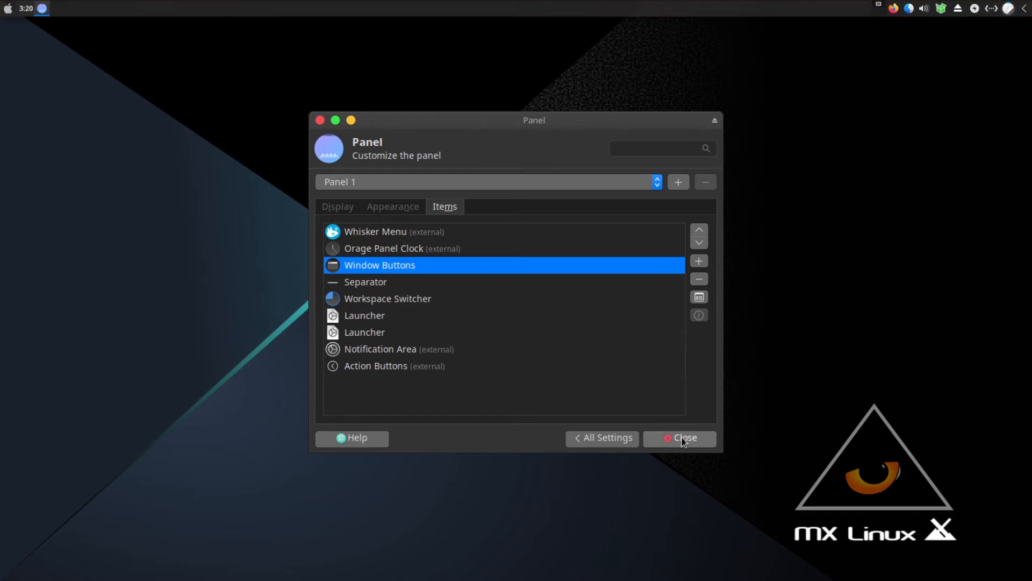
Launch the Plank dock from the Whisker Menu search.
click(685, 437)
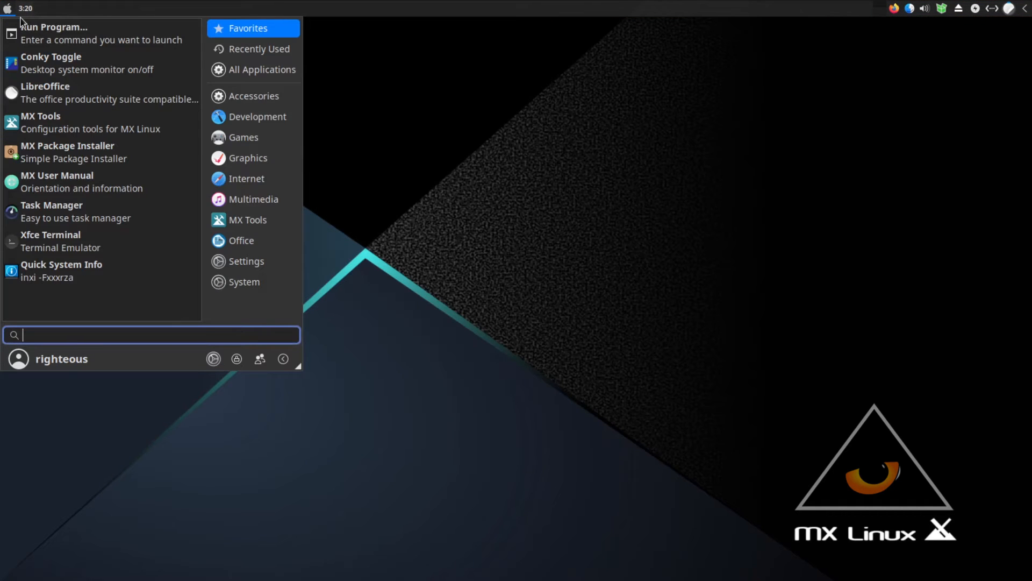
text(pla)
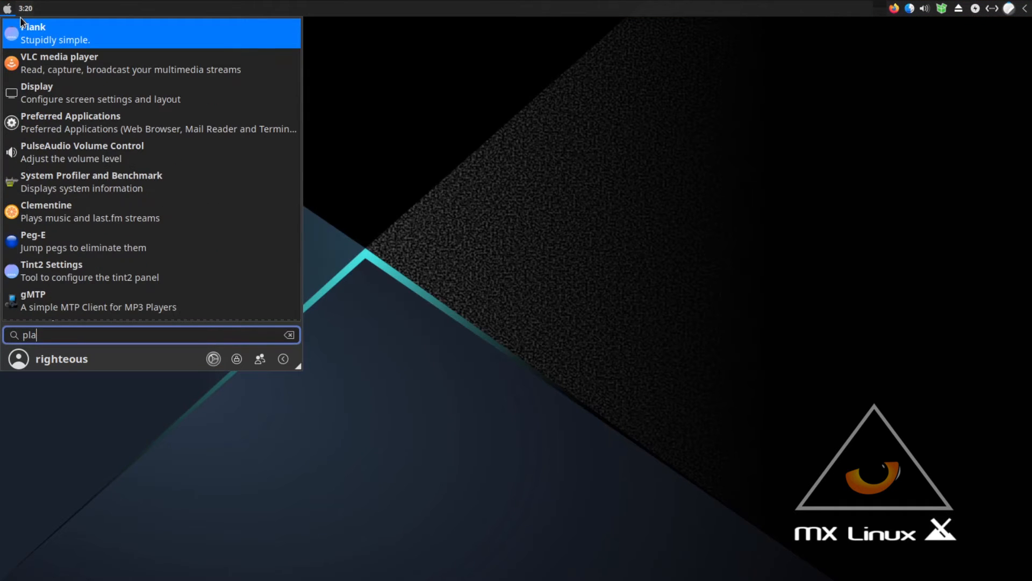
key(Escape)
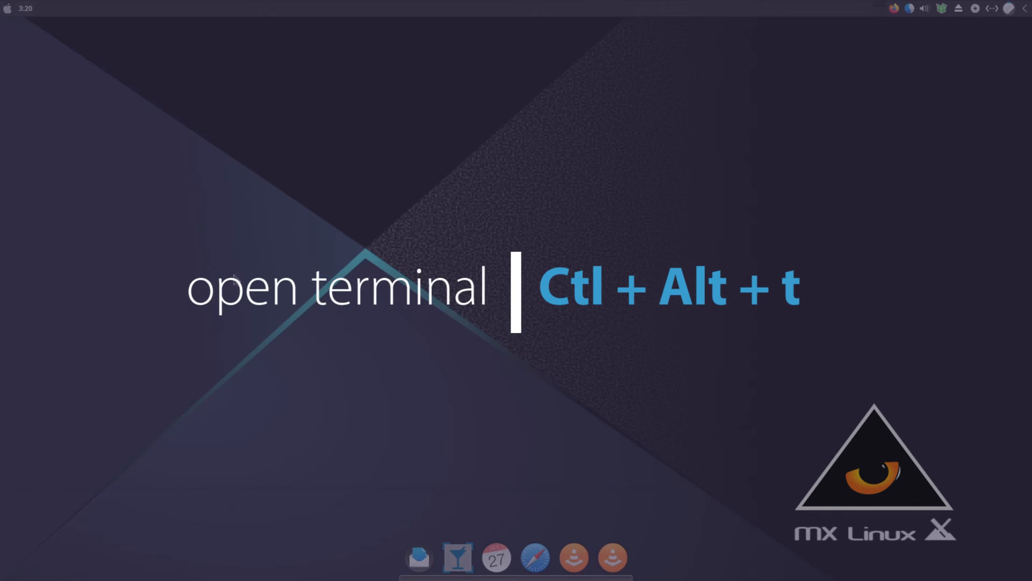
Run plank --preferences in a terminal, switch Icon Zoom on and close the preferences.
key(ctrl+alt+t)
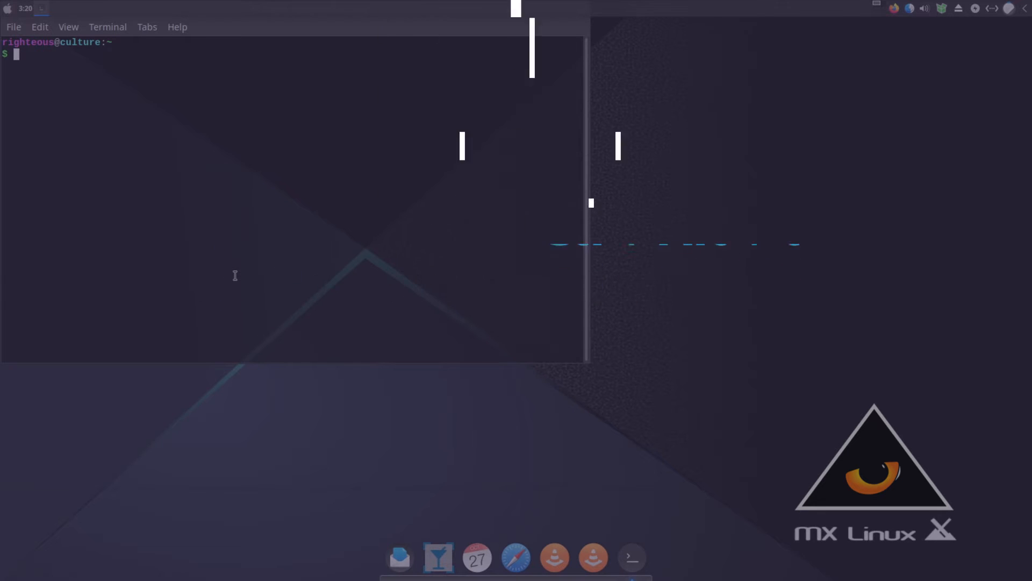
text(plank --preferences)
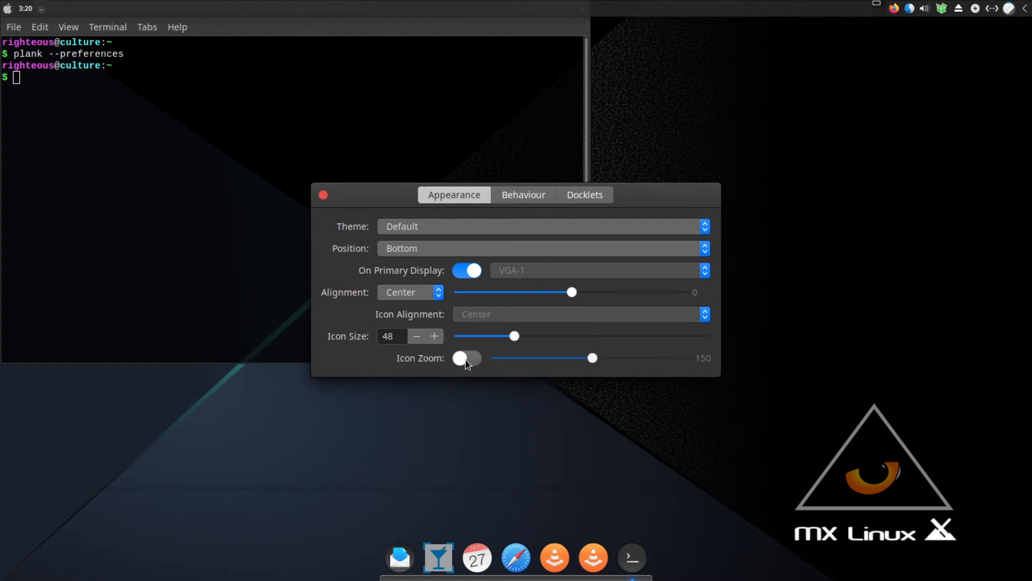
click(466, 358)
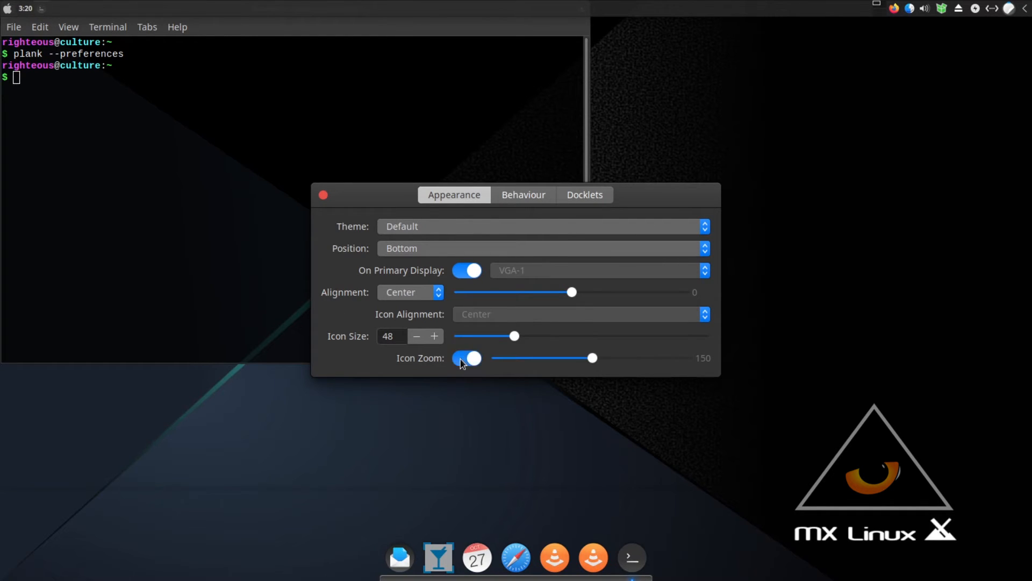
click(466, 357)
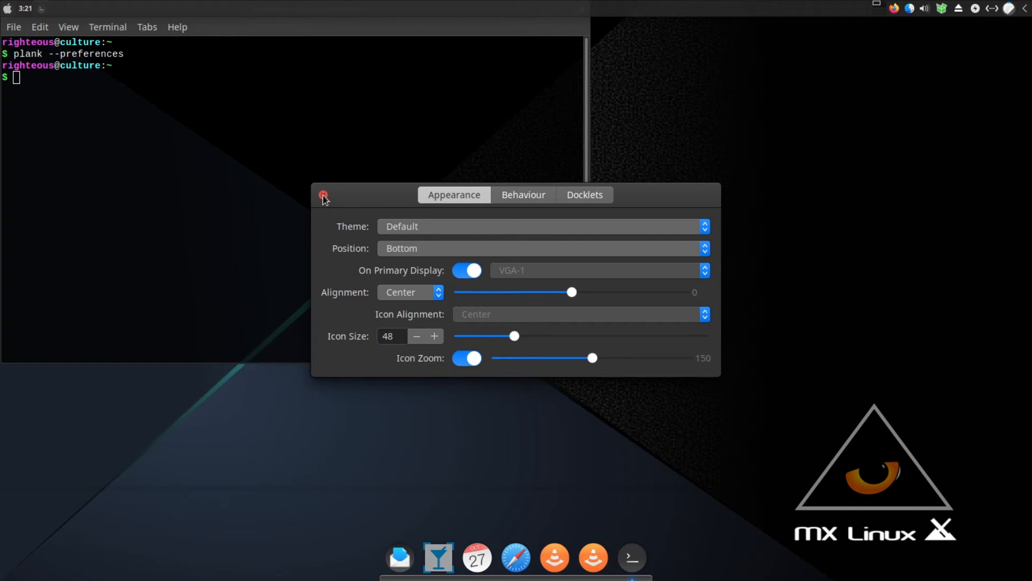
click(322, 200)
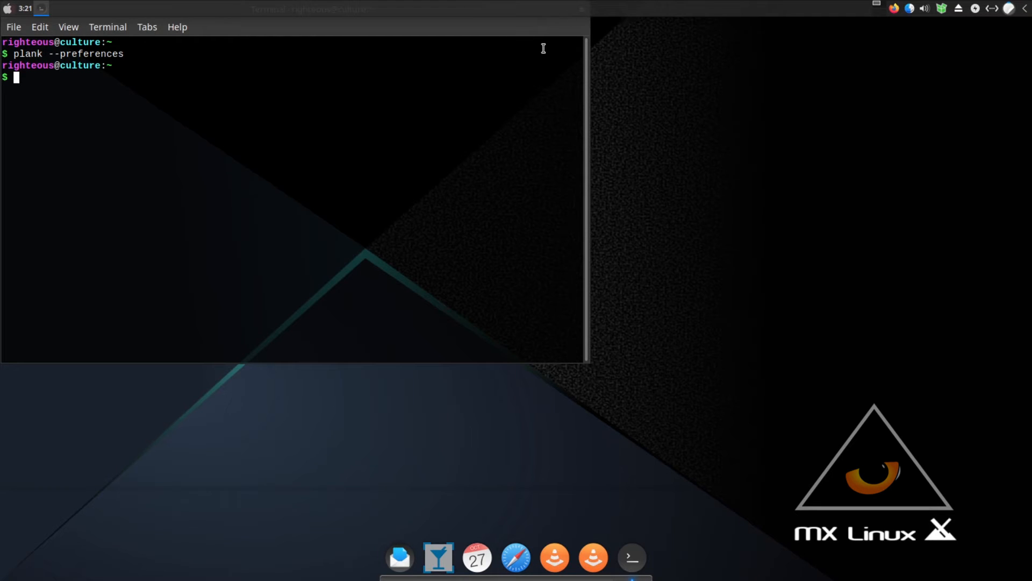
mouse_move(422, 110)
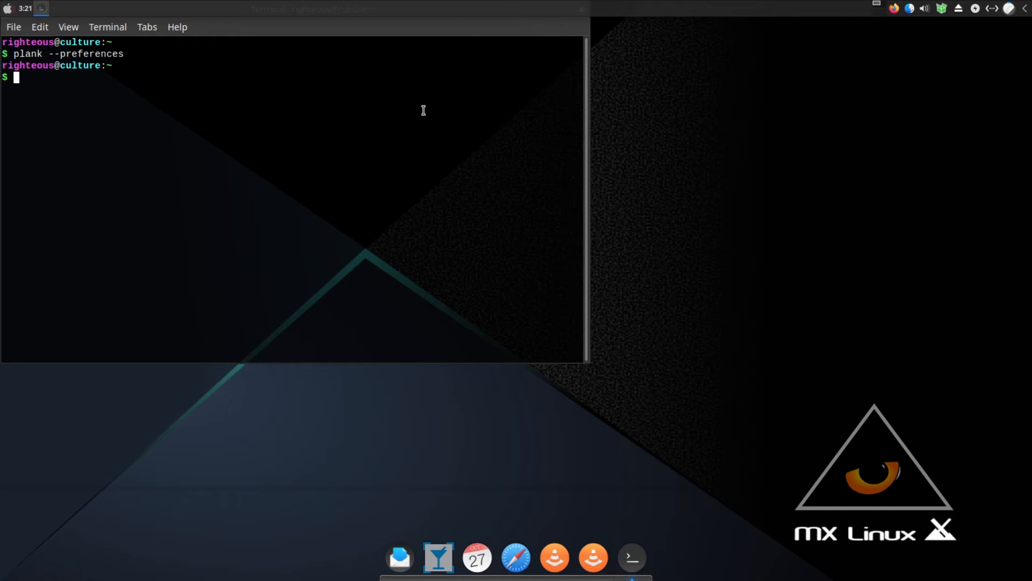
mouse_move(470, 67)
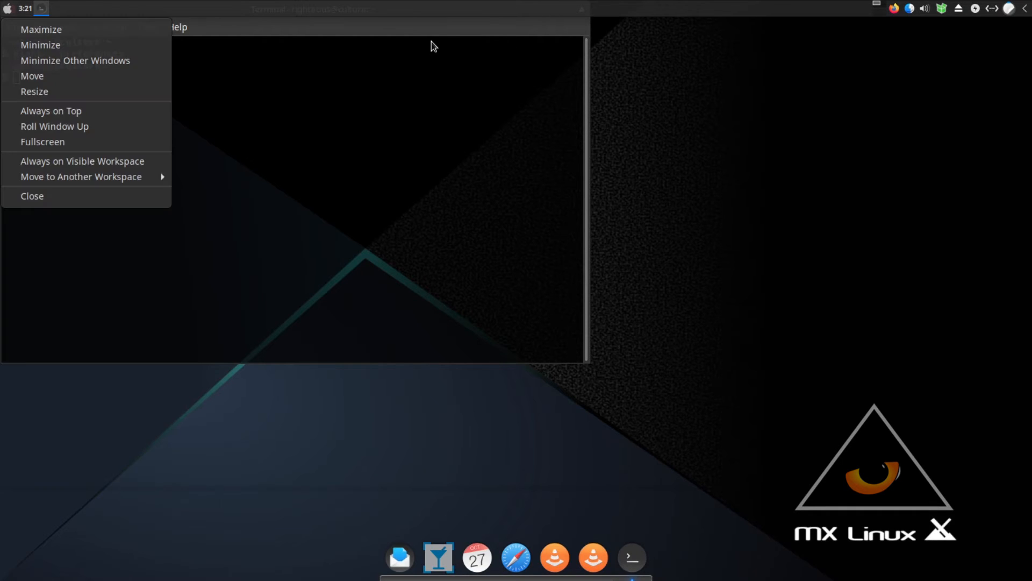
mouse_move(84, 75)
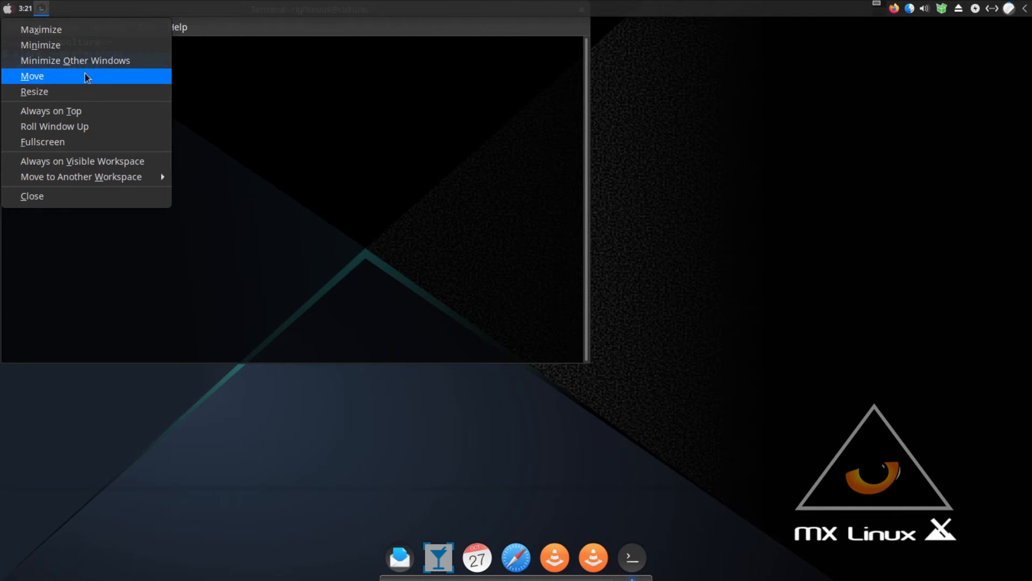
Move the terminal window down so its whole title bar sits below the top panel.
click(32, 75)
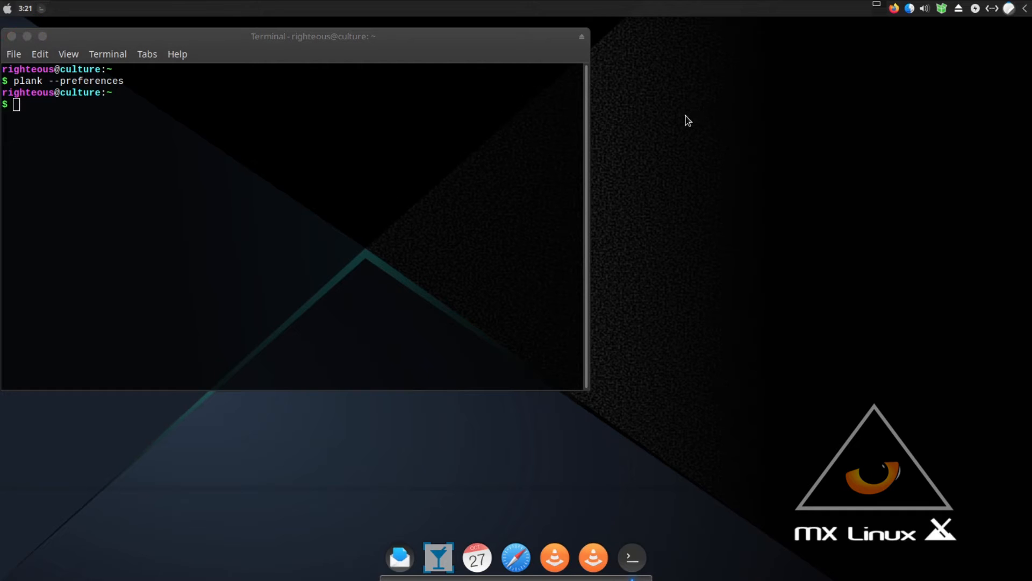
mouse_move(748, 347)
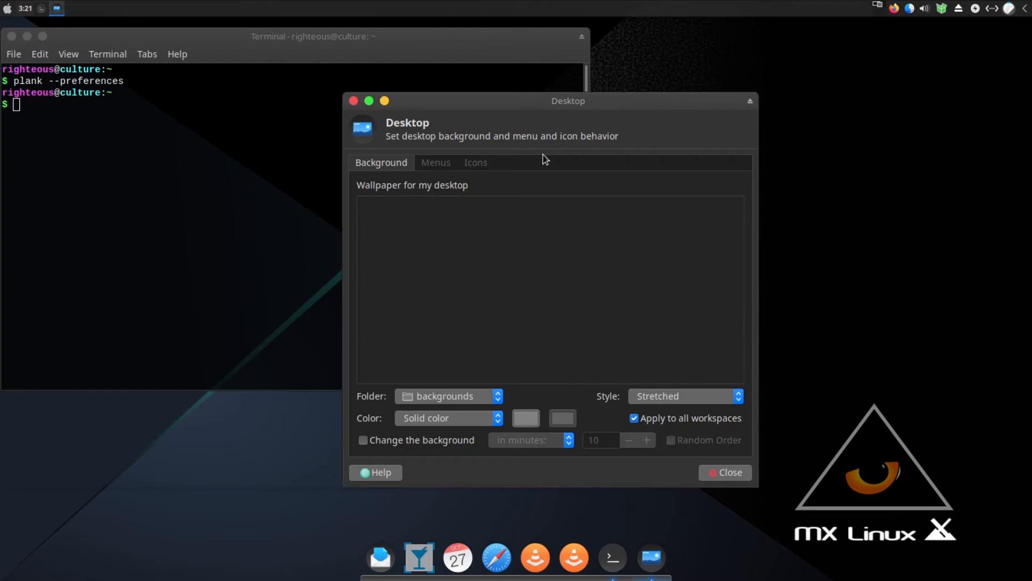
Point the wallpaper folder at Pictures/wallpapes and apply the turquoise lake image.
click(447, 395)
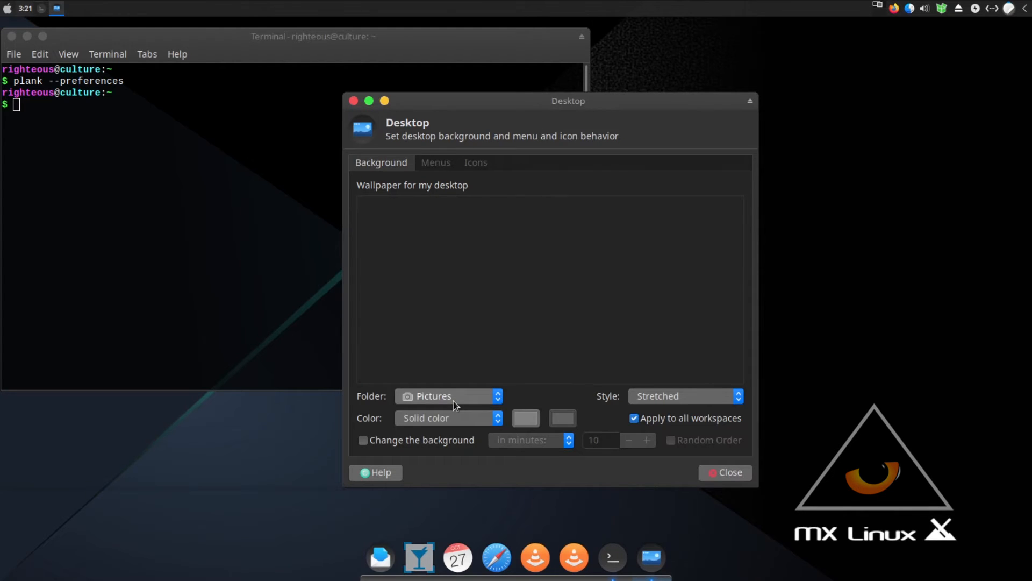
click(447, 396)
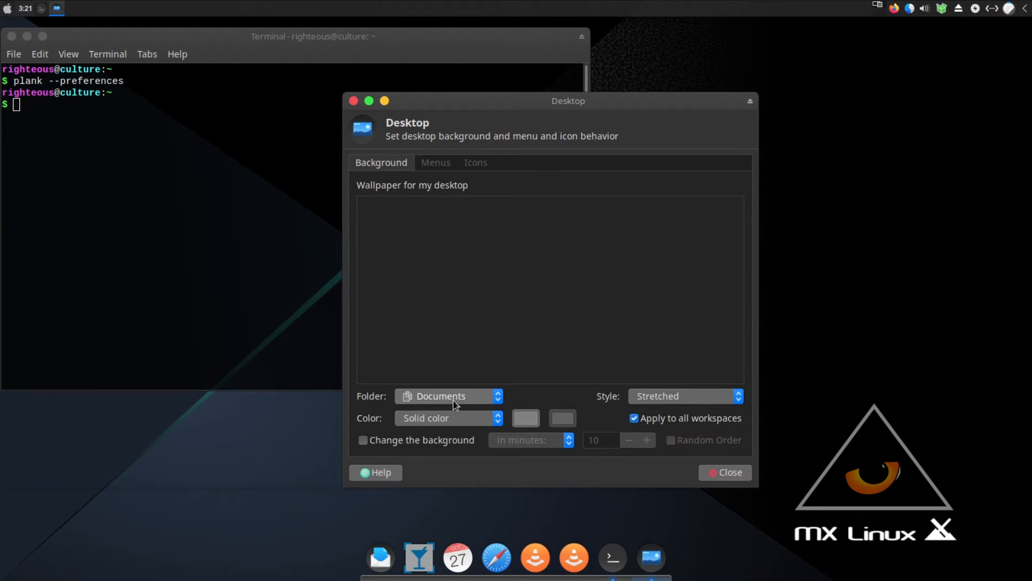
mouse_move(456, 401)
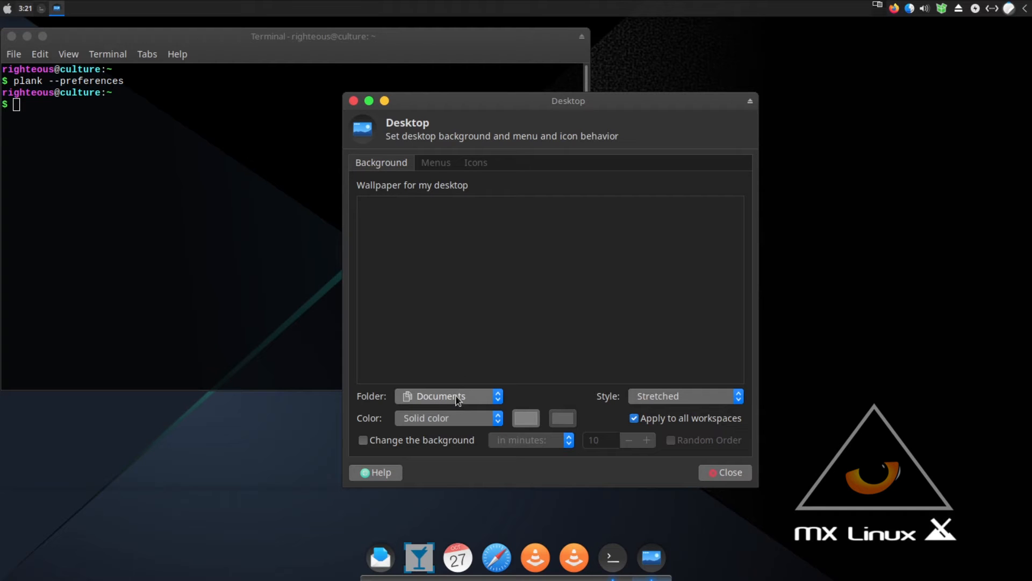
click(447, 396)
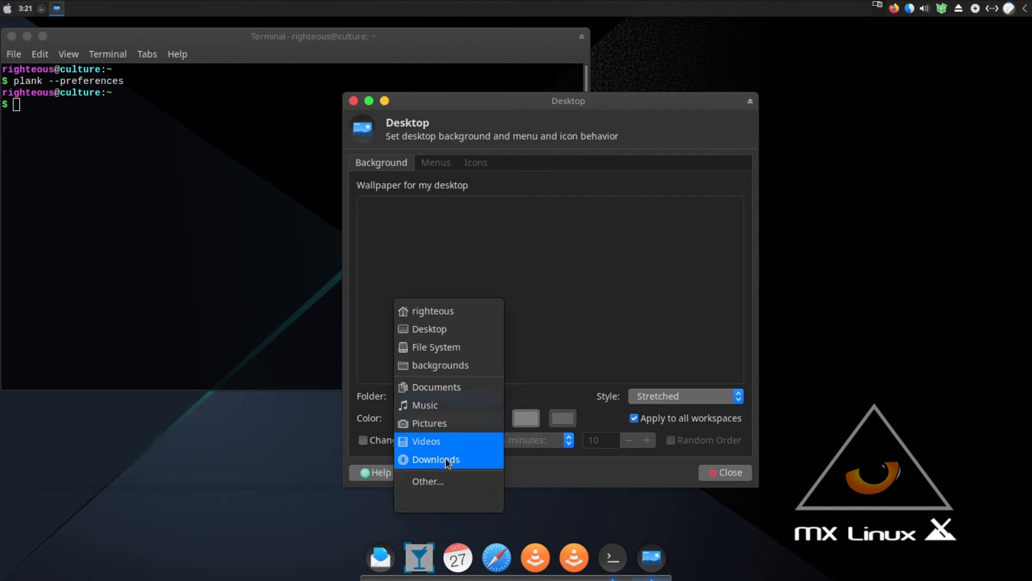
click(427, 481)
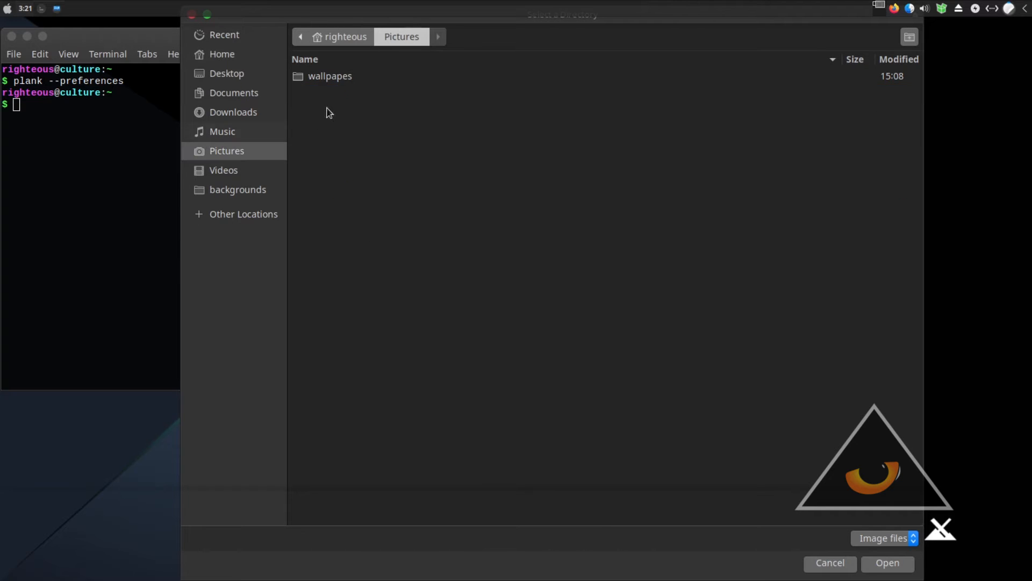
click(331, 75)
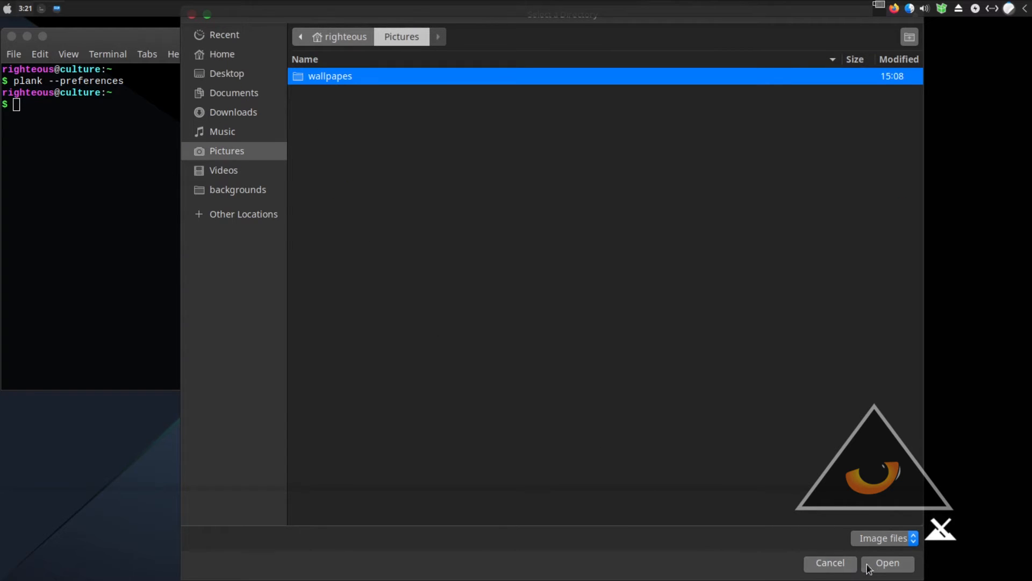
click(887, 563)
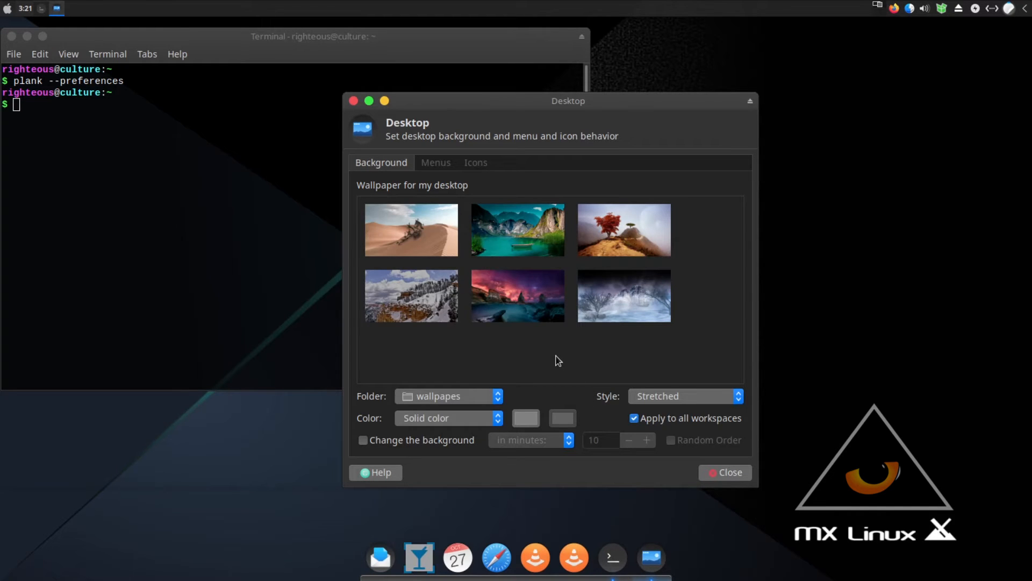
mouse_move(412, 230)
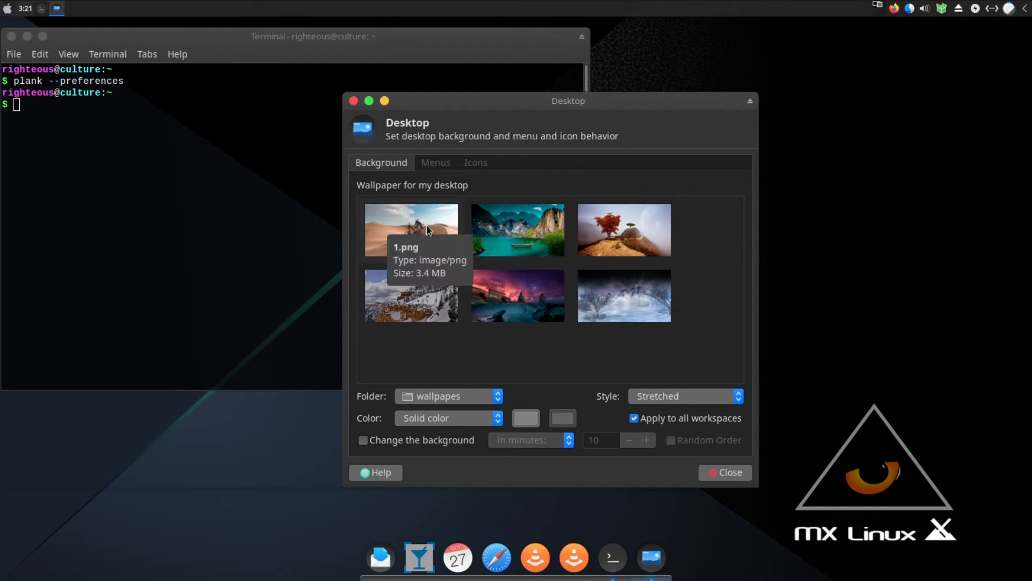
click(517, 230)
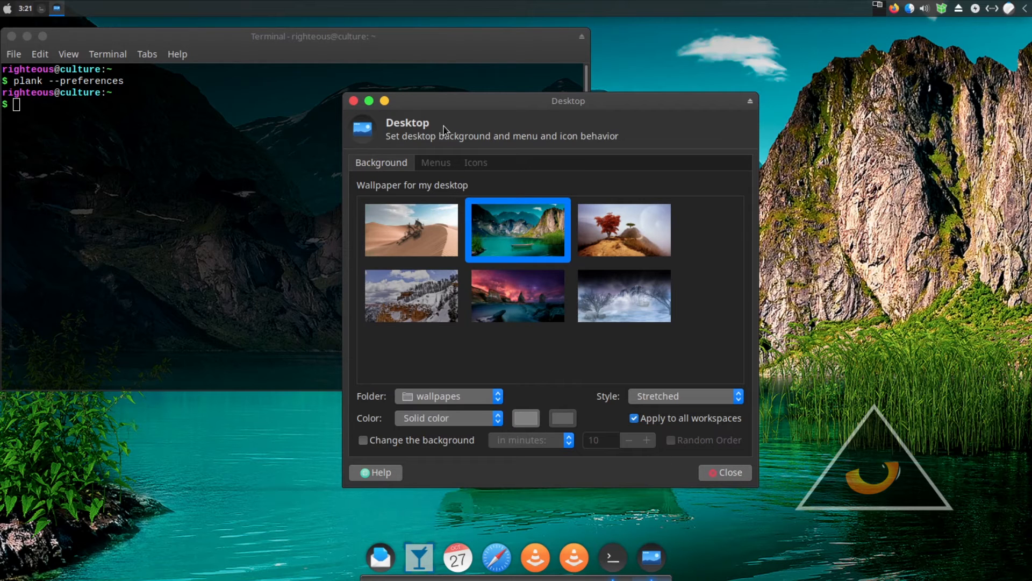
Show Filesystem and Removable Devices icons on the desktop and close the terminal.
click(474, 162)
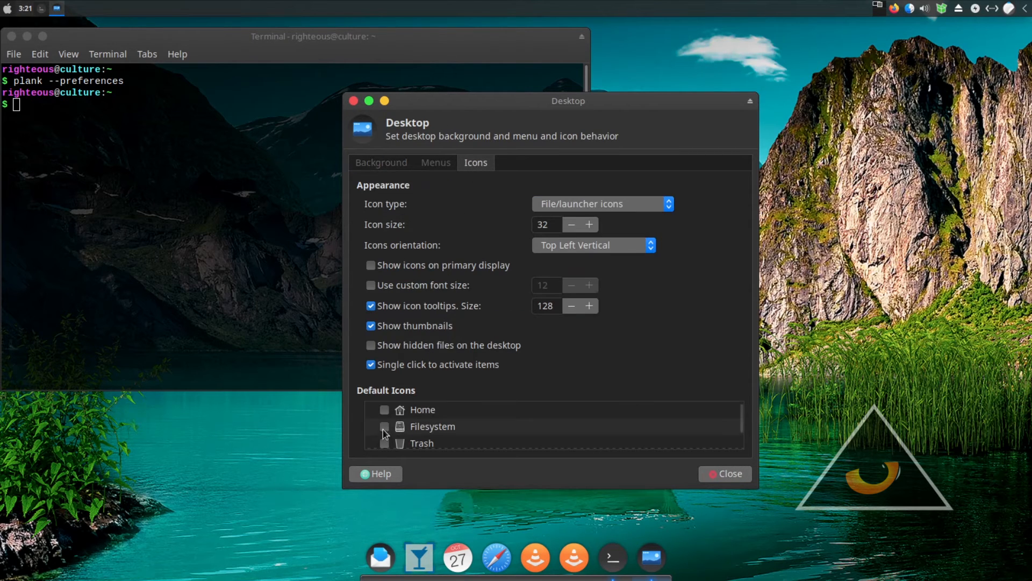
click(385, 426)
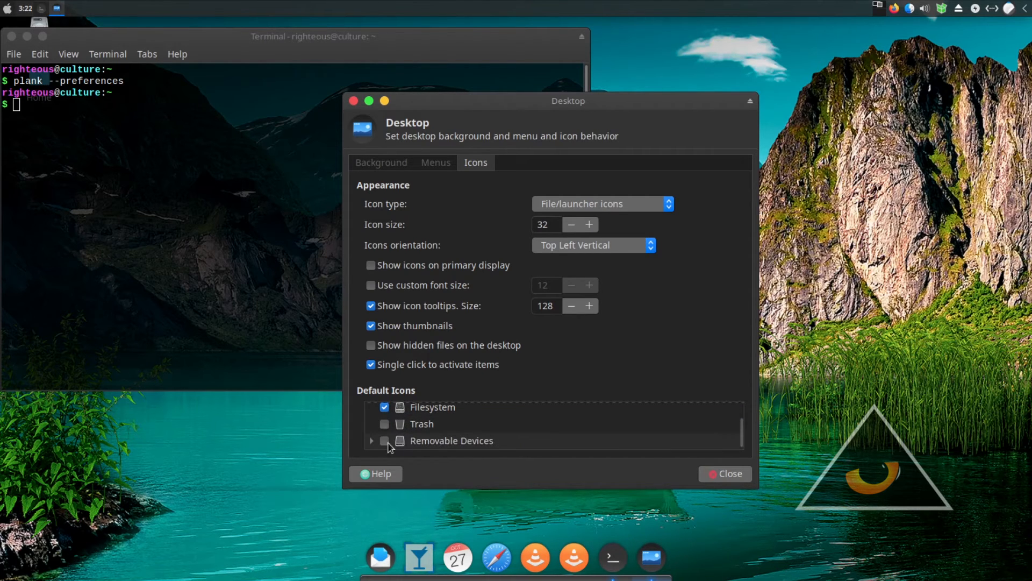
click(385, 441)
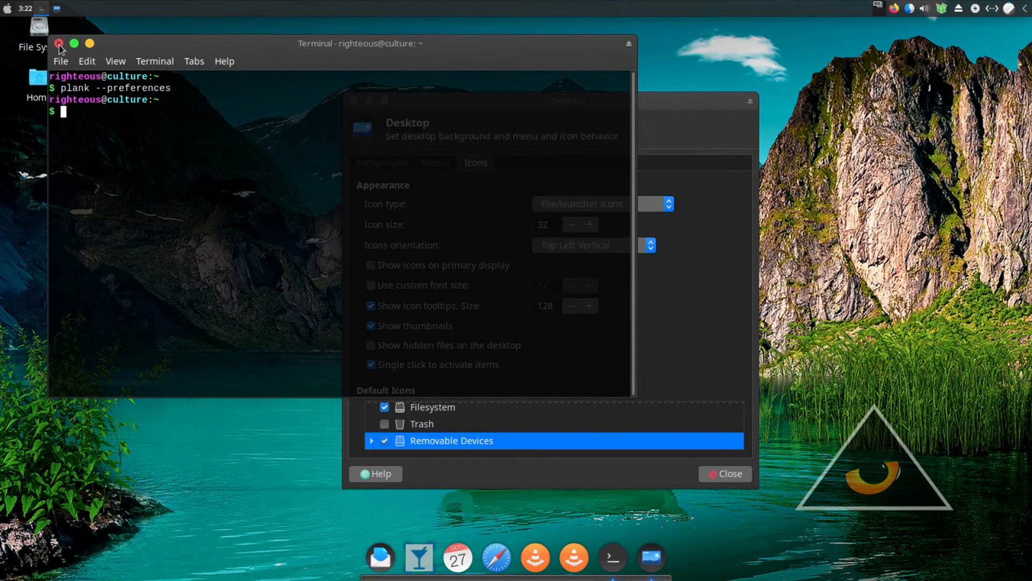
click(60, 43)
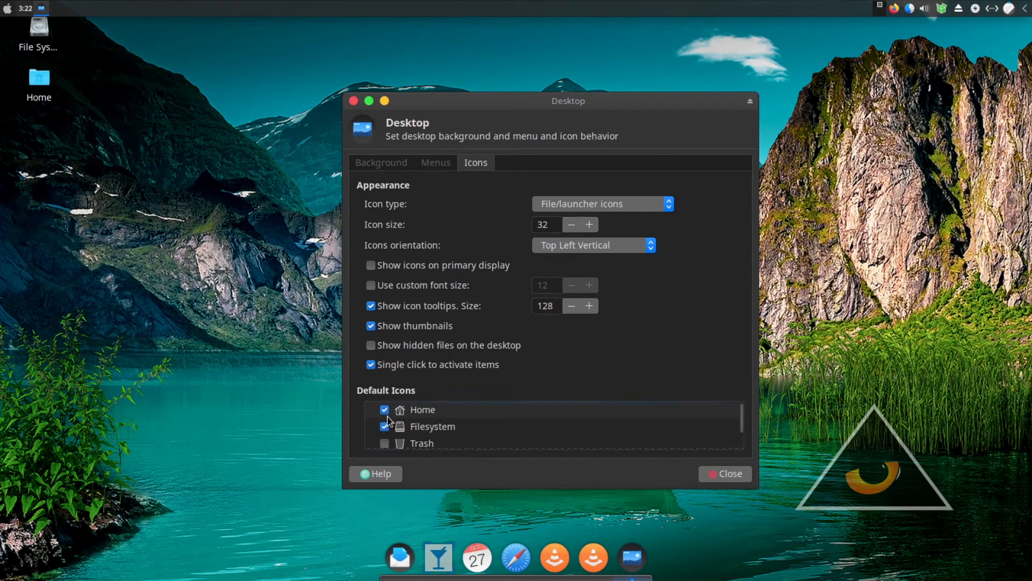
scroll(down, 3)
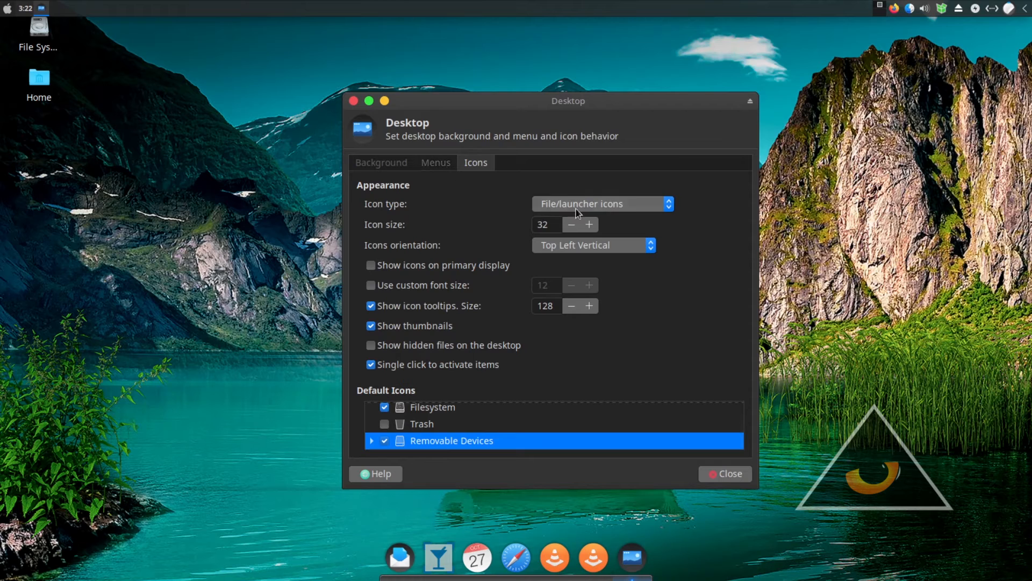
Keep file/launcher icons, set orientation to Top Right Vertical and rearrange the icons.
click(601, 203)
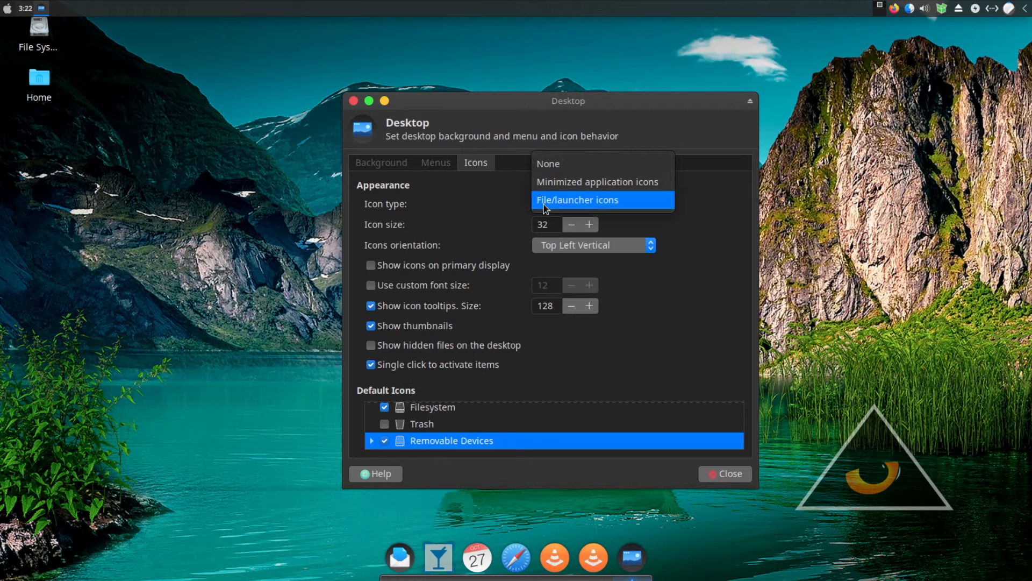
click(576, 200)
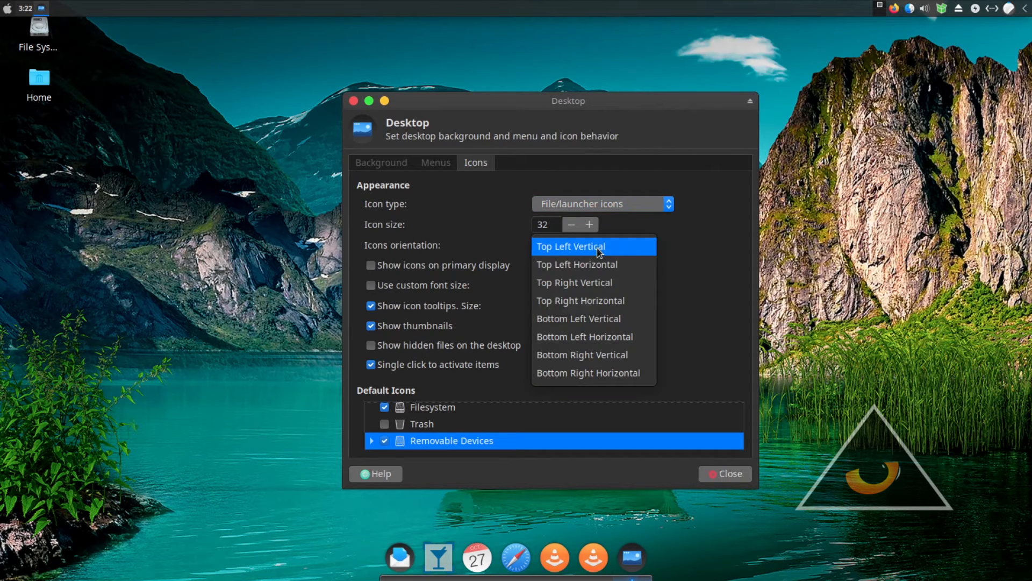
click(573, 283)
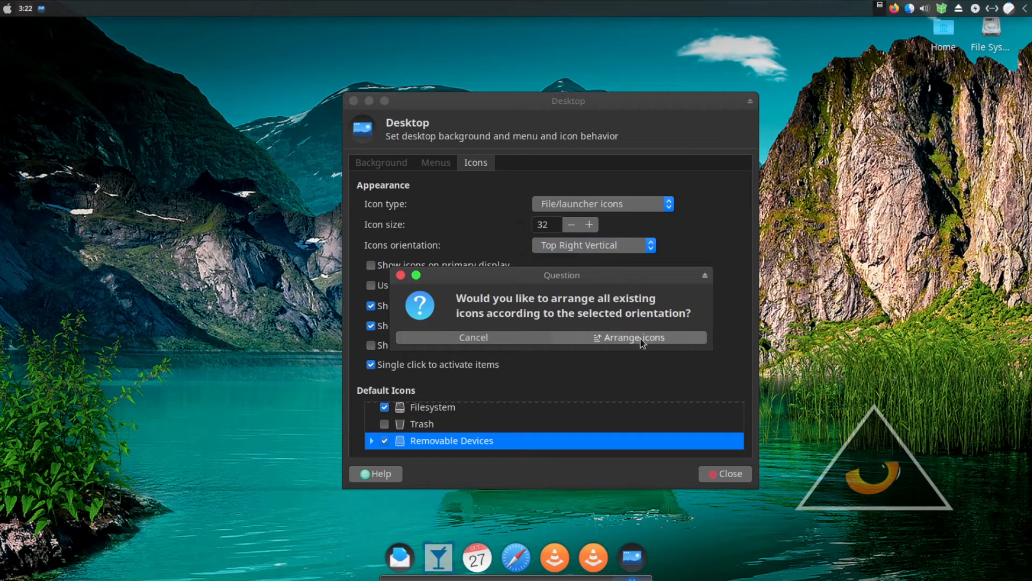
click(630, 337)
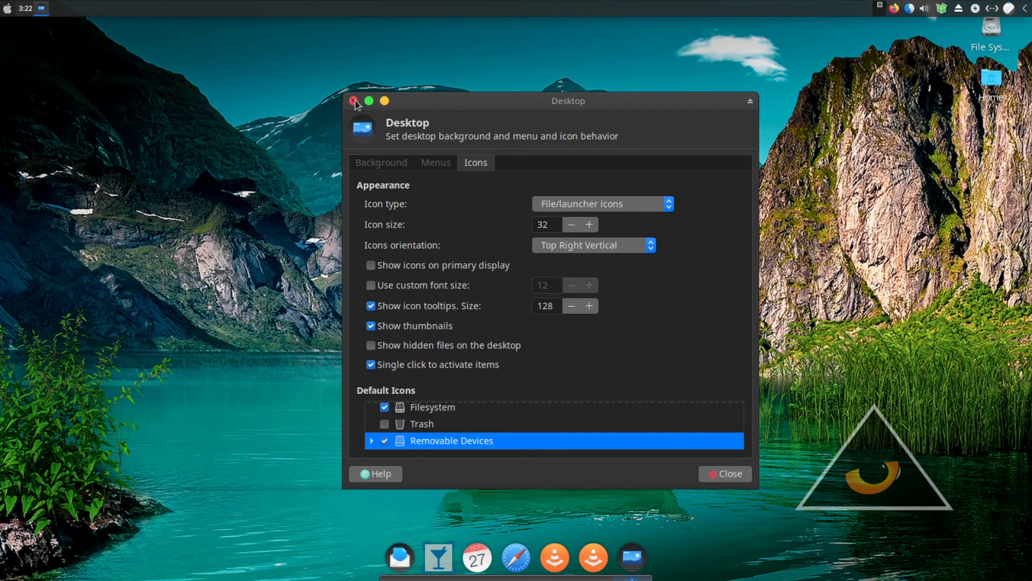
Close Desktop settings and bring up Panel preferences from the Settings Manager.
click(355, 101)
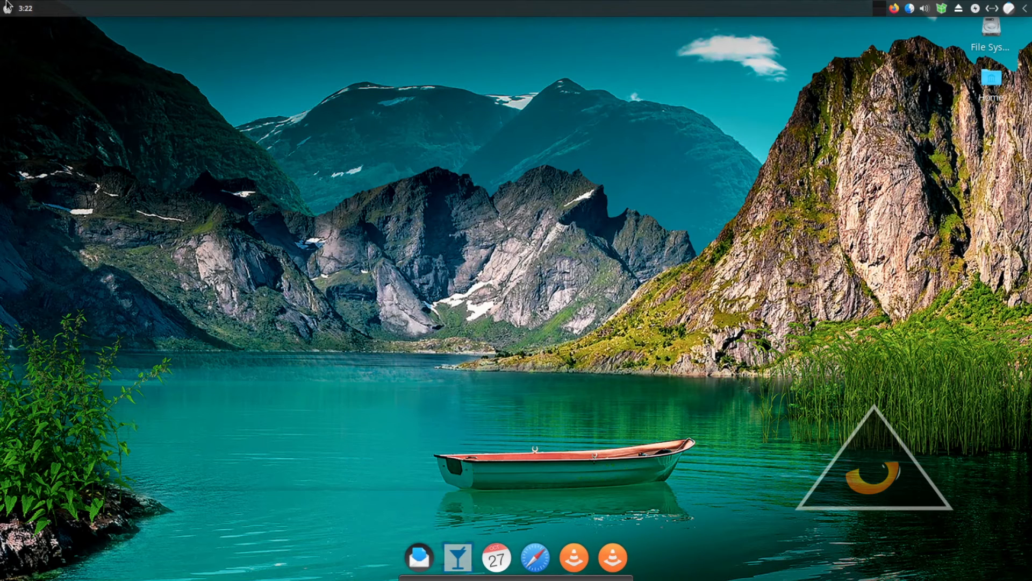
click(6, 7)
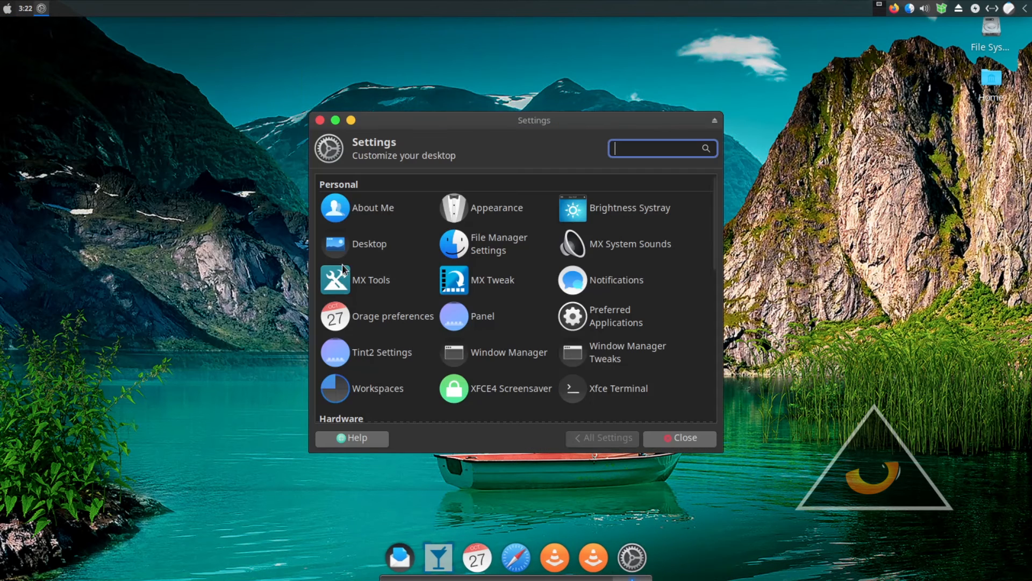
click(482, 317)
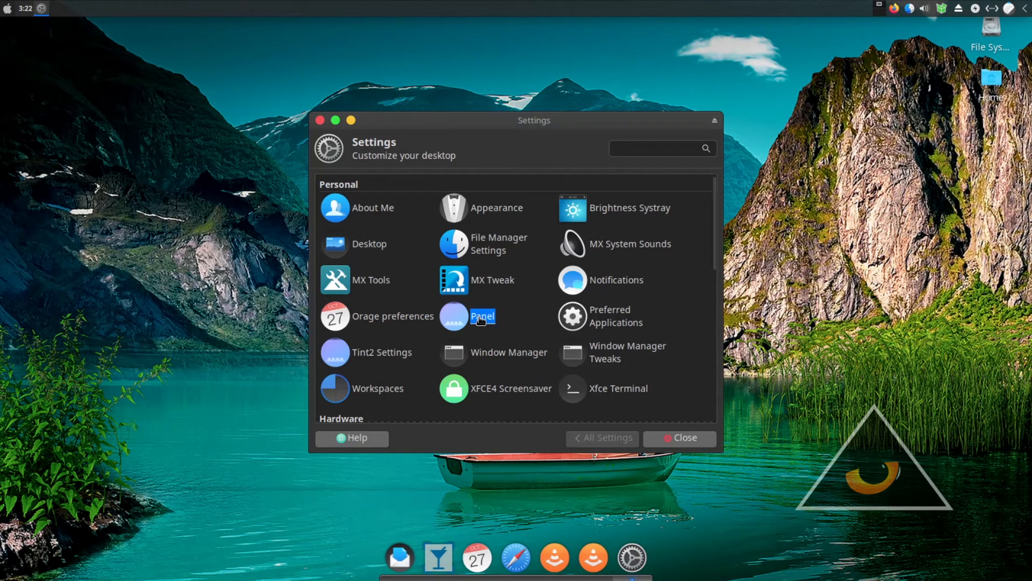
click(482, 316)
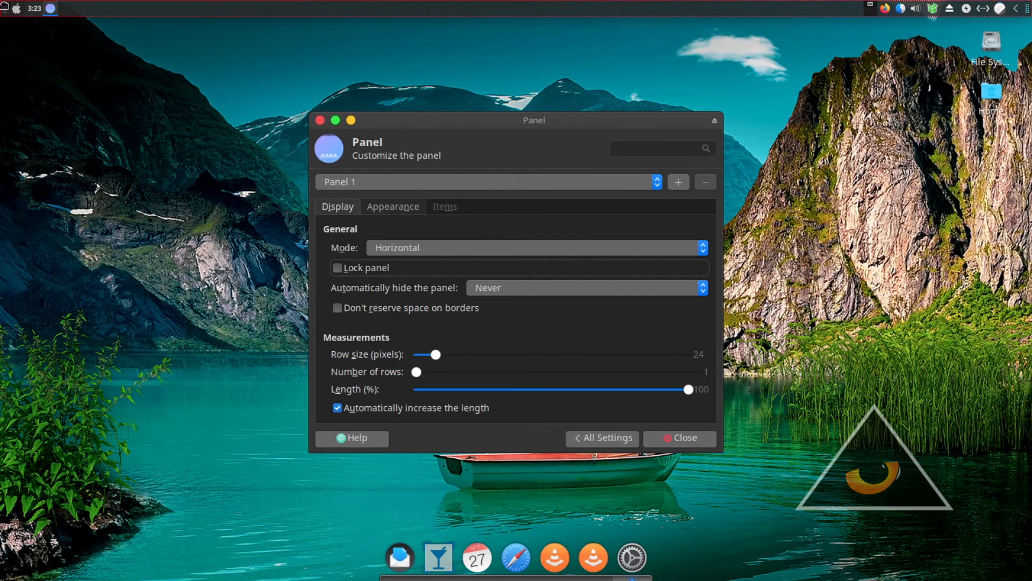
mouse_move(941, 58)
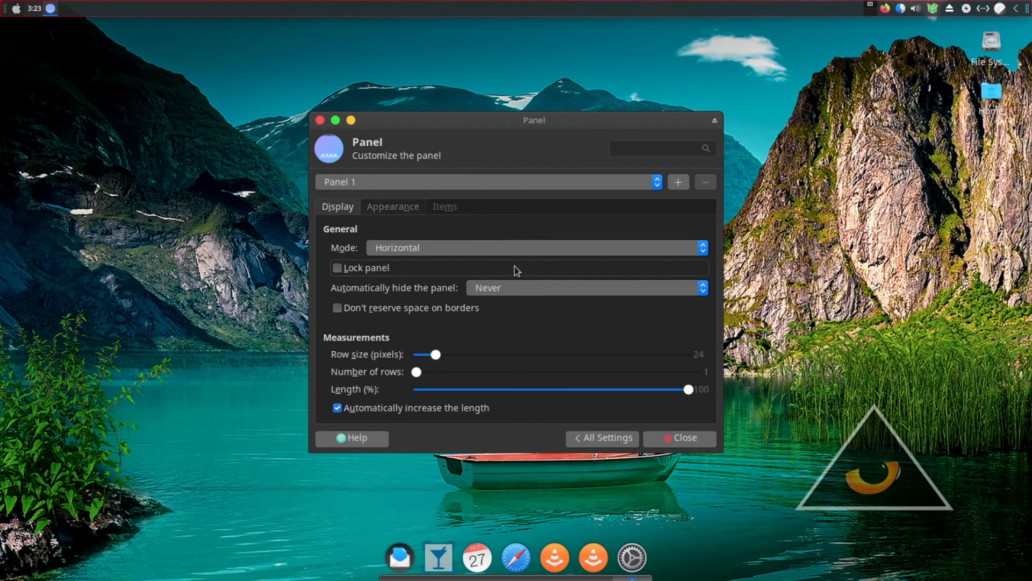
Lock Panel 1 in place and show its item list.
click(337, 267)
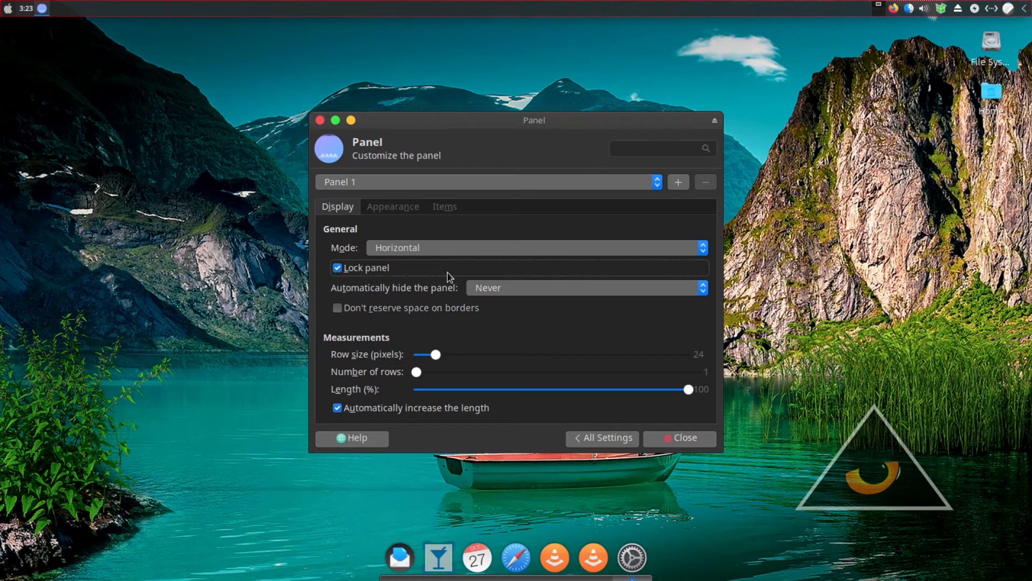
click(444, 206)
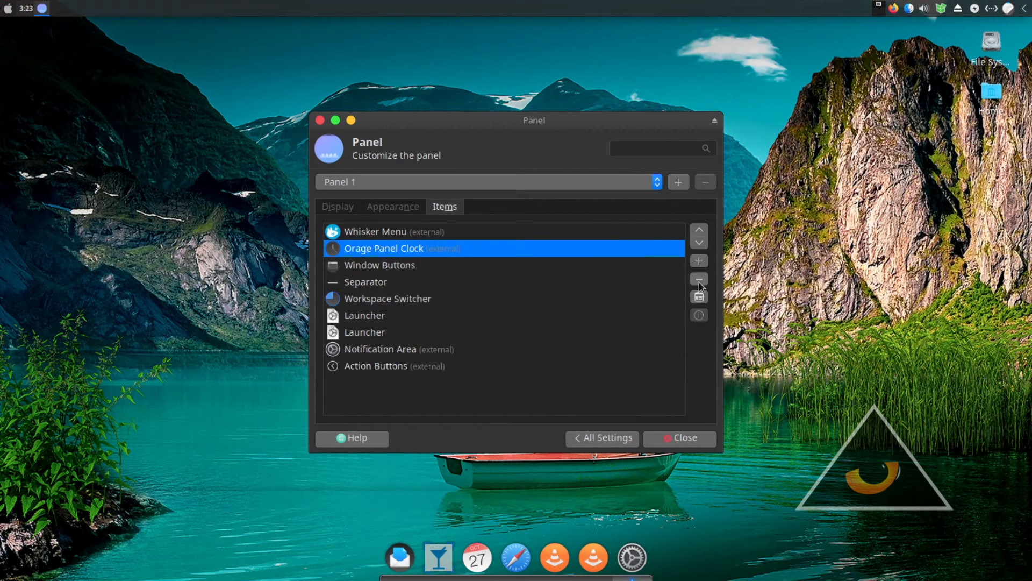
Remove Orage Panel Clock and Window Buttons from Panel 1 and bring up Add New Items.
click(699, 279)
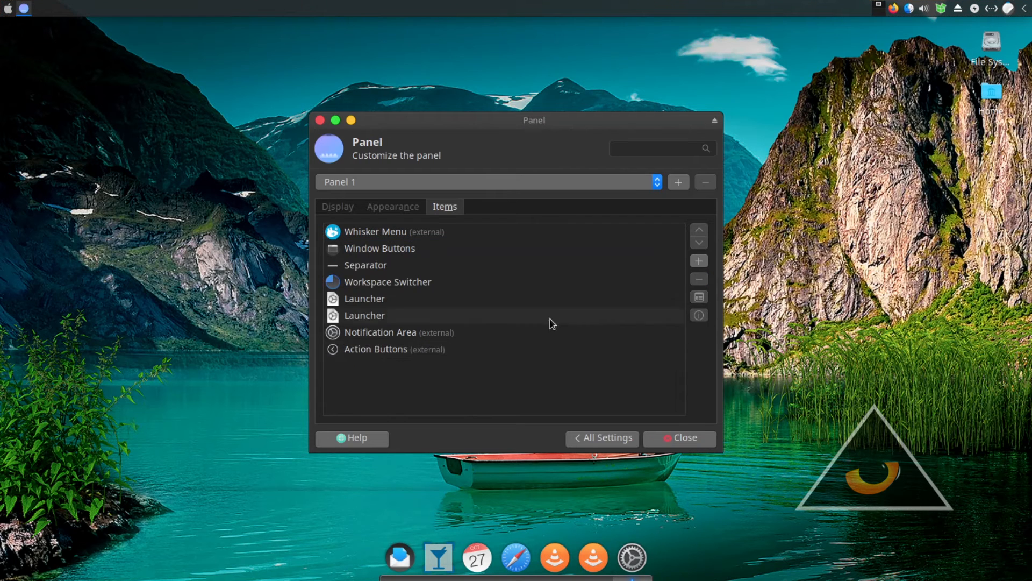
click(699, 278)
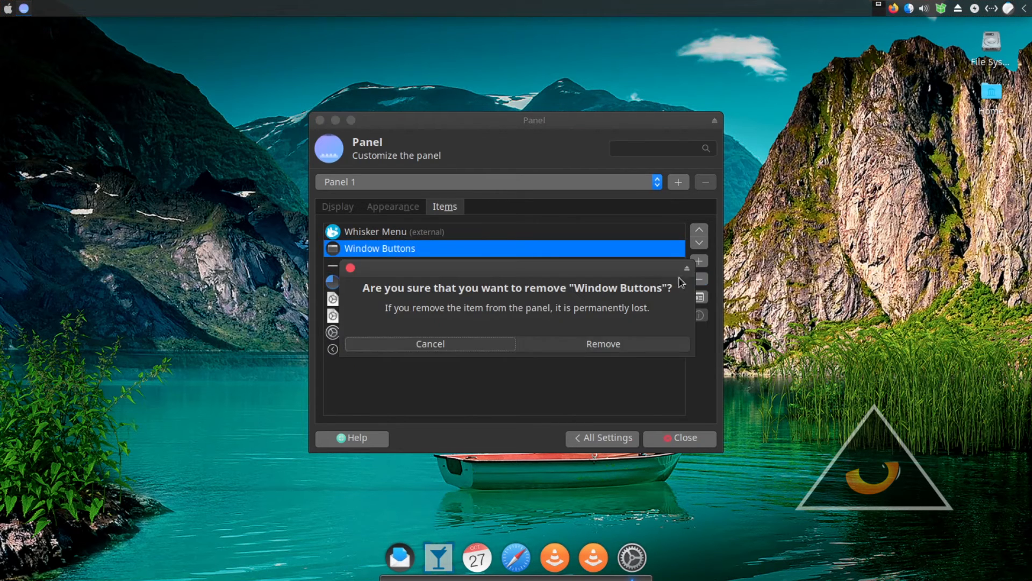
click(603, 343)
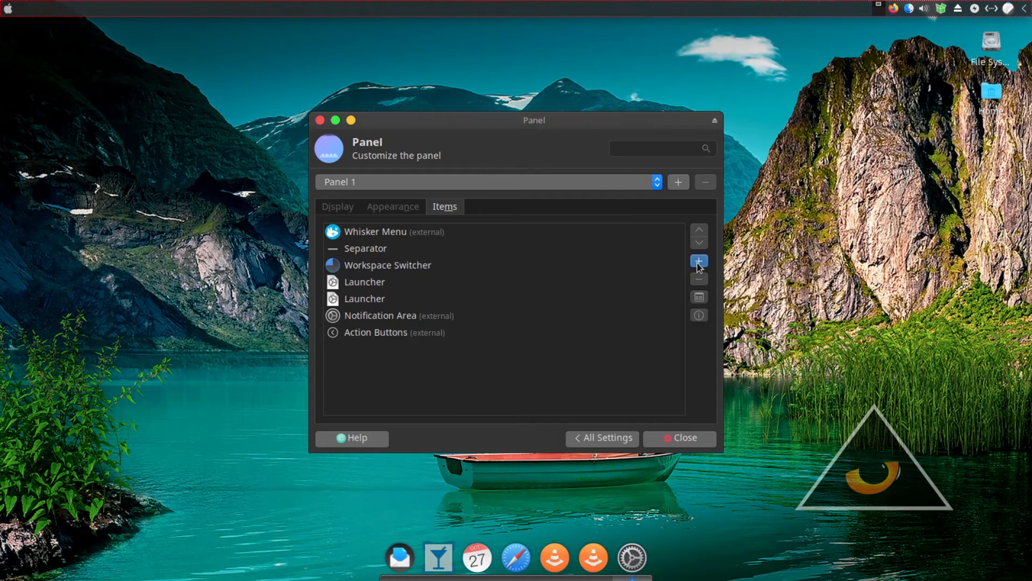
click(699, 260)
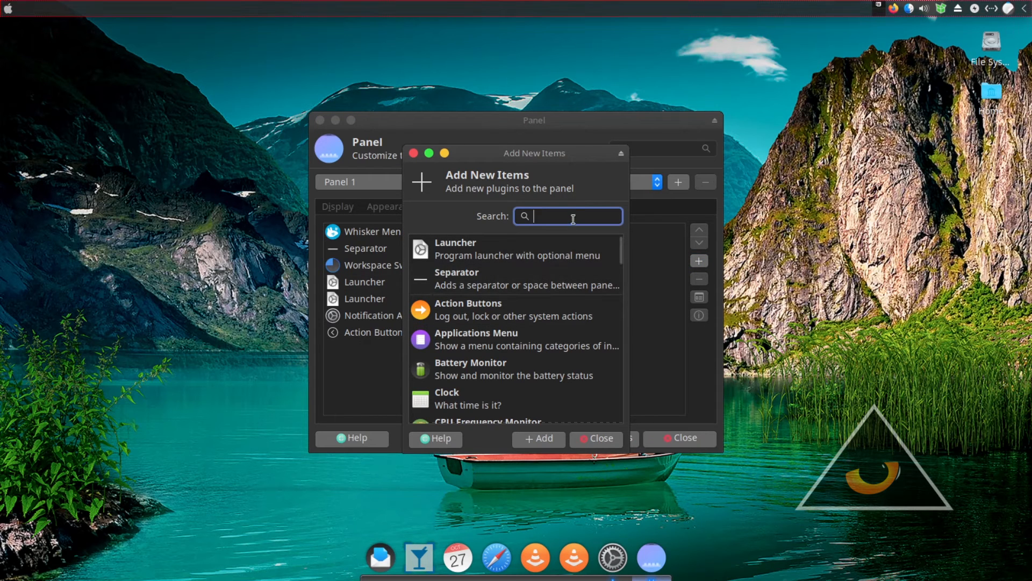
Add the Clock, Weather Update and Wavelan plugins to Panel 1.
text(clo)
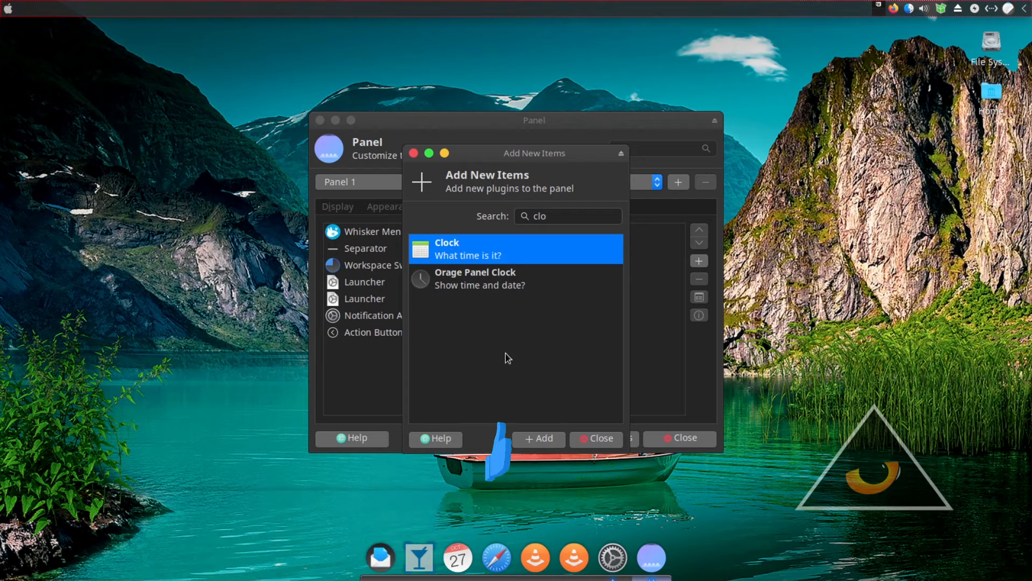
click(538, 438)
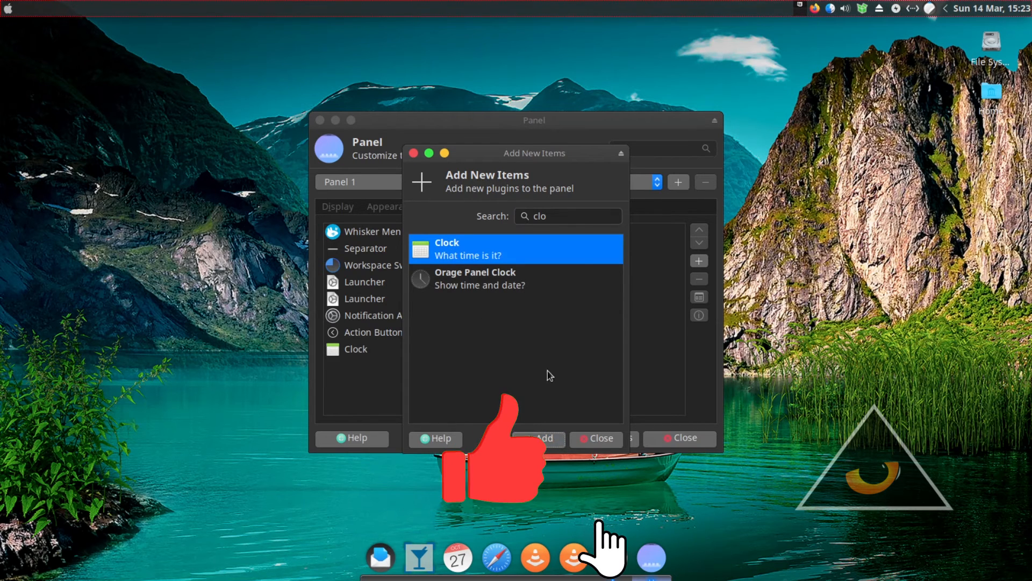
text(wea)
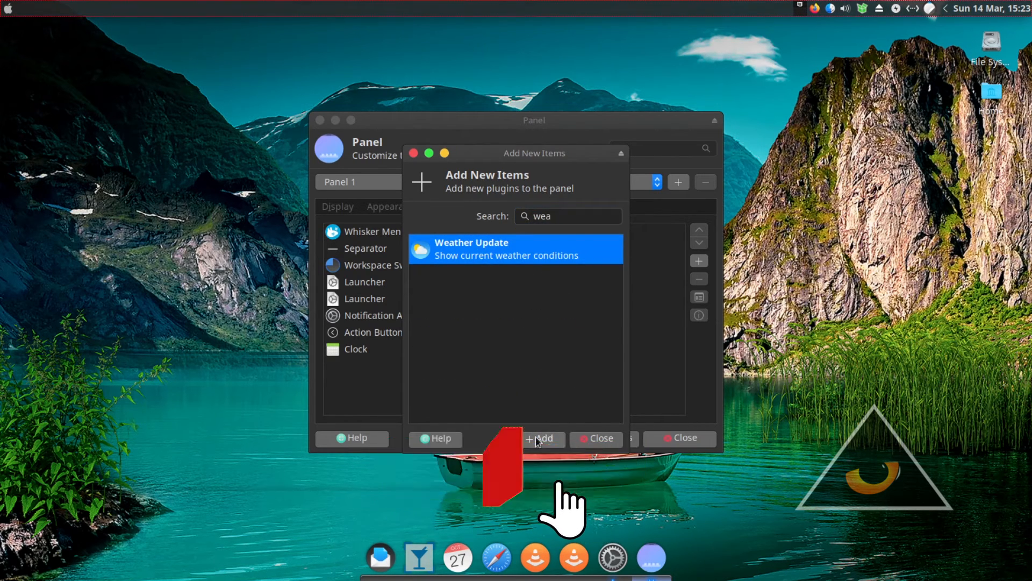
click(540, 438)
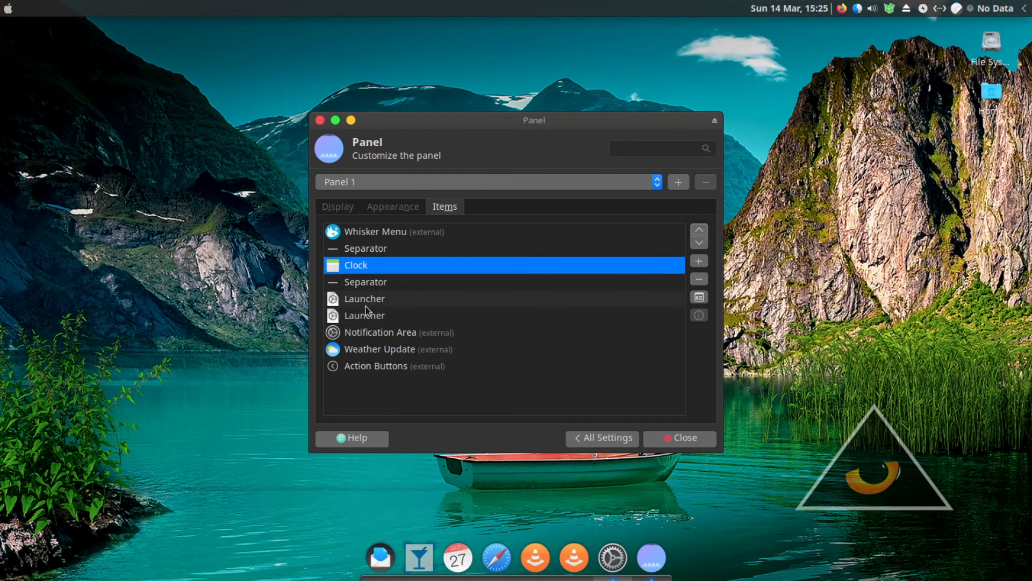
click(699, 278)
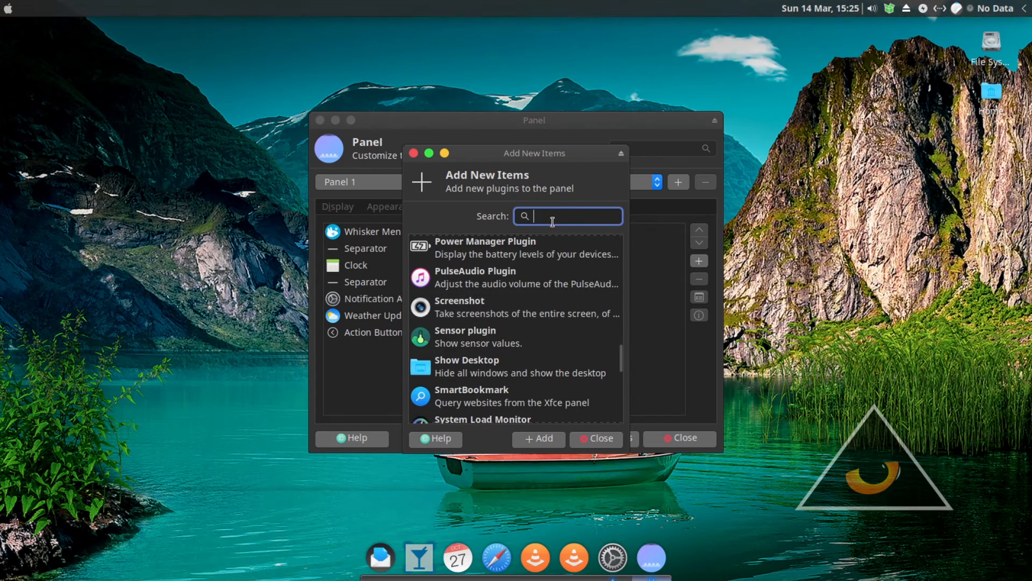
text(wir)
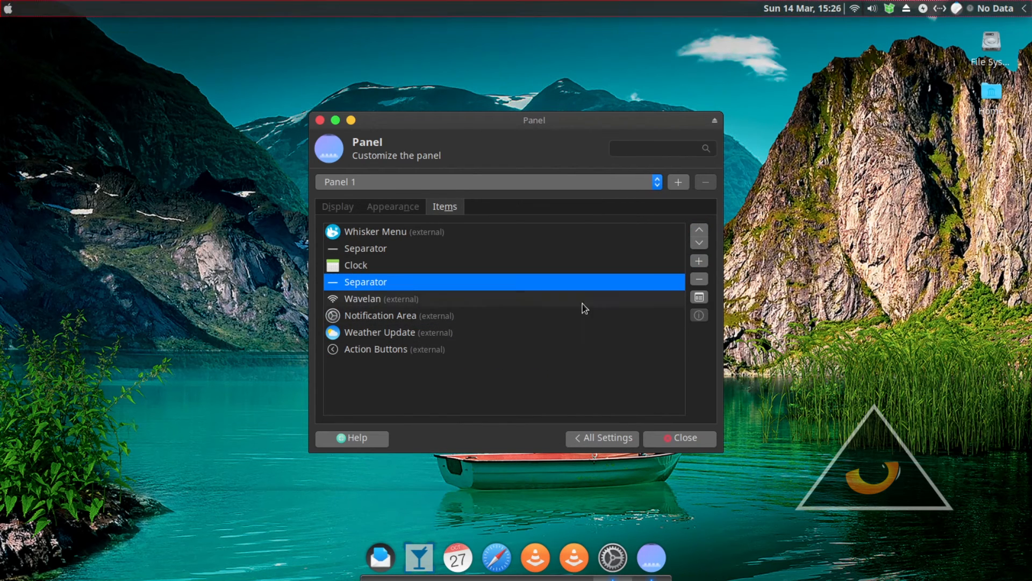
Move the separator before Action Buttons, then bring up Session and Startup via a 'star' search.
click(699, 279)
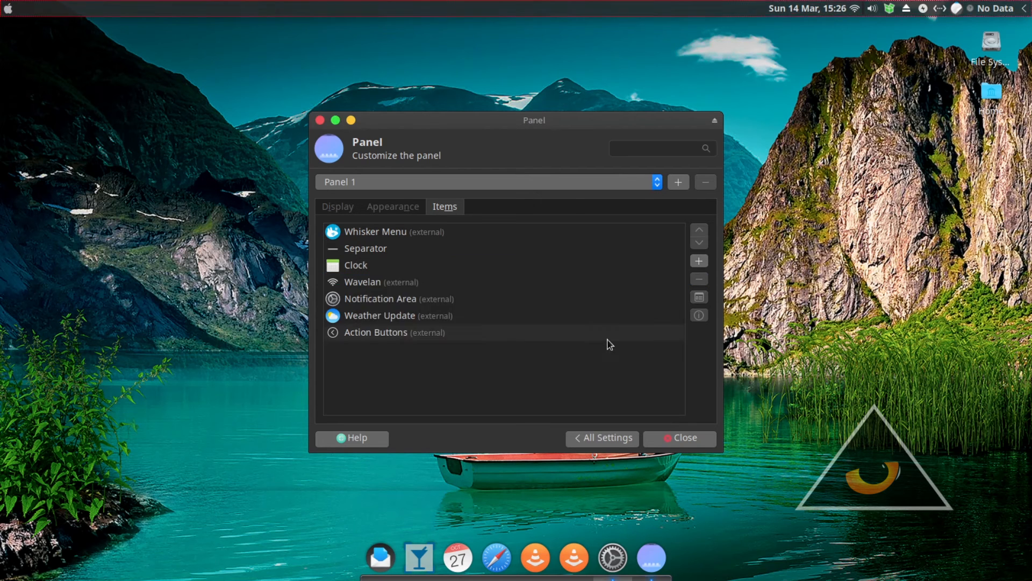
click(699, 241)
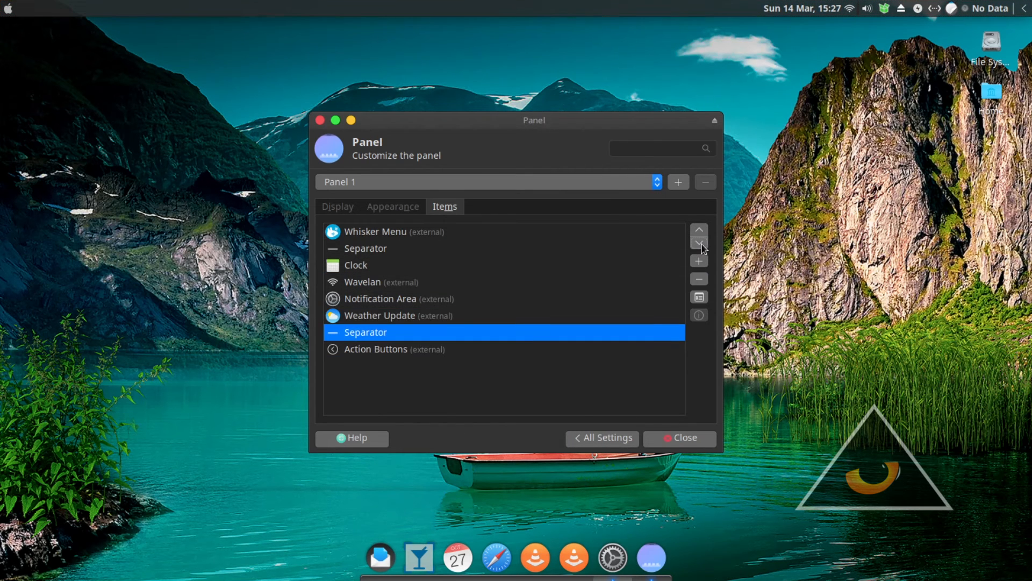
mouse_move(707, 275)
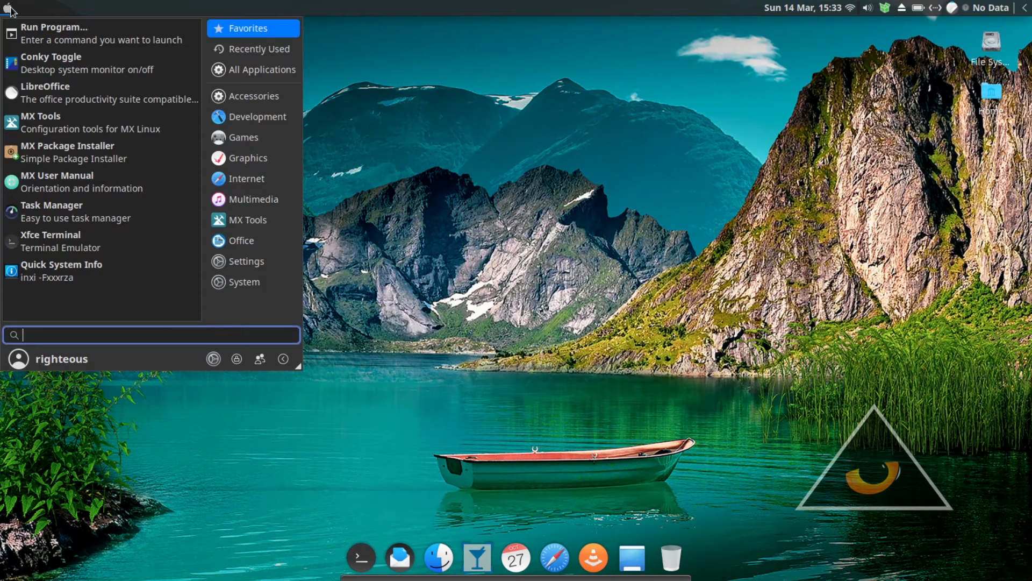
text(star)
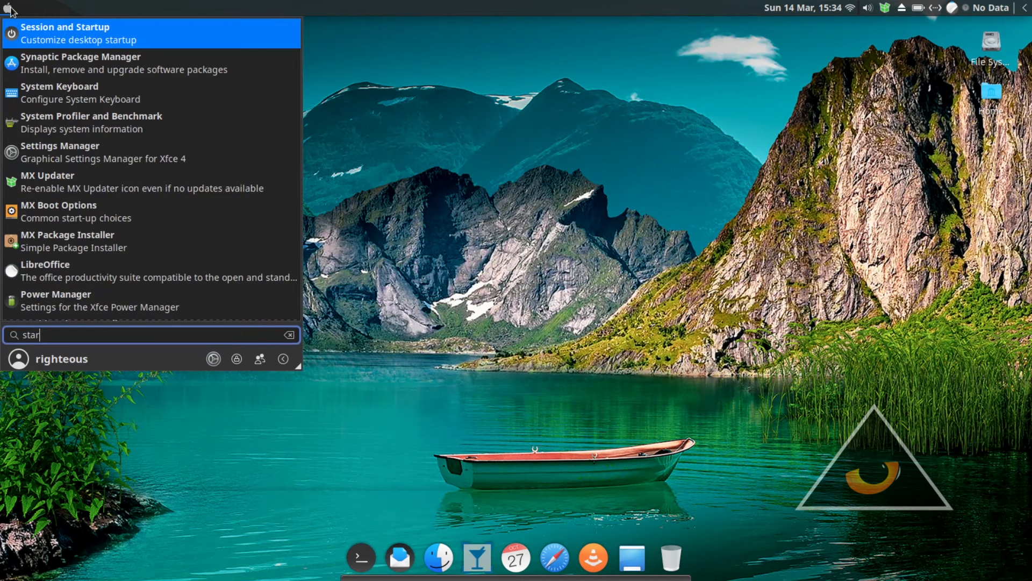
click(65, 34)
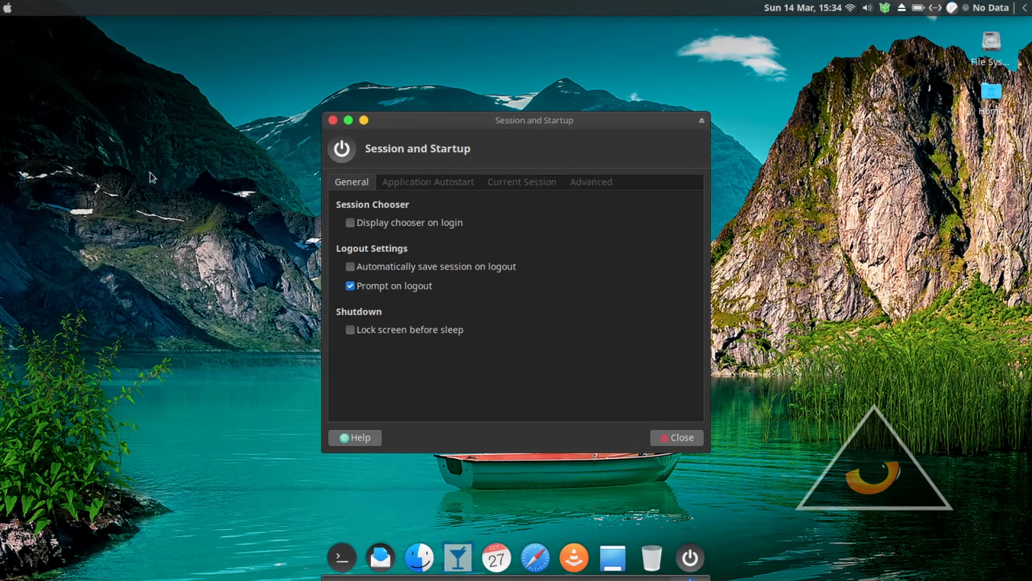
Add a new Application Autostart entry named Plank running the plank command.
click(427, 182)
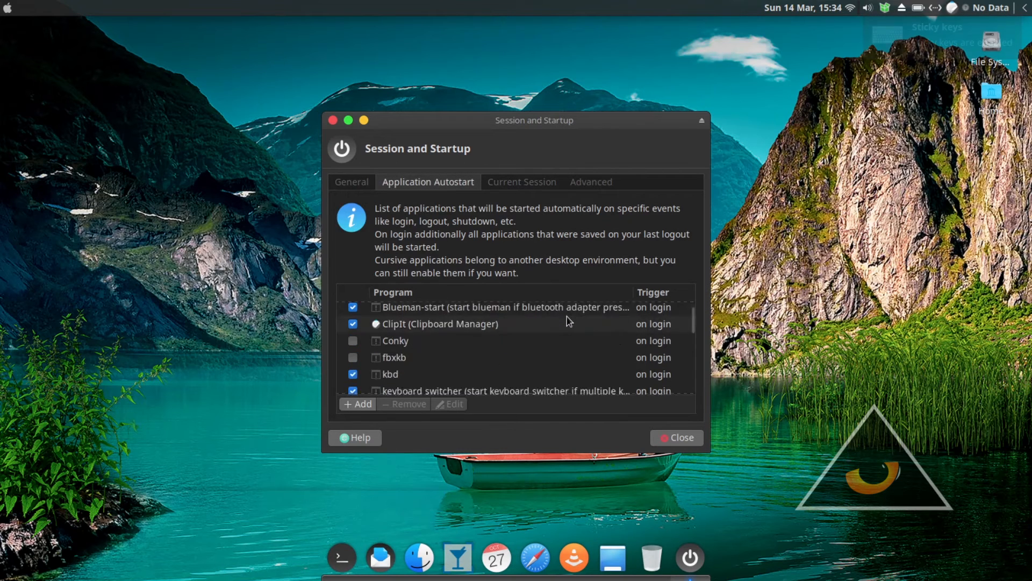
scroll(down, 3)
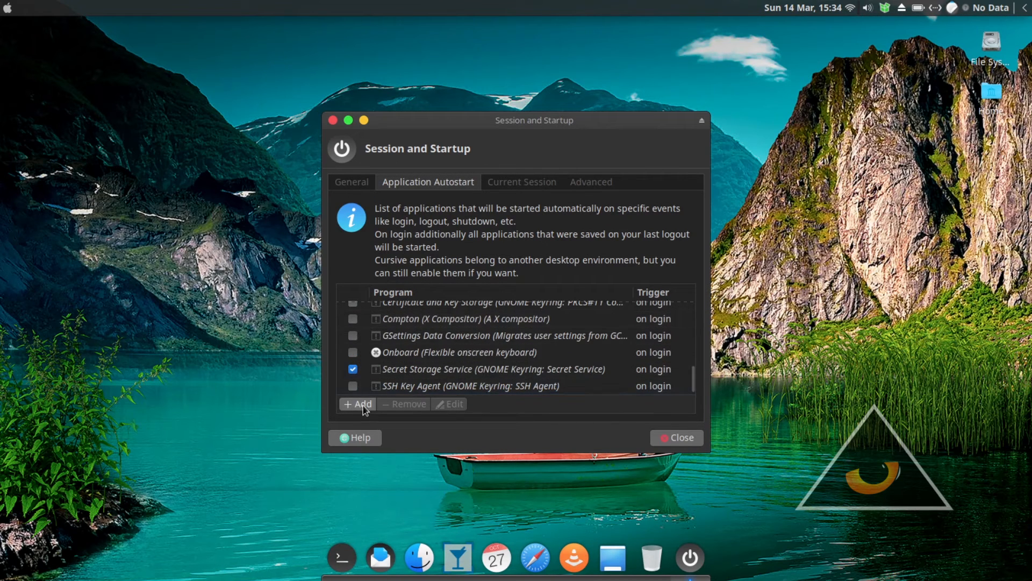
click(357, 403)
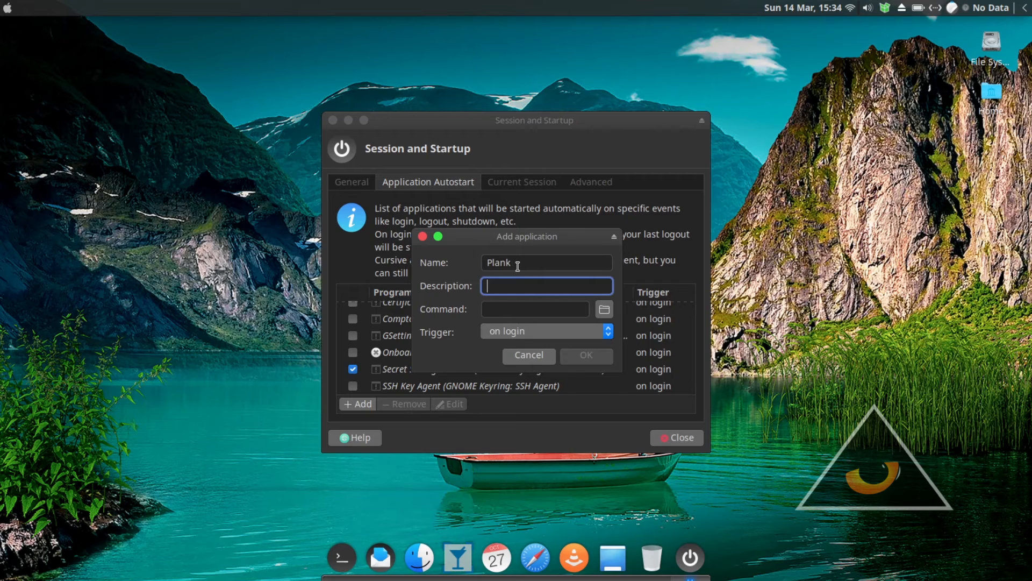
text(pla)
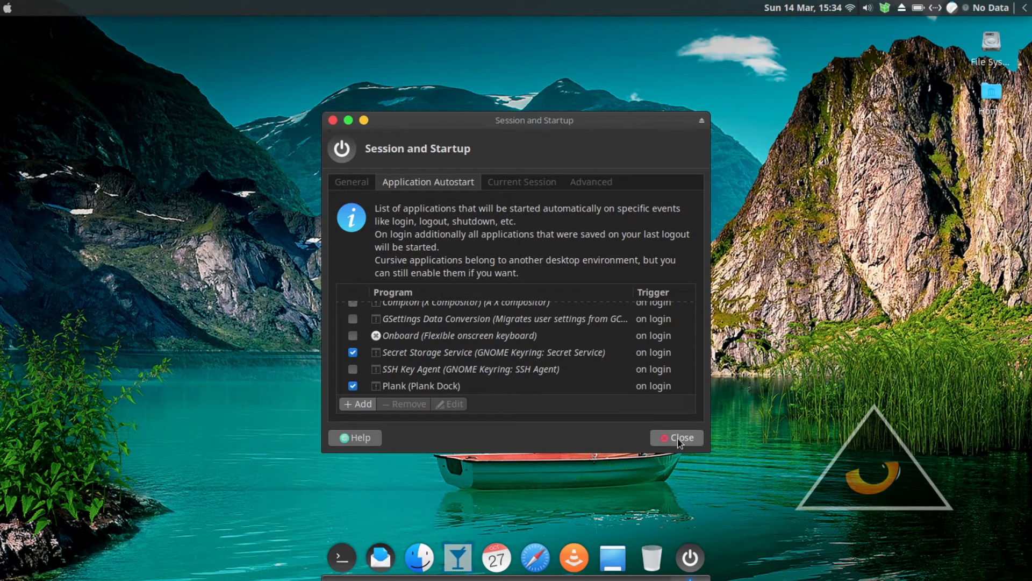
mouse_move(677, 438)
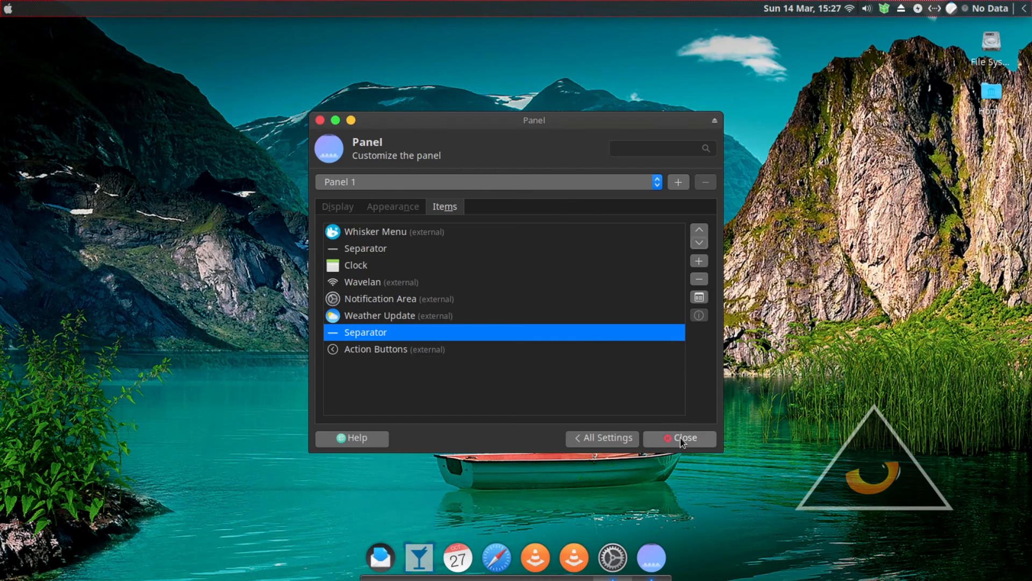
Switch Thunar's location selector to buttons, show hidden files and enter the home .themes folder.
click(680, 437)
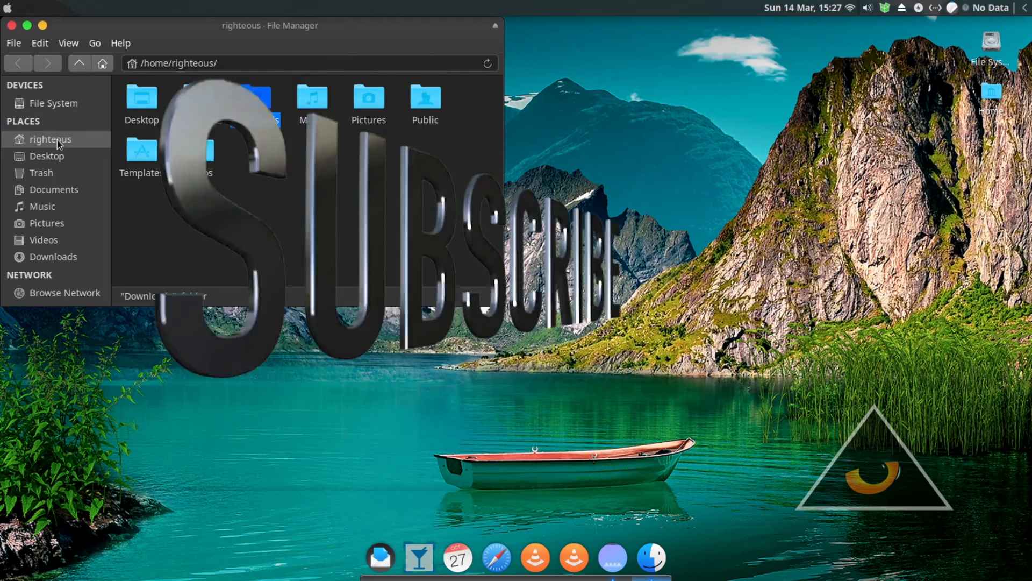
click(254, 98)
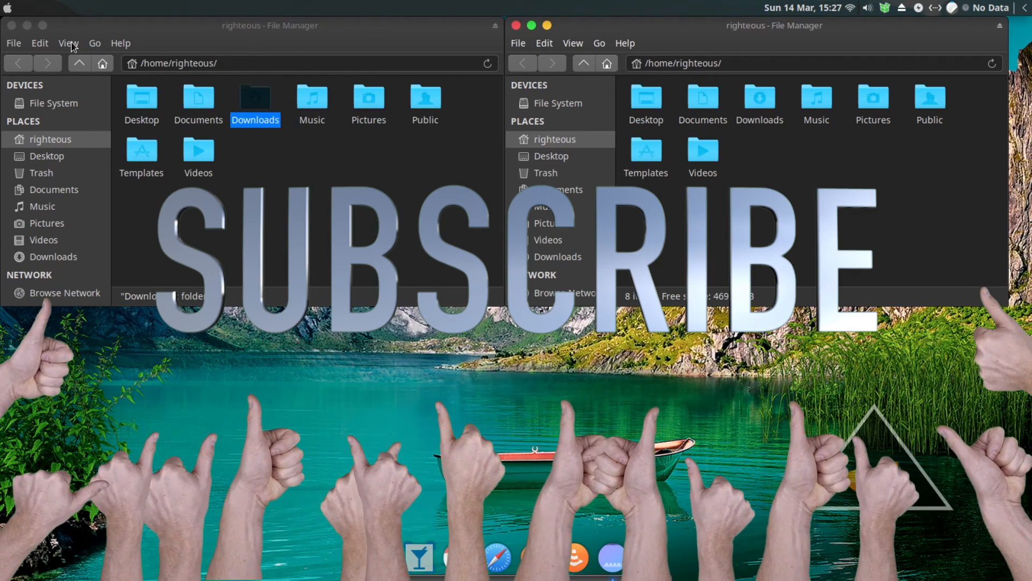
click(67, 43)
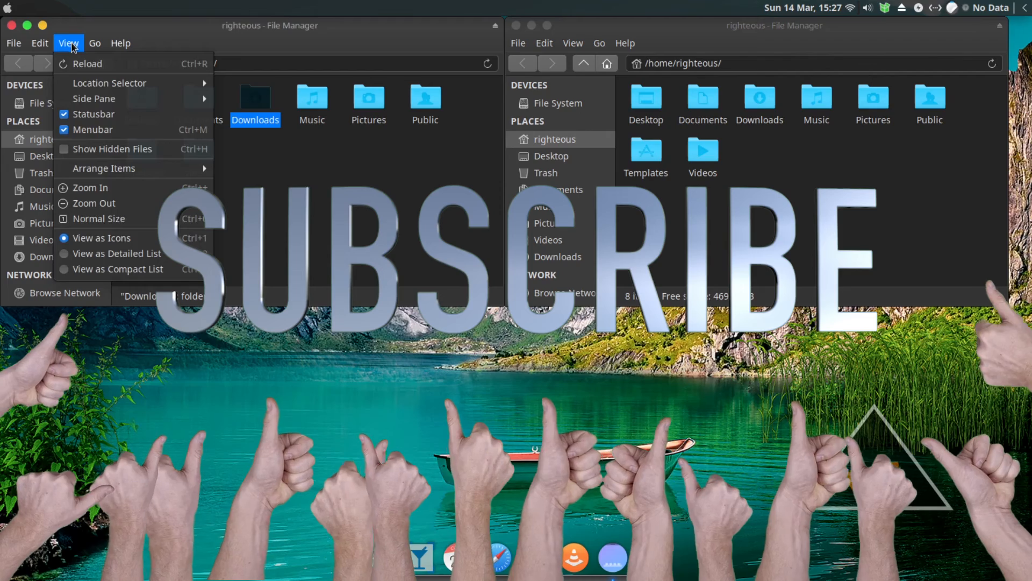
click(109, 82)
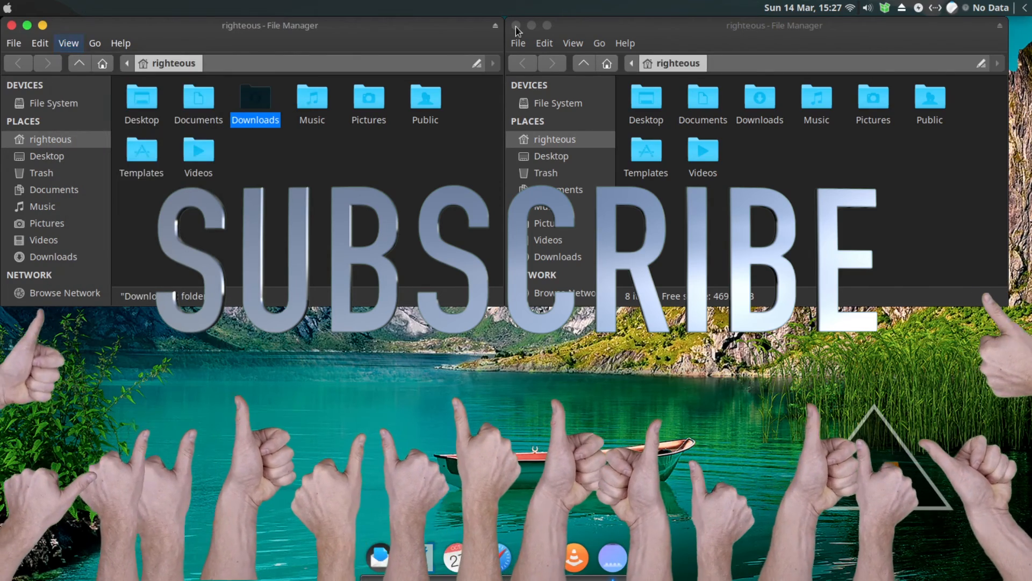
click(517, 25)
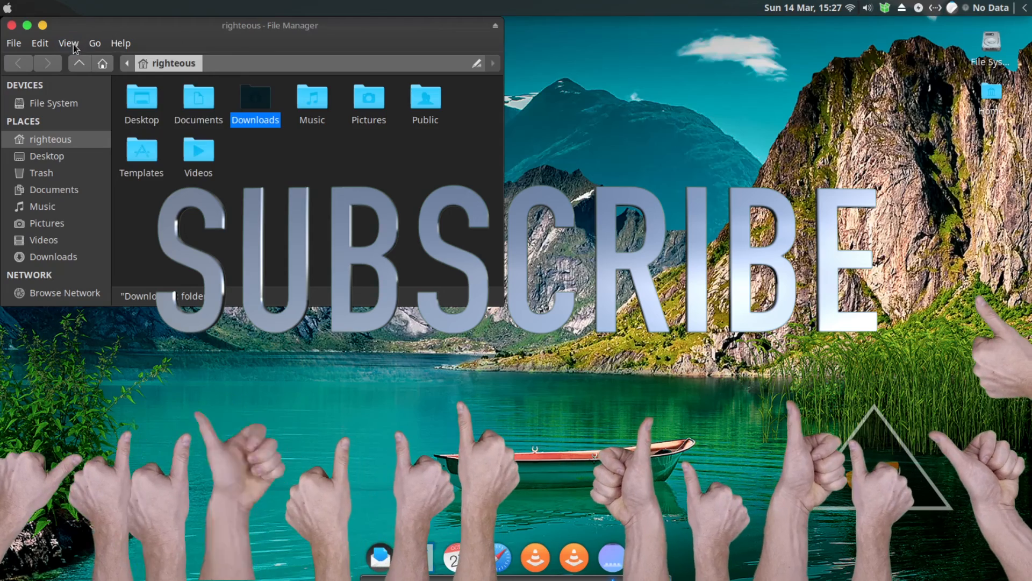
click(68, 43)
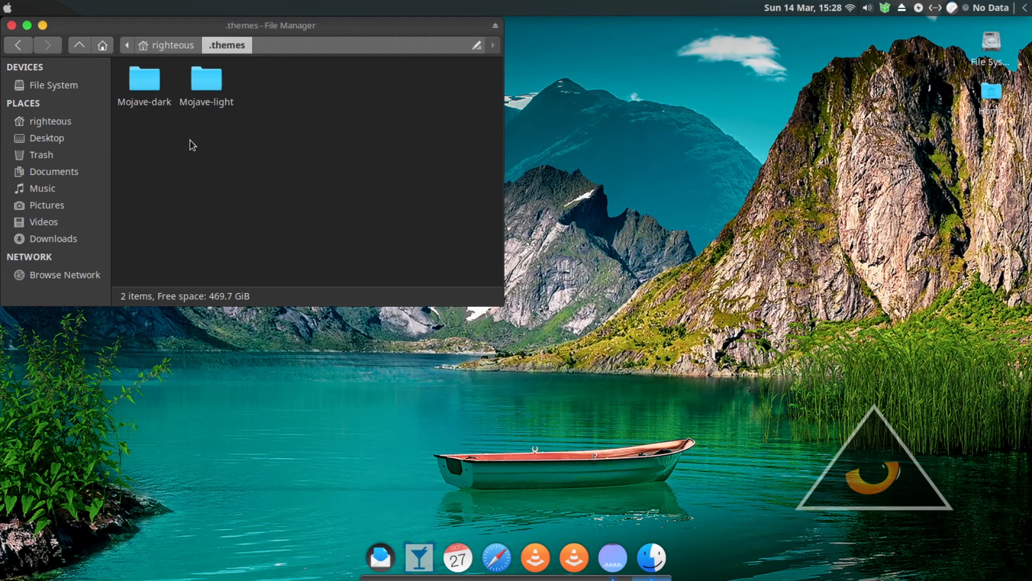
Open a second Thunar window at ~/.local/share/plank/themes and enter the Mojave-dark folder.
right_click(52, 122)
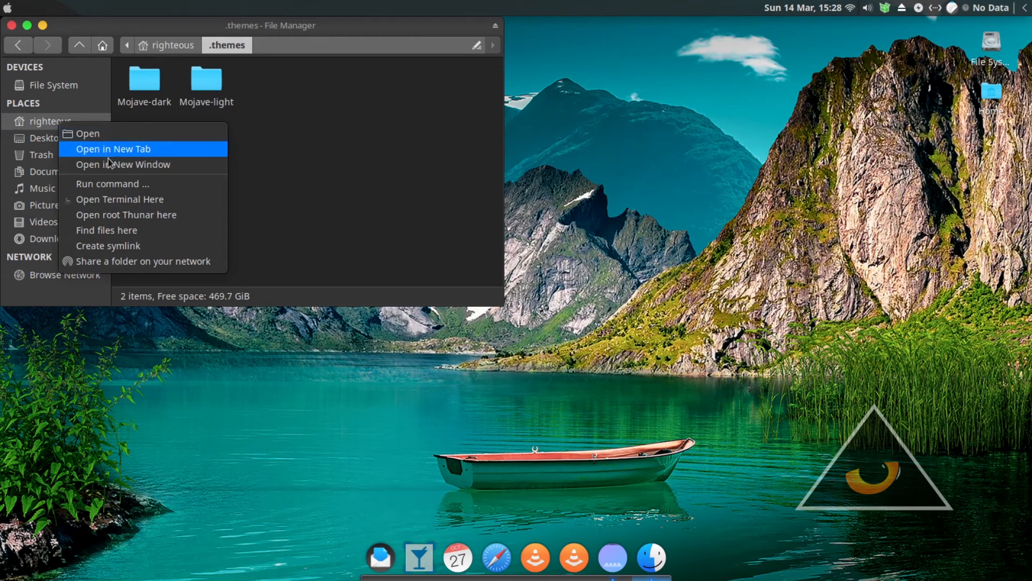
click(125, 164)
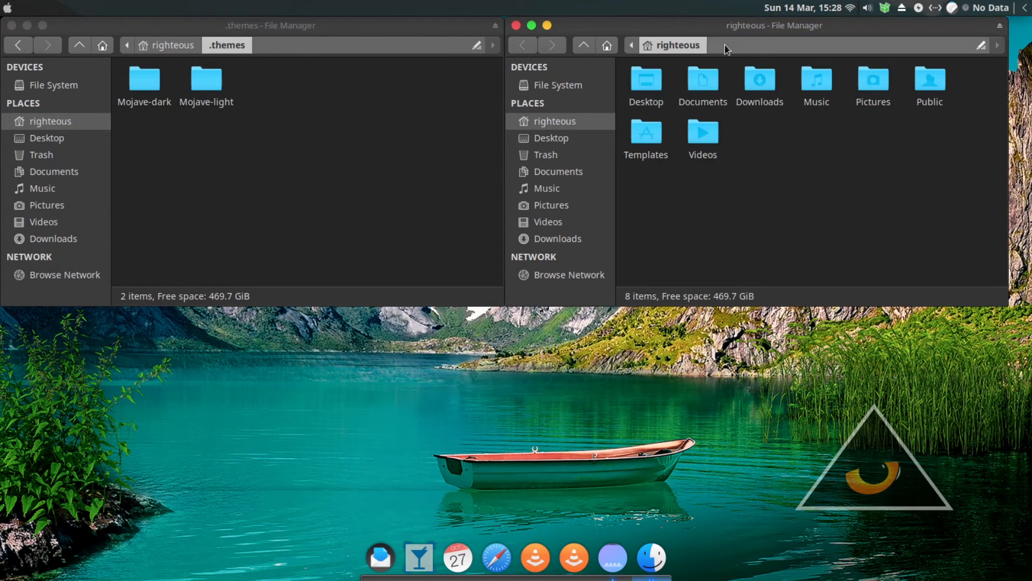
click(723, 46)
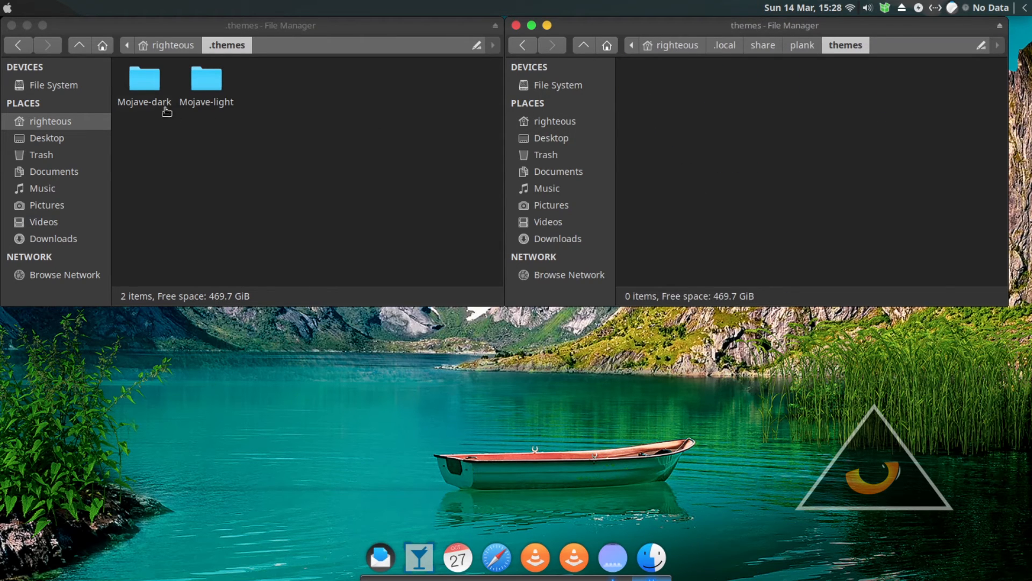
double_click(144, 78)
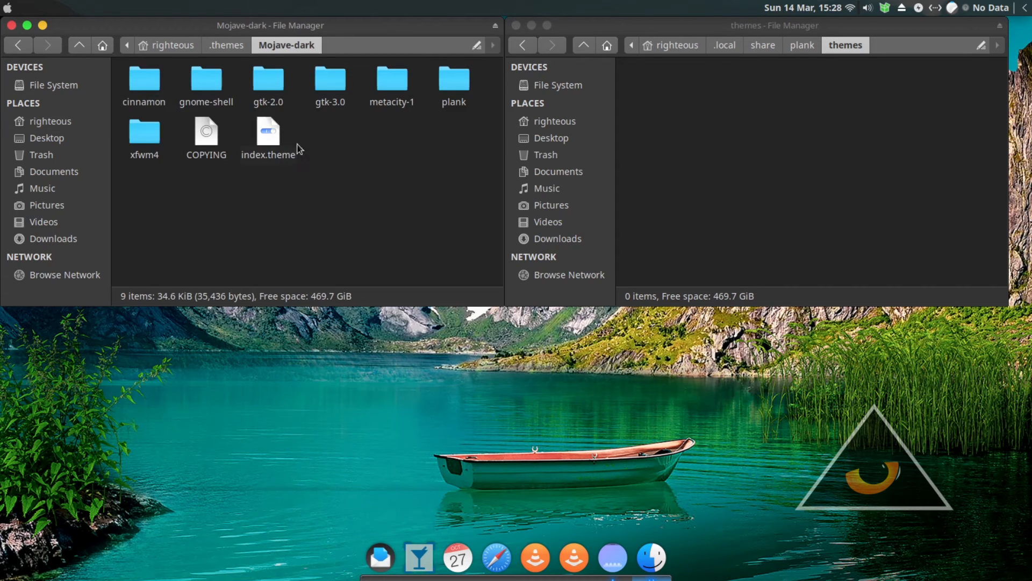
Copy Mojave-dark's plank folder into Plank's themes as osx-dark and return to Mojave-light.
click(454, 76)
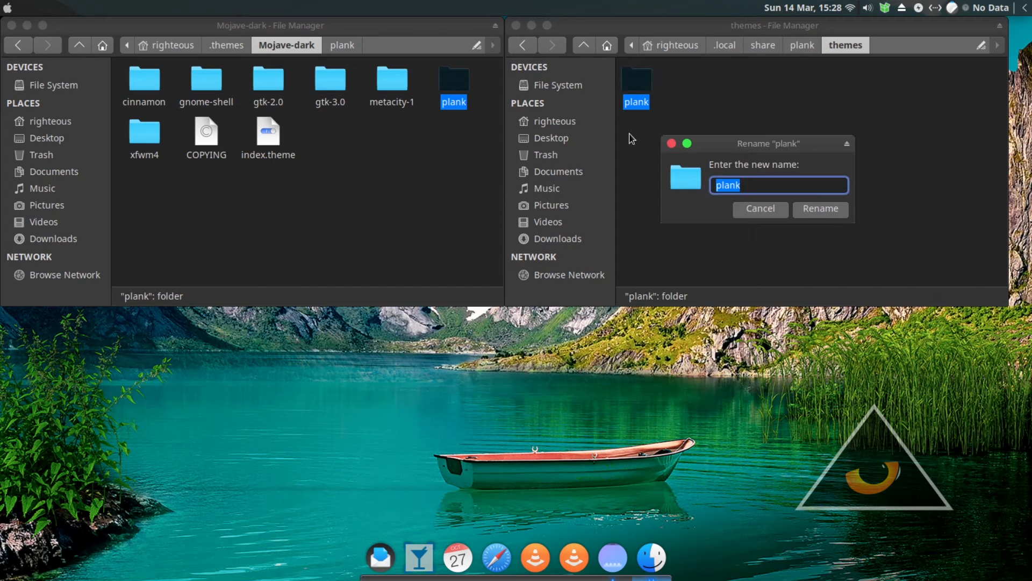
text(osx-)
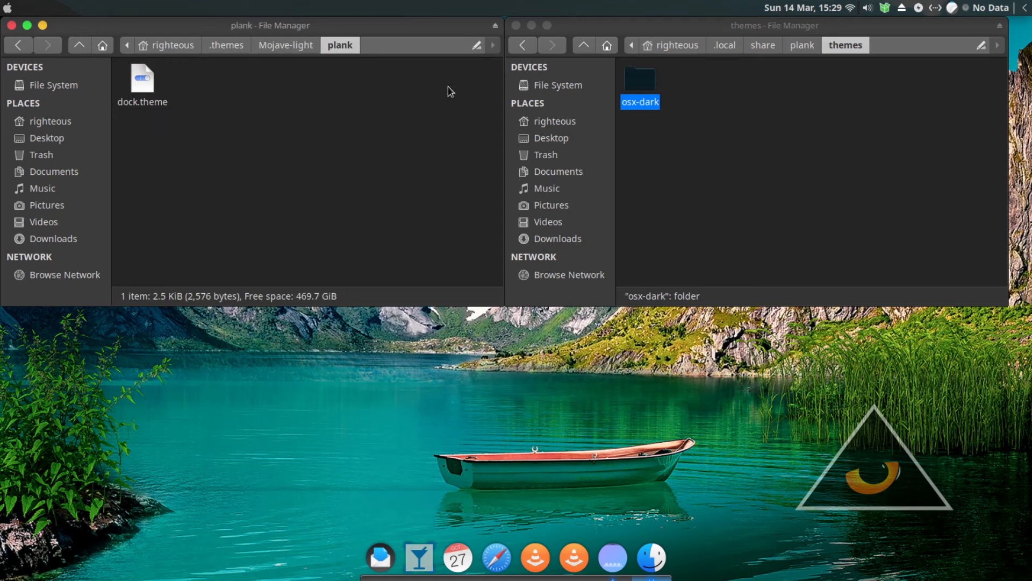
click(284, 45)
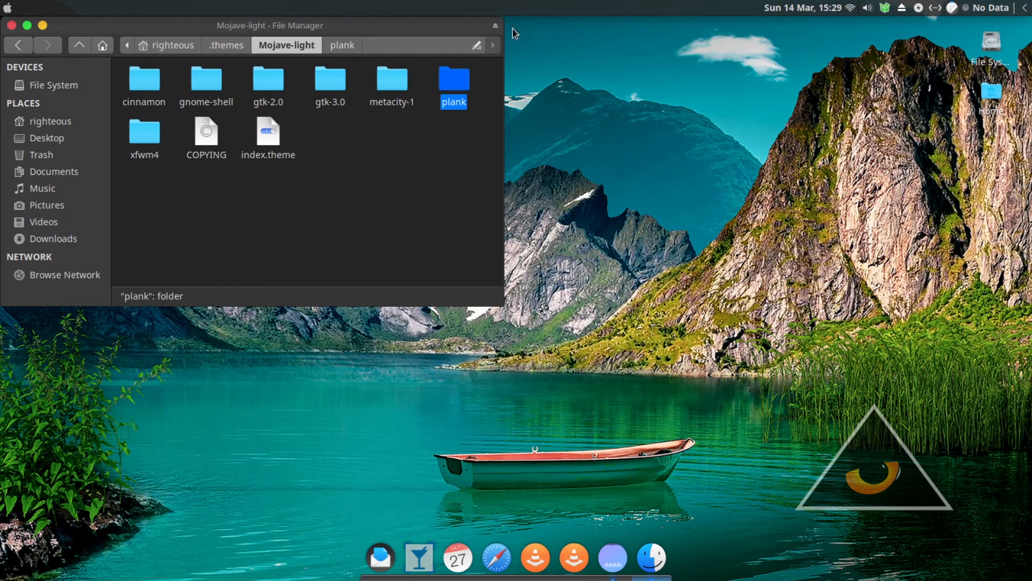
right_click(652, 558)
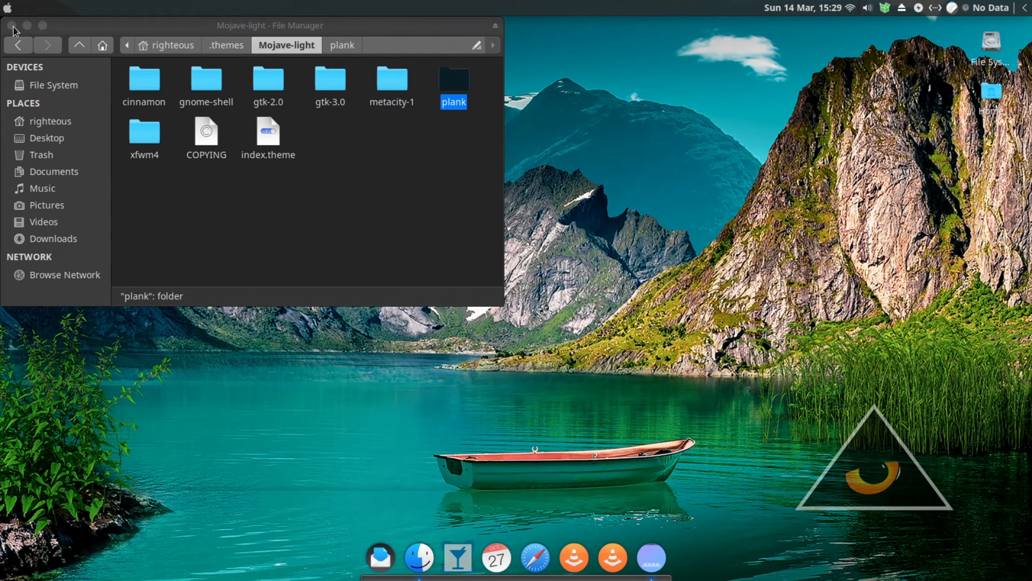
Close Thunar and begin a search in the Whisker Menu.
click(12, 25)
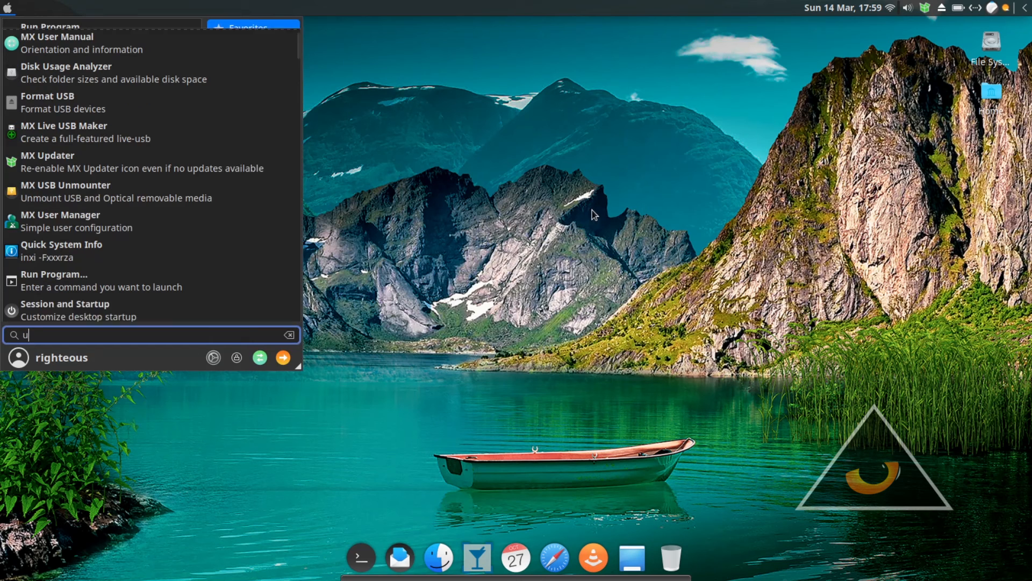
Enable Ulauncher's Launch at Login, set its color theme to Adwaita and test a 'fire' search.
text(l)
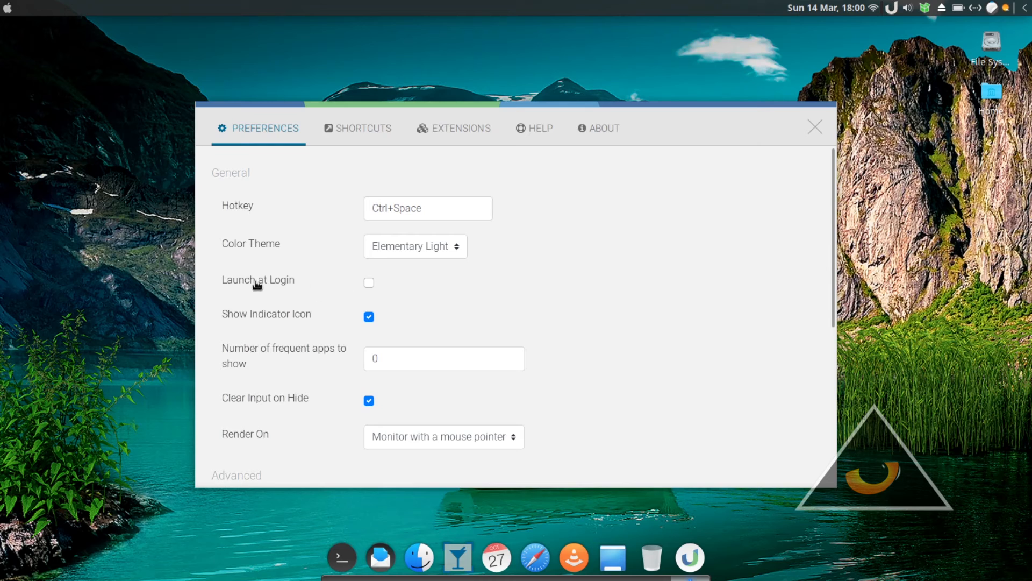
click(369, 282)
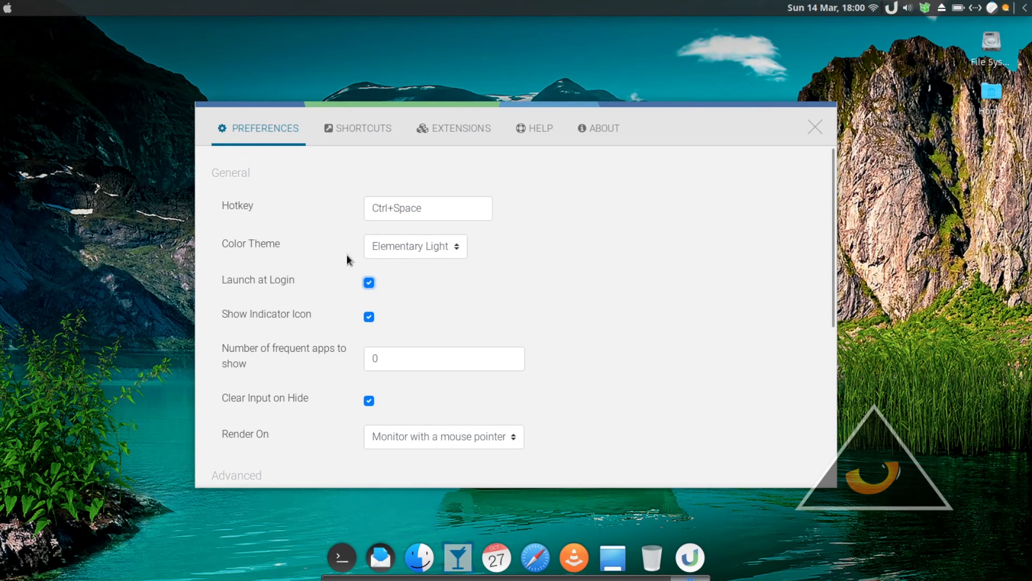
click(415, 245)
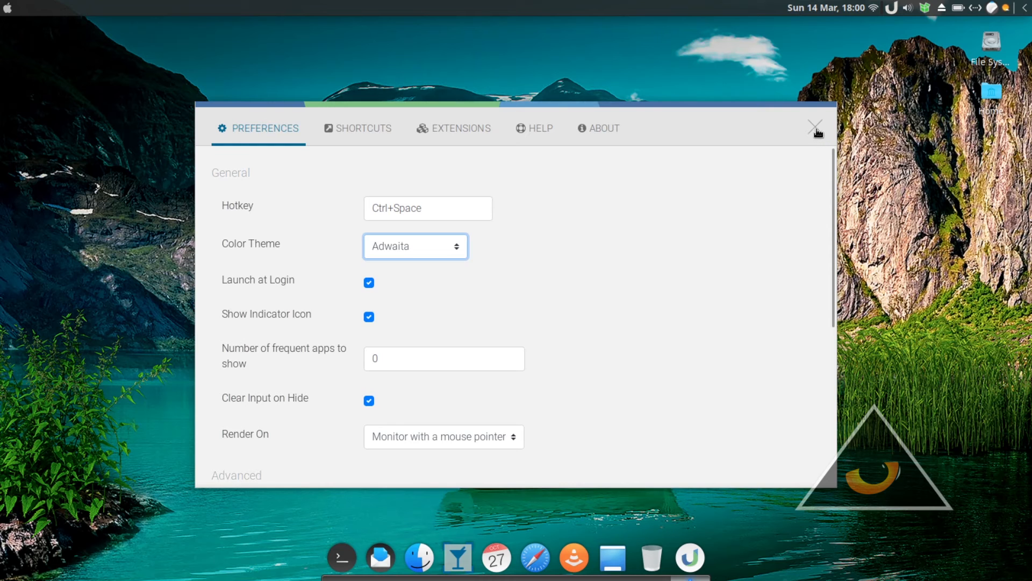
click(816, 127)
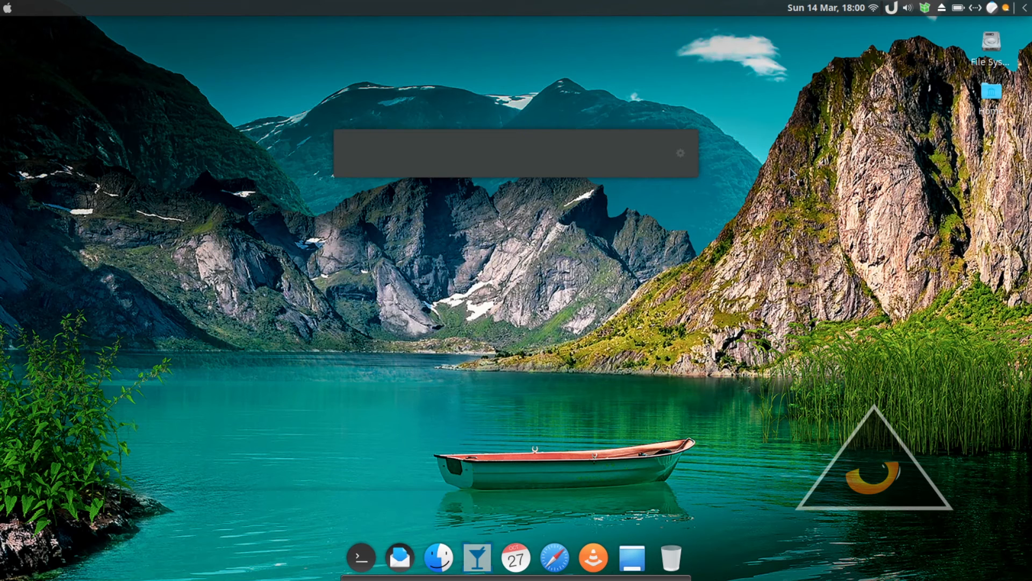
text(fire)
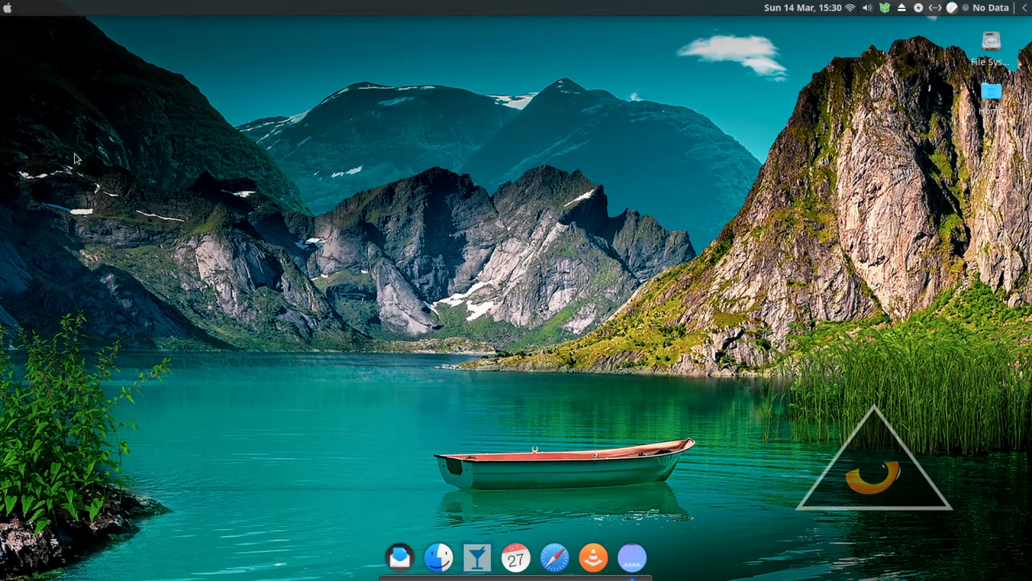
Run plank --preferences from the terminal to reach the dock settings.
click(7, 8)
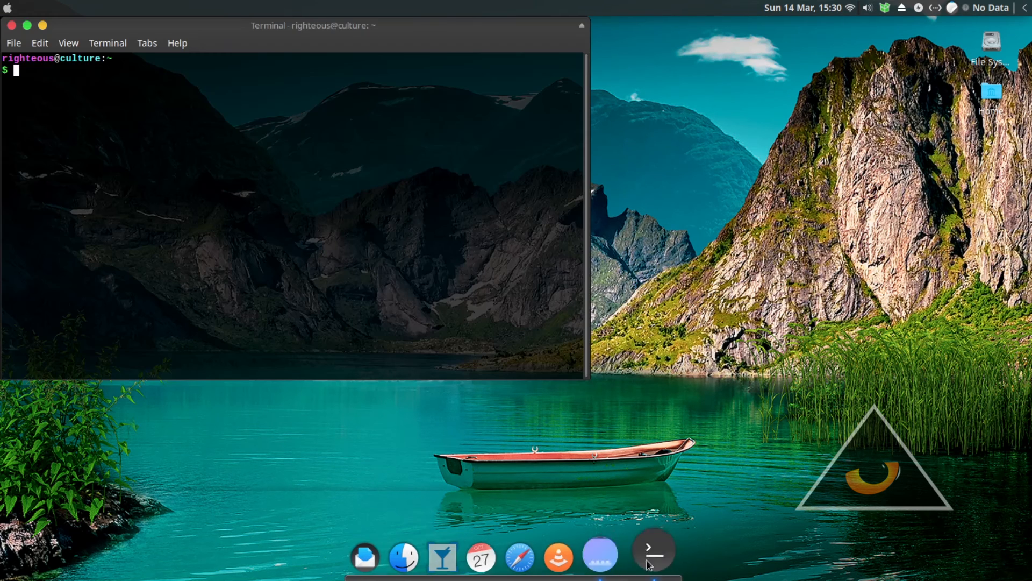
right_click(650, 548)
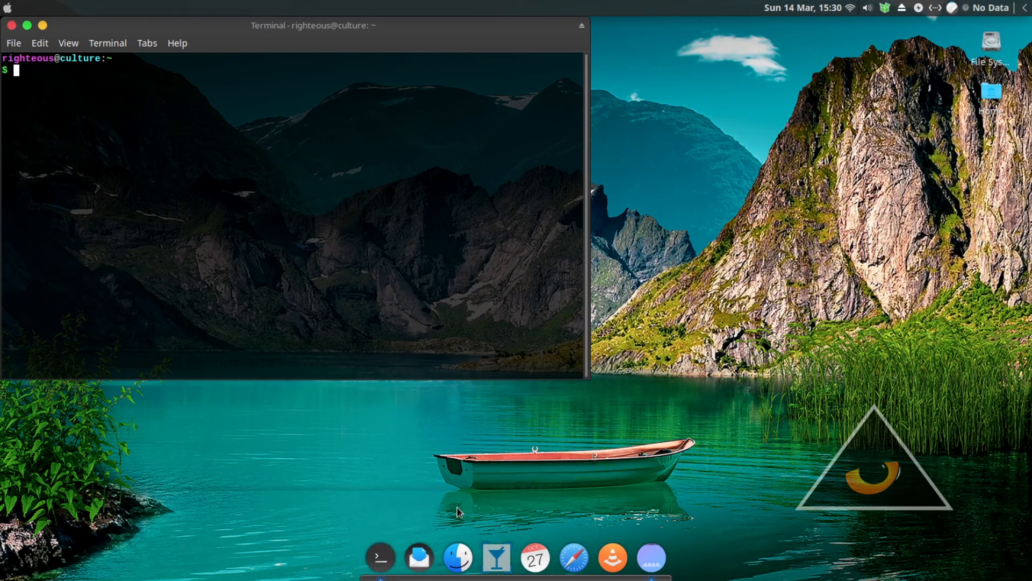
text(plank --)
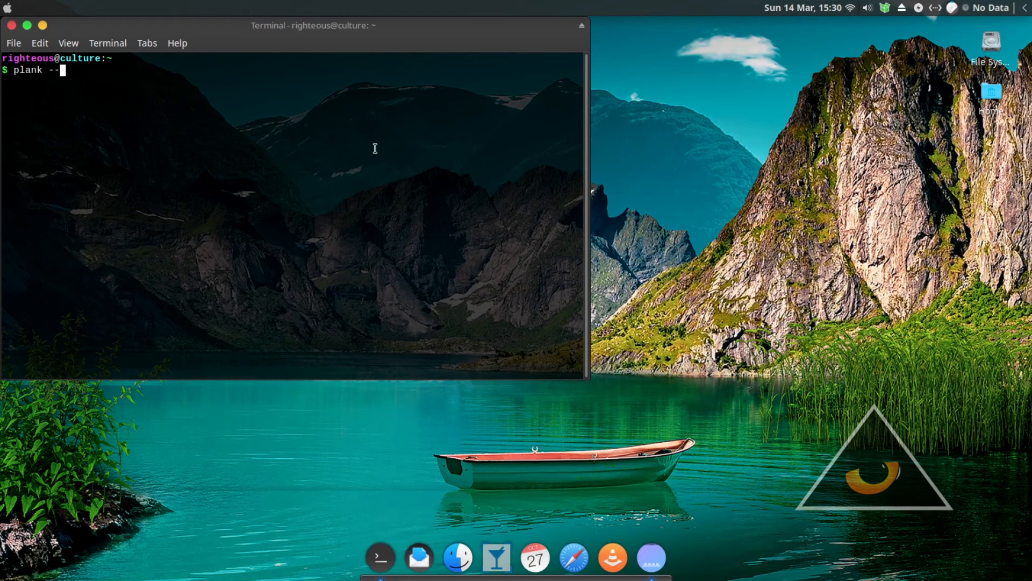
key(Return)
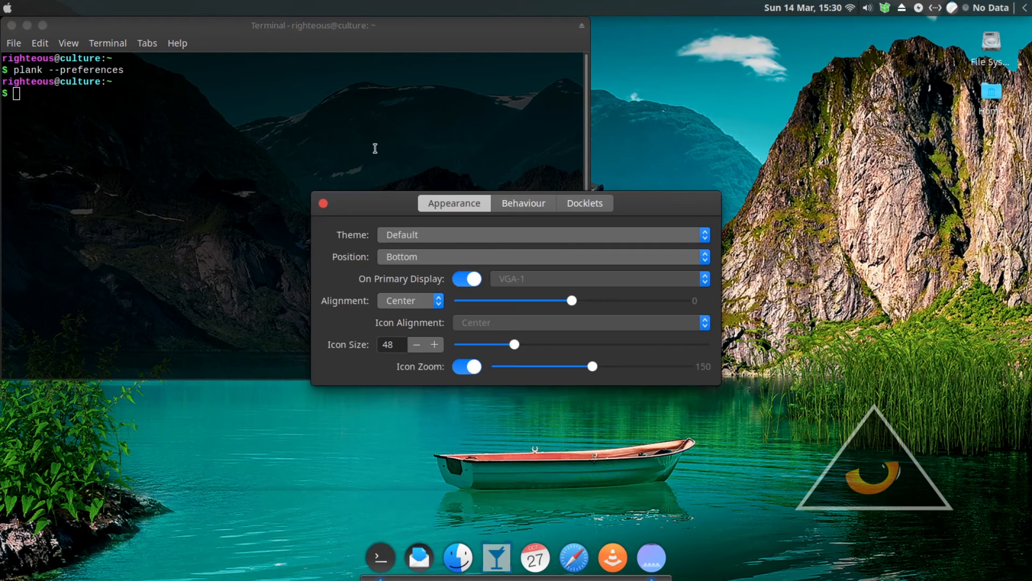
mouse_move(498, 251)
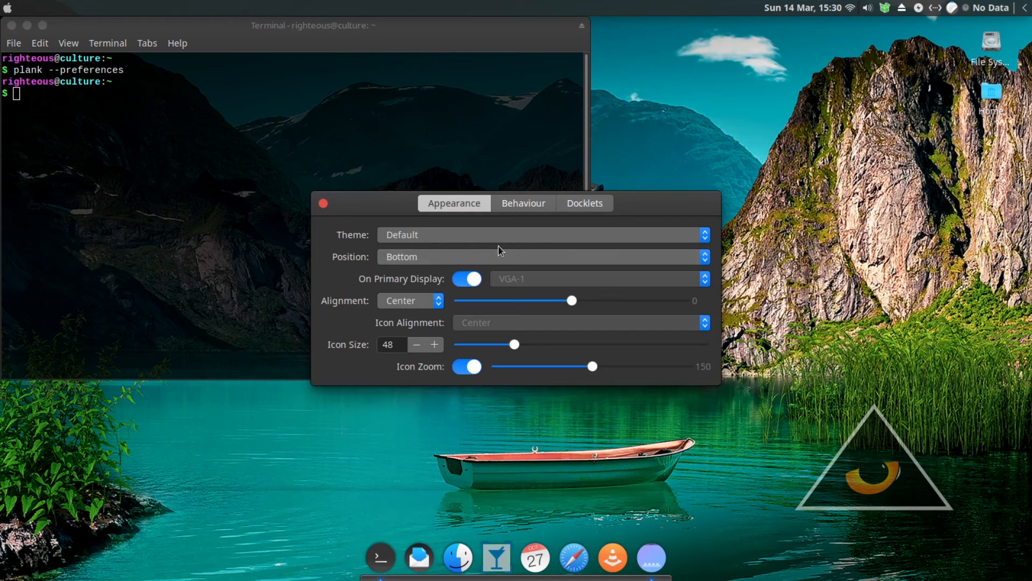
Set the dock theme to osx-dark and add the Desktop and Trash docklets.
click(542, 234)
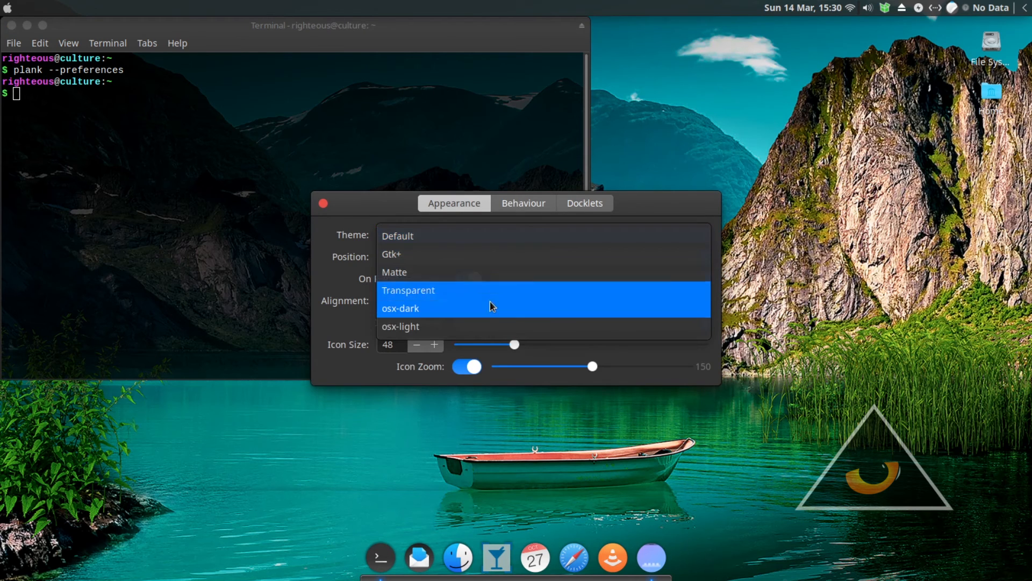
click(400, 326)
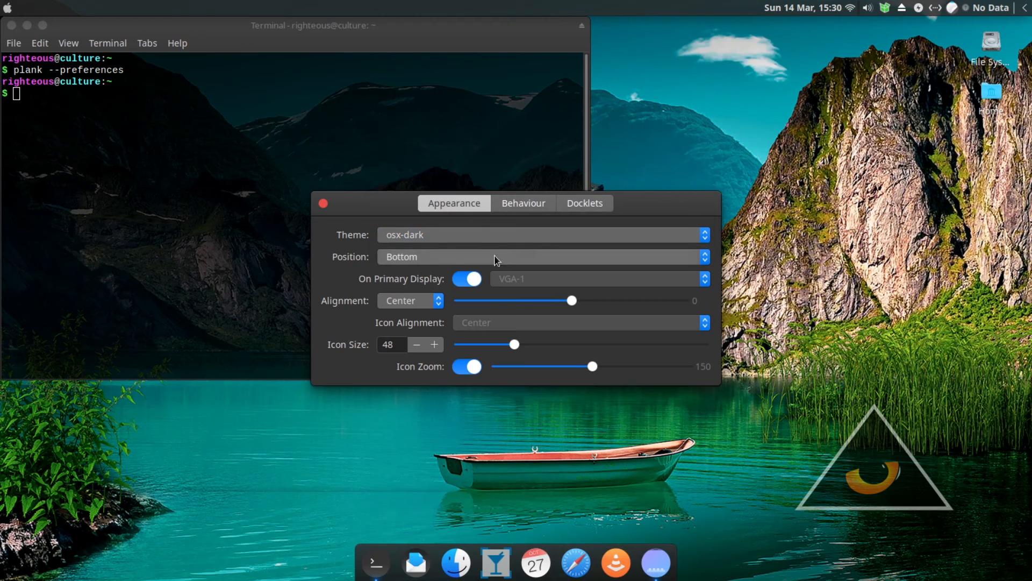
click(583, 203)
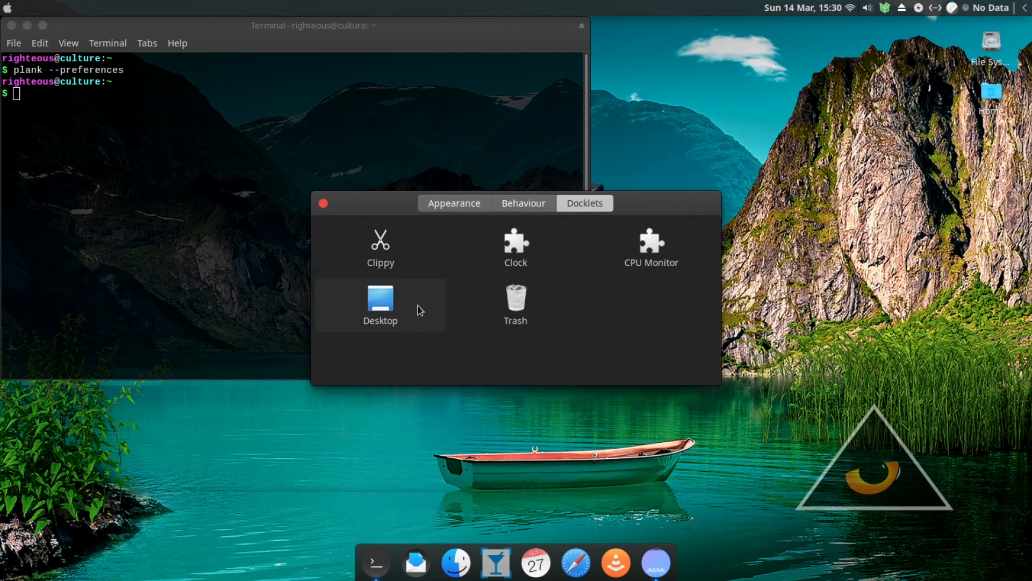
mouse_move(406, 310)
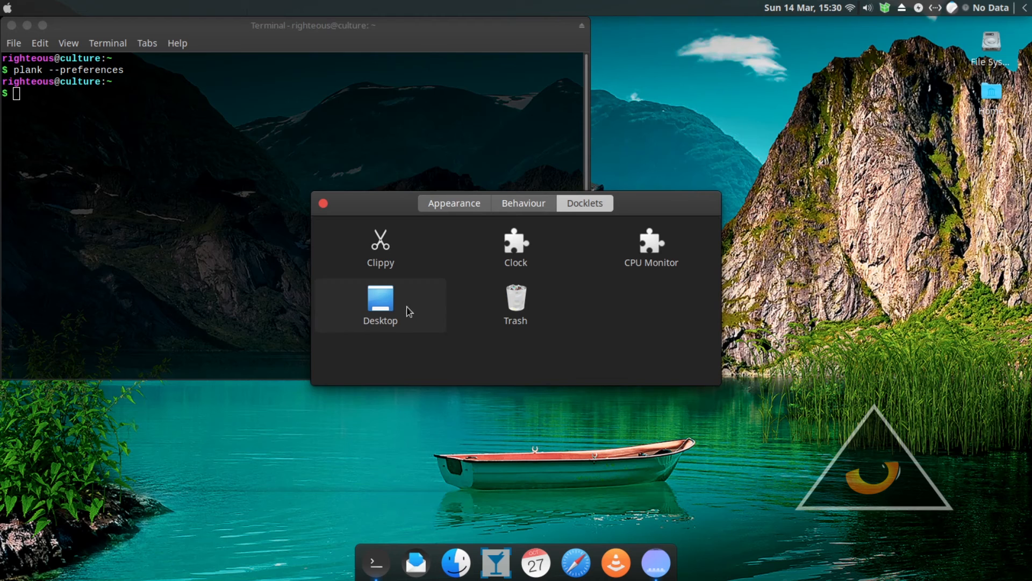
click(379, 304)
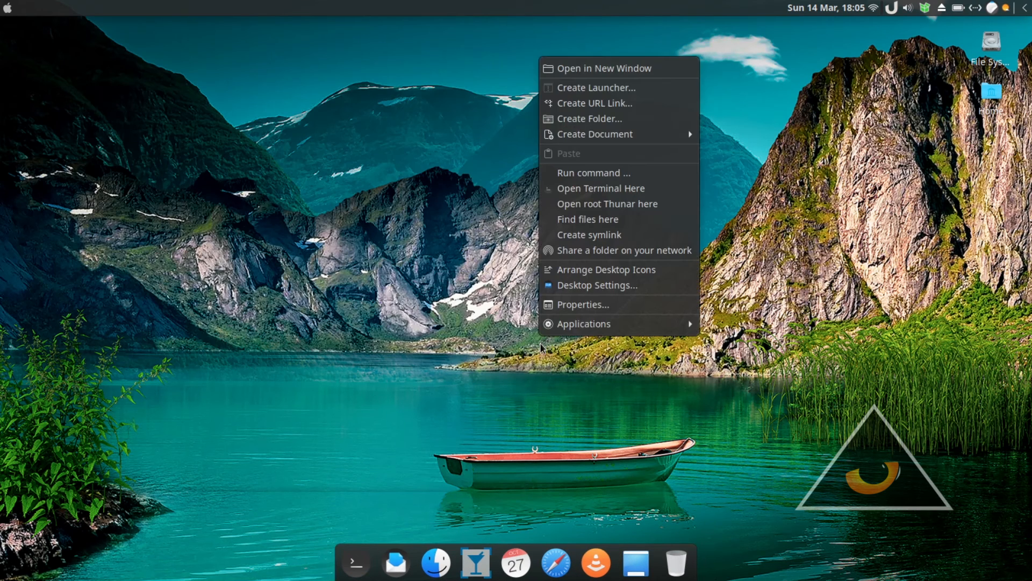
Turn on automatic background changing on a 4-second interval and watch the rotation.
click(540, 348)
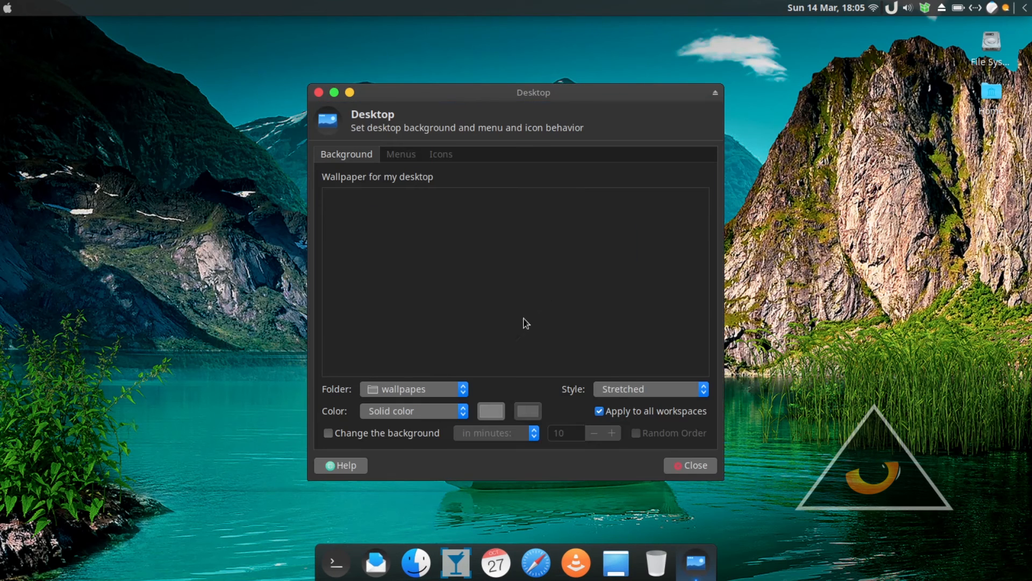
click(483, 221)
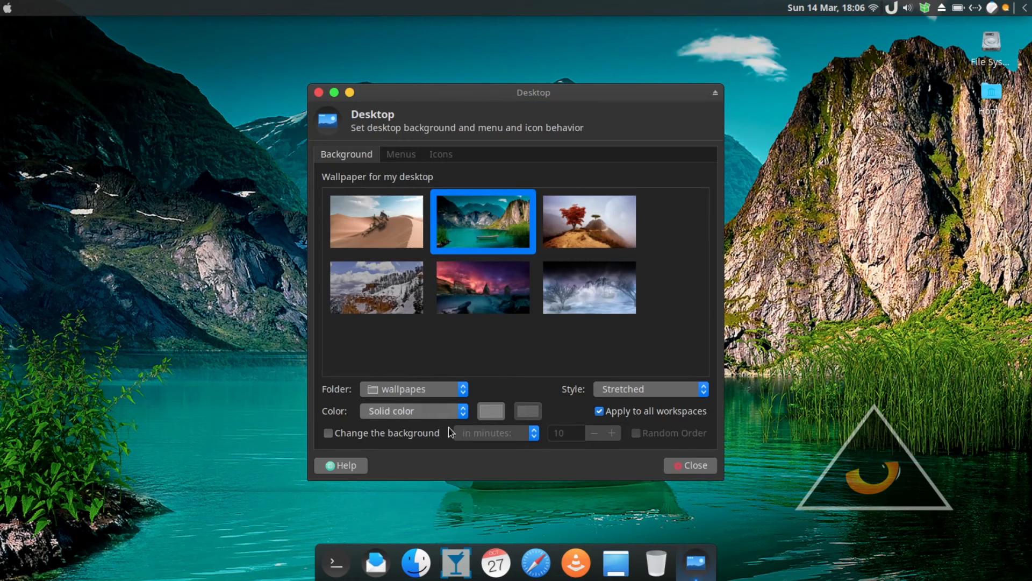
click(329, 432)
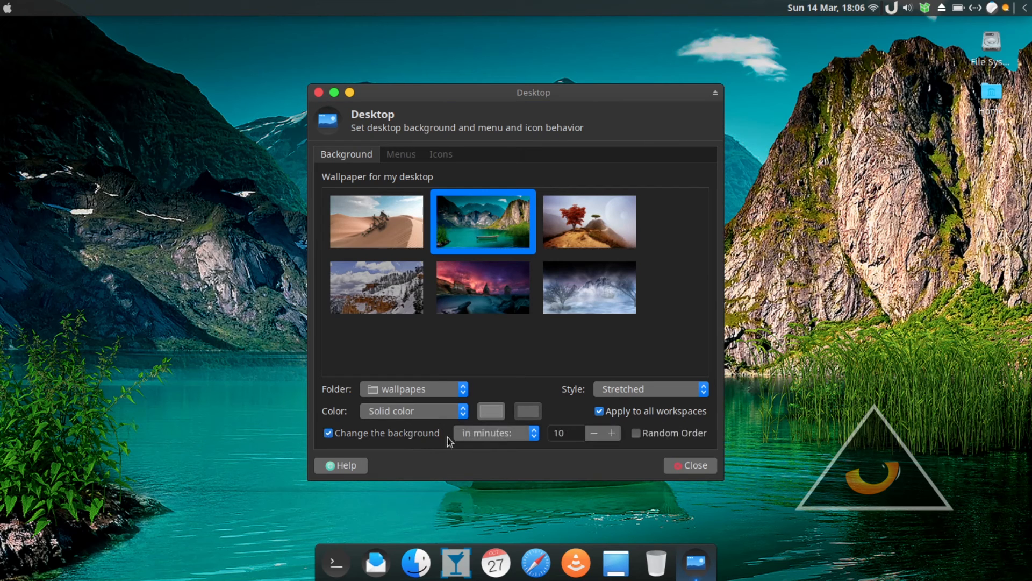
click(490, 433)
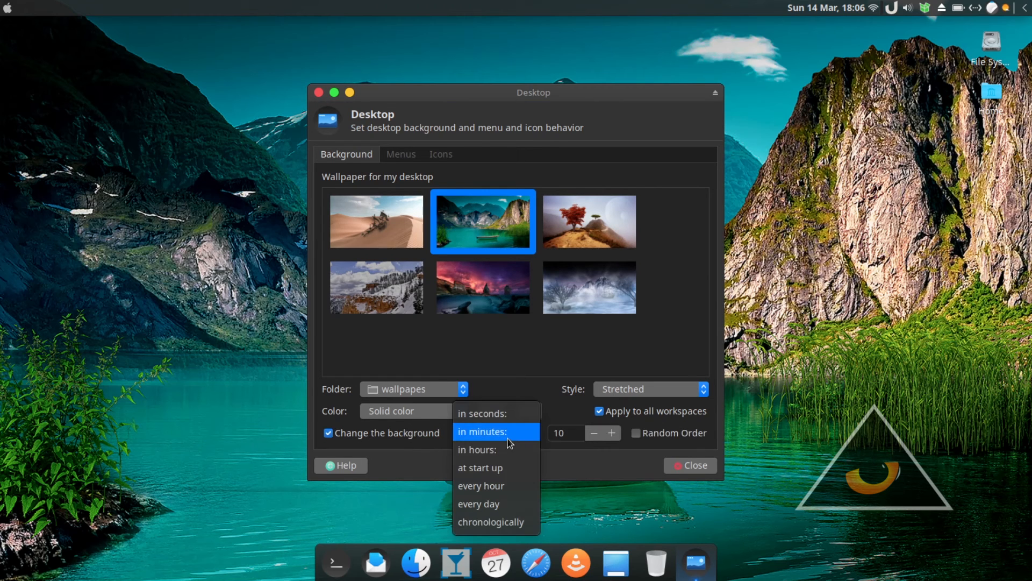
mouse_move(496, 449)
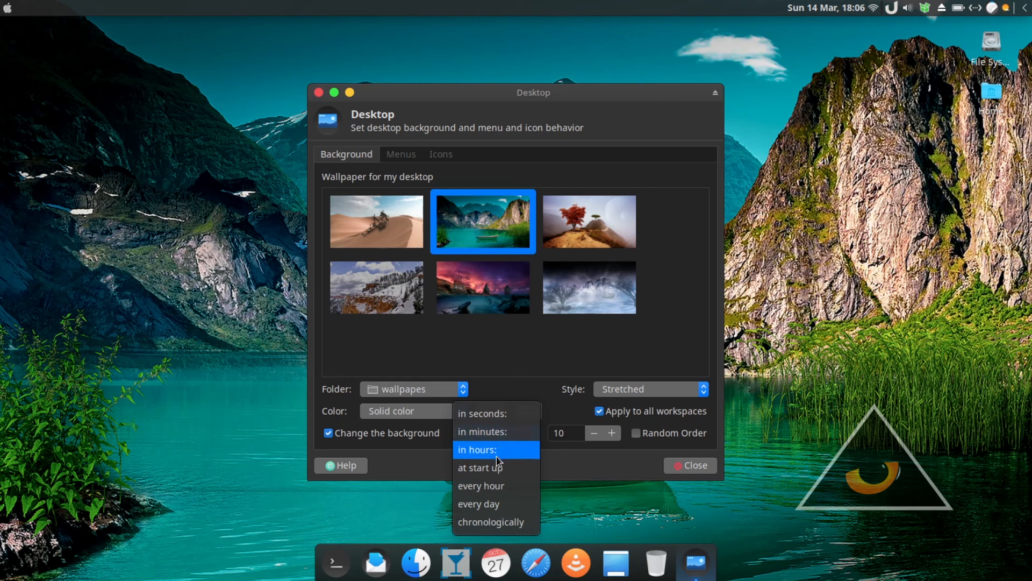
click(483, 413)
text(4)
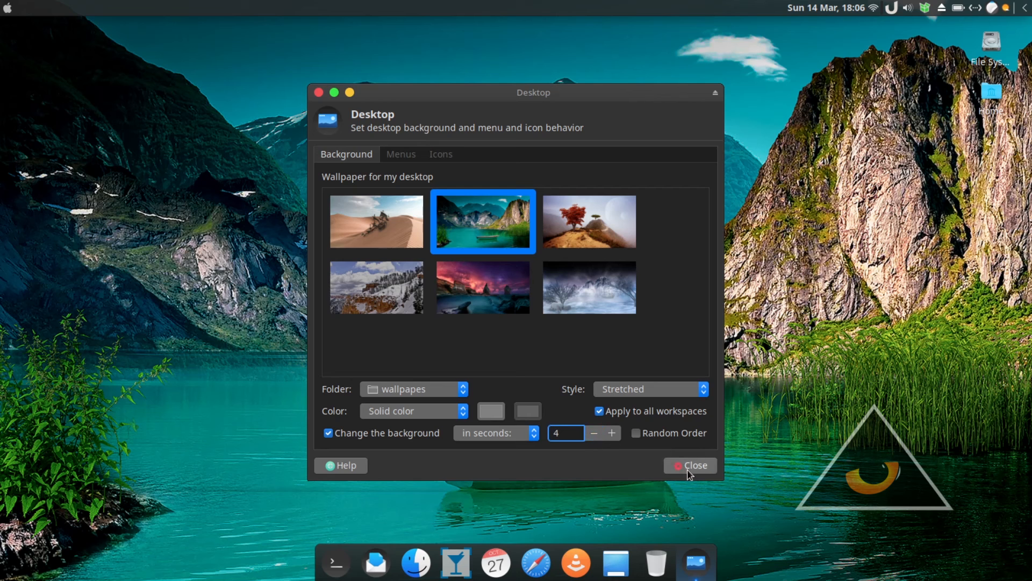
click(689, 465)
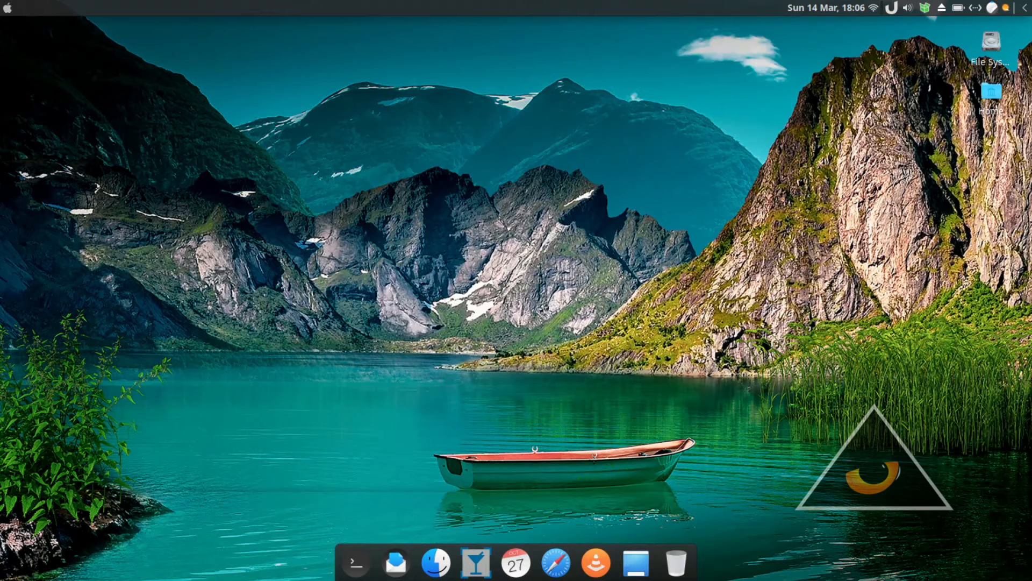
Turn rotation back off and set the snowy polar bear scene with the ship as wallpaper.
right_click(650, 385)
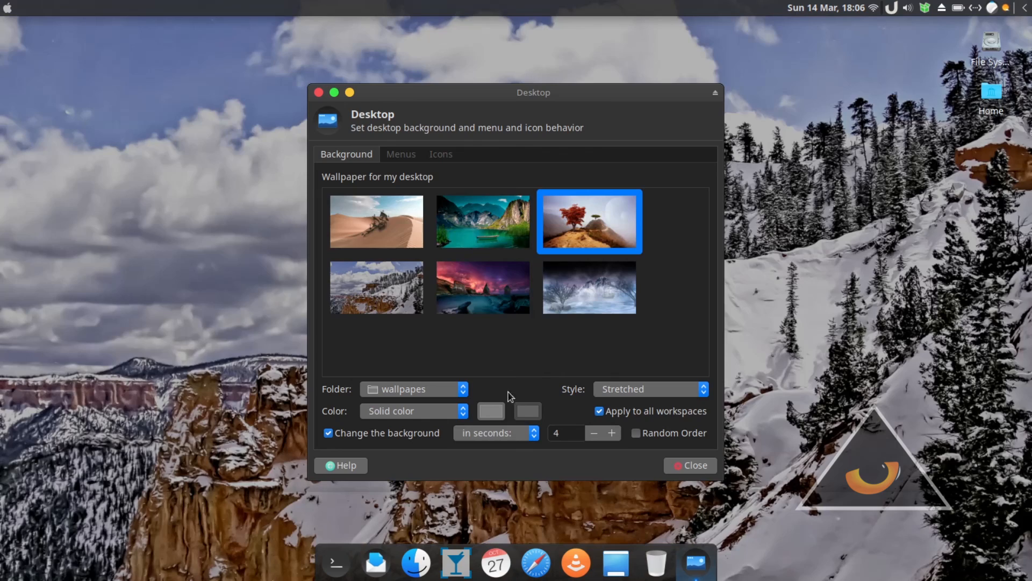
click(329, 432)
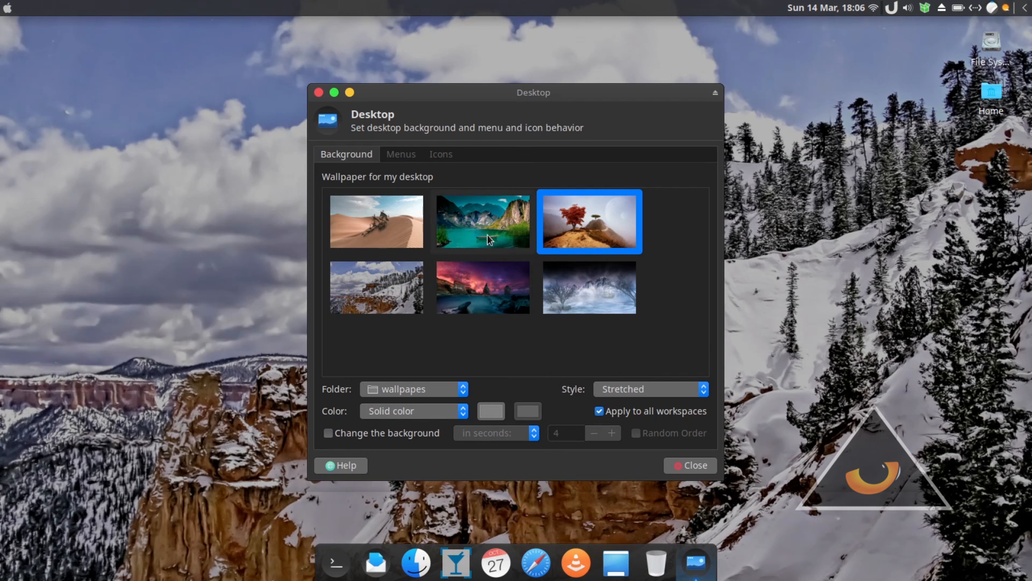
click(588, 287)
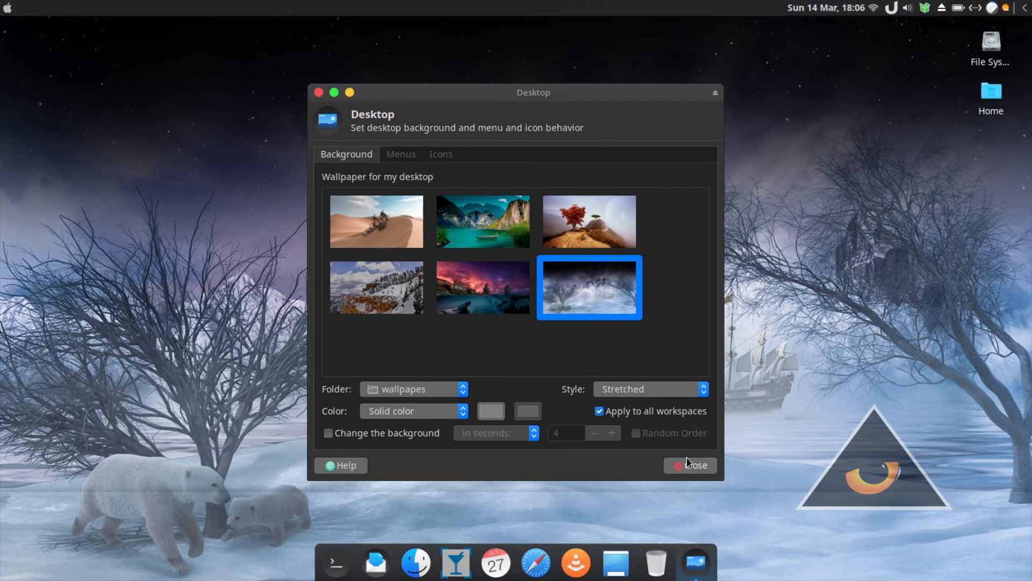
click(689, 465)
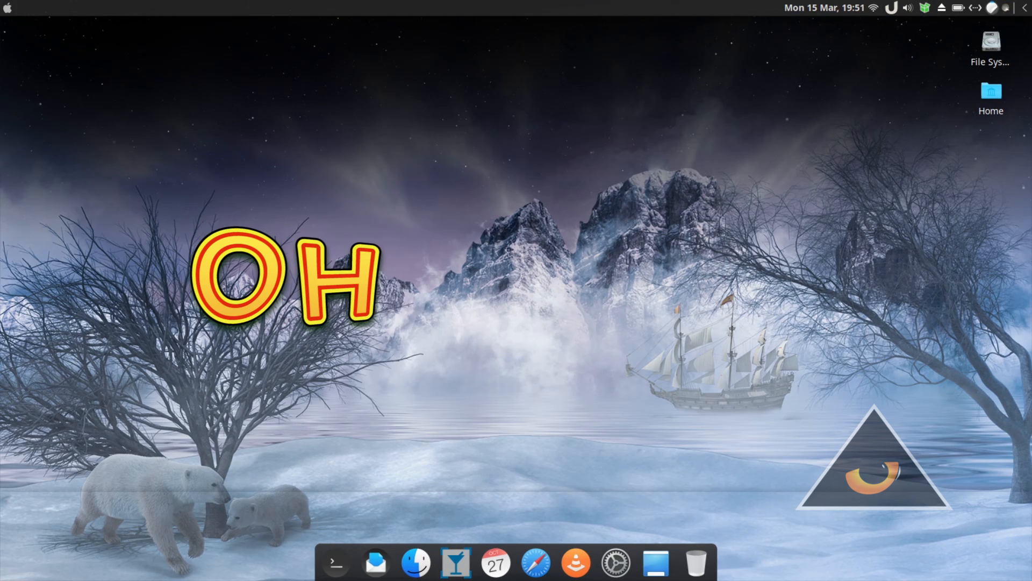
mouse_move(616, 563)
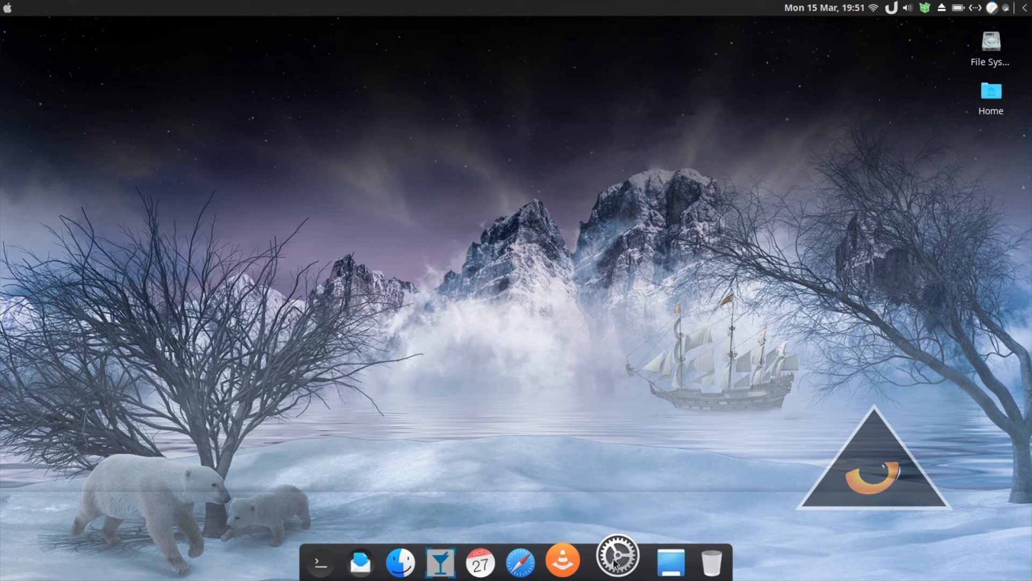
Find Mouse and Touchpad in Settings Manager via a 'mou' search and show its Theme options.
click(615, 561)
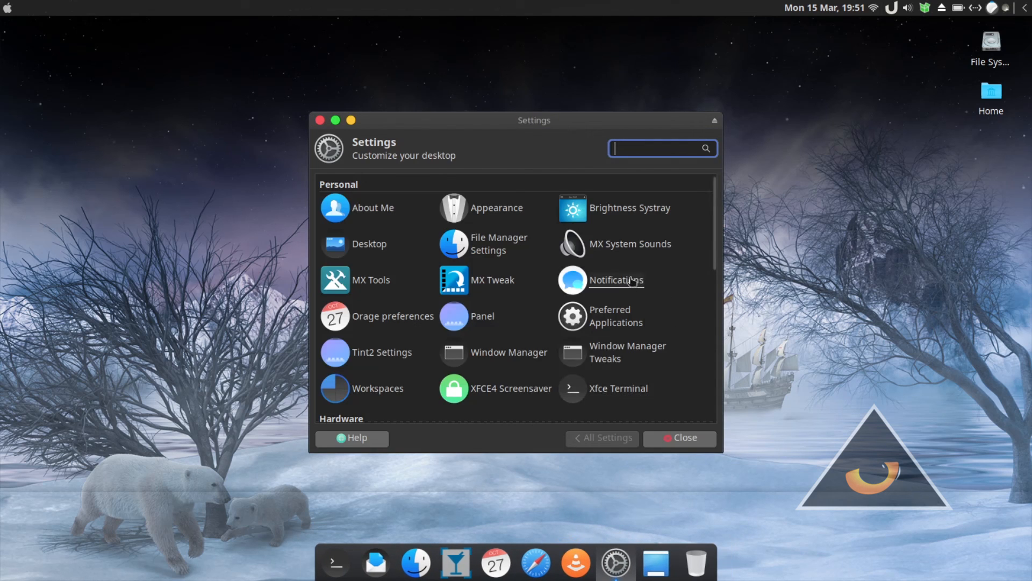
scroll(down, 3)
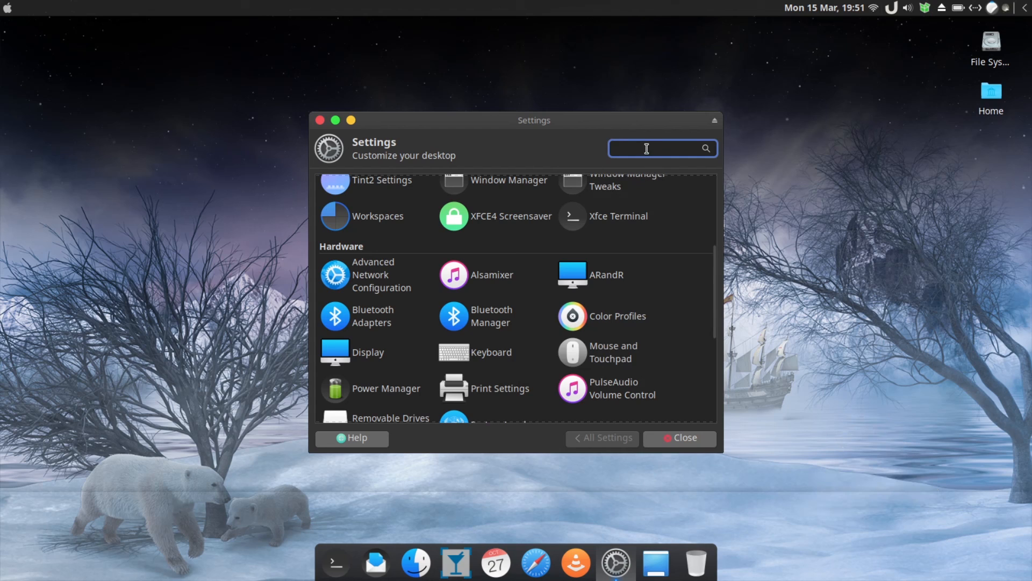
text(mous)
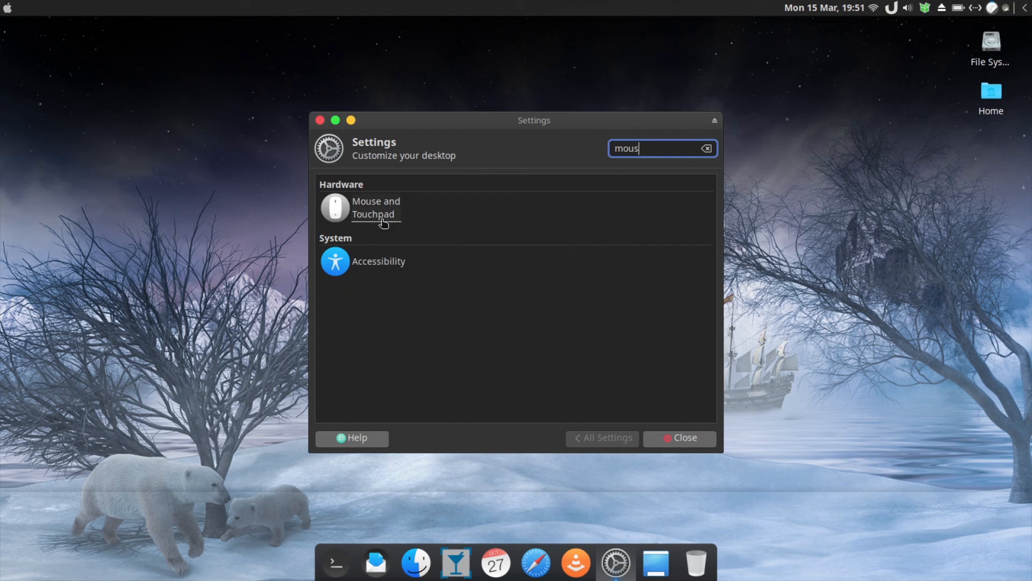
click(375, 207)
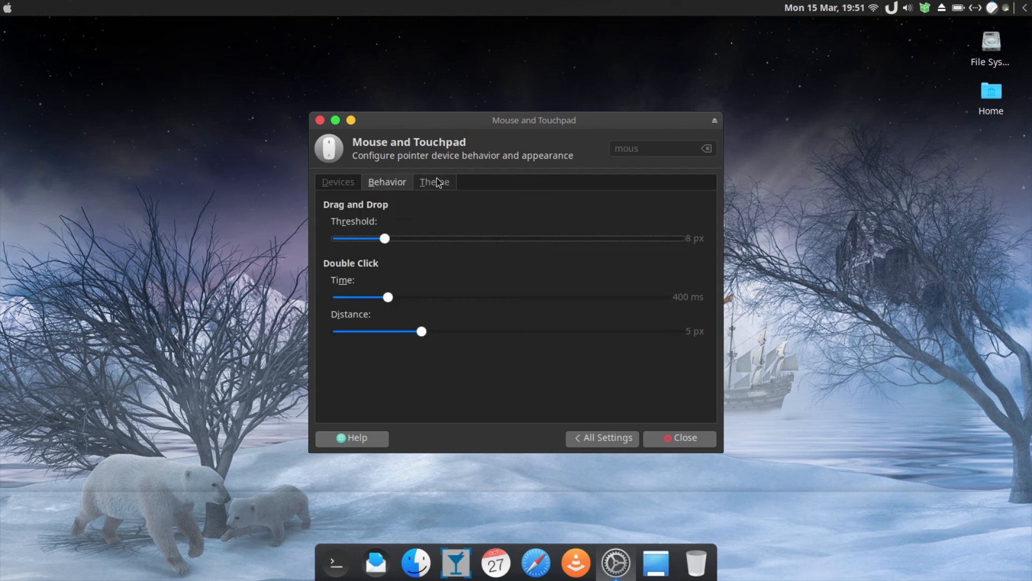
click(434, 182)
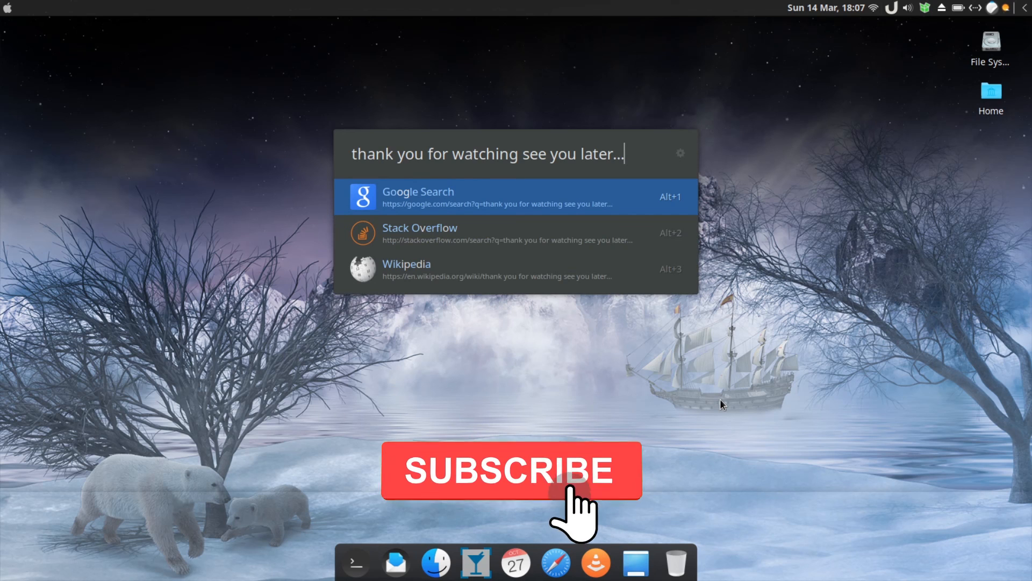
Dismiss Ulauncher with Escape, leaving only the polar bear desktop and dock.
click(509, 469)
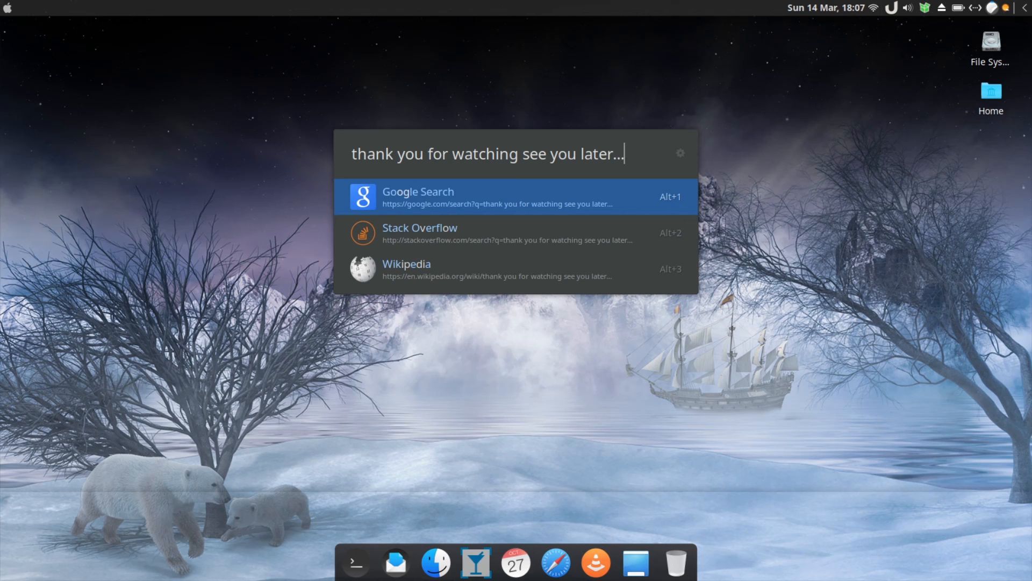
key(Escape)
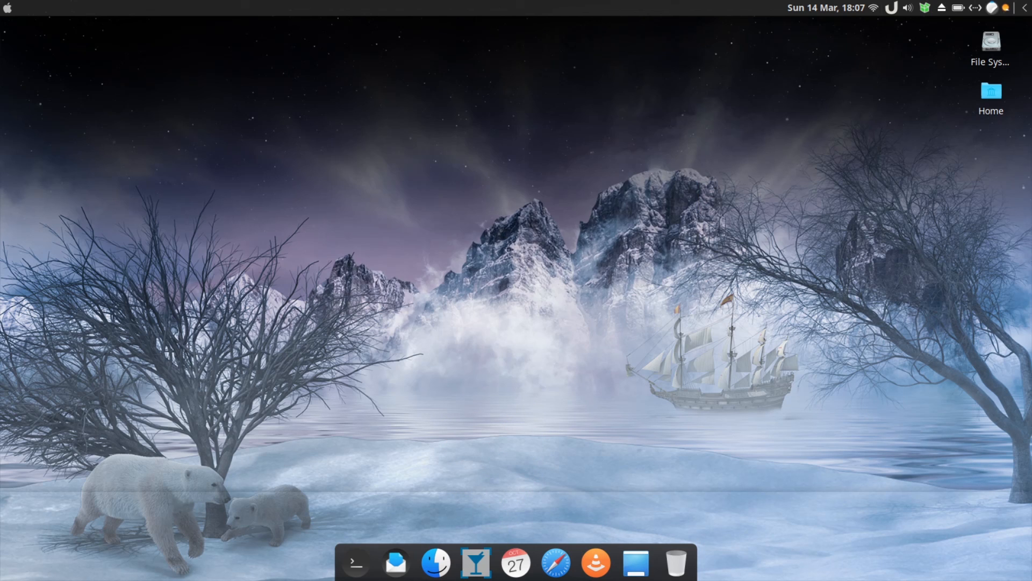